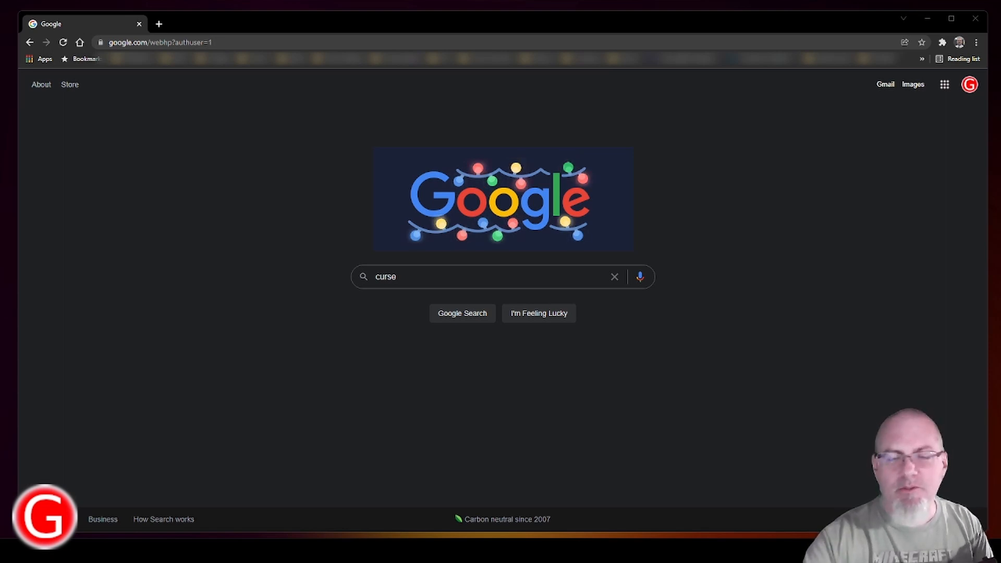
mouse_move(317, 97)
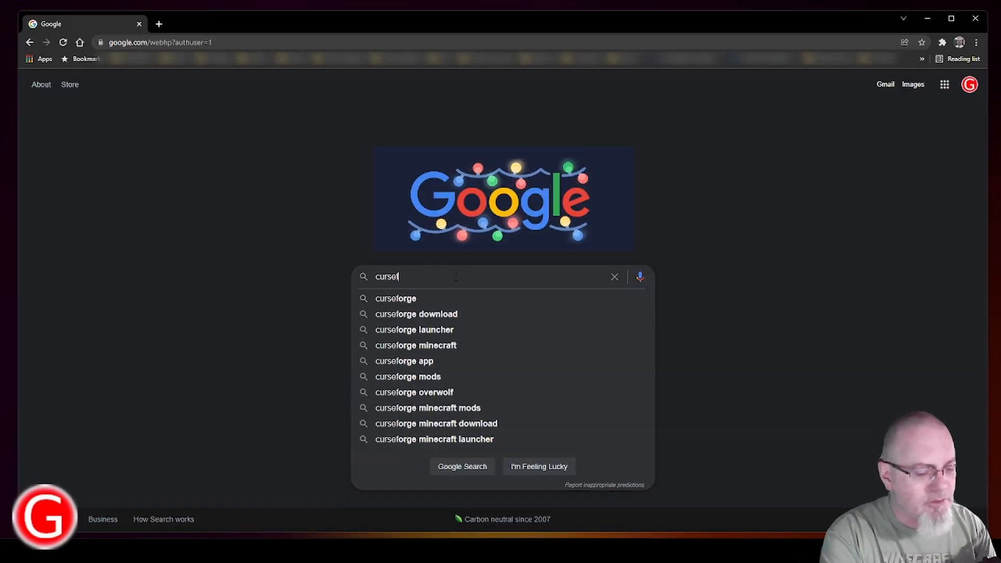
Search Google for 'curseforge' and go to the CurseForge website result
click(396, 298)
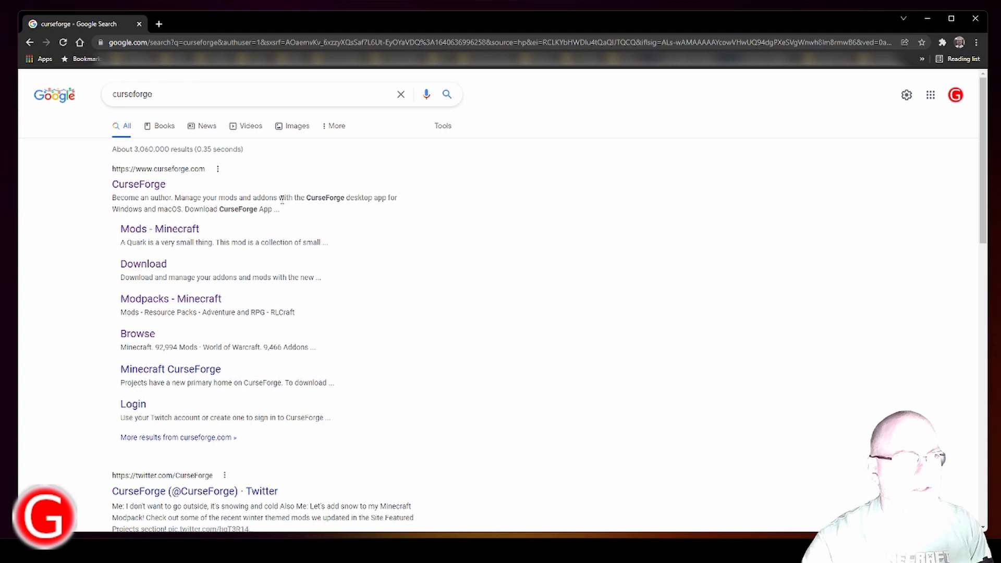
click(138, 184)
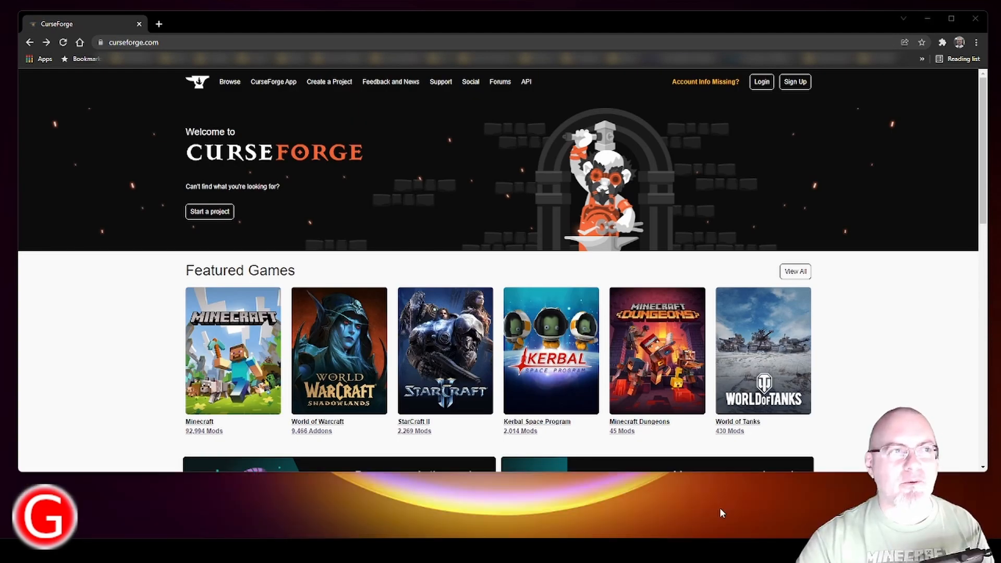
mouse_move(470, 184)
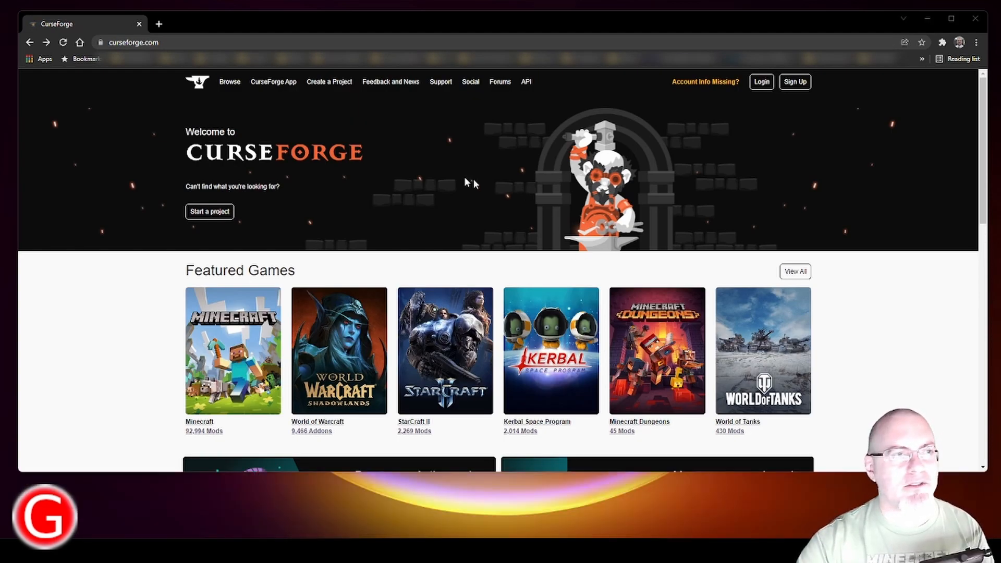
mouse_move(273, 82)
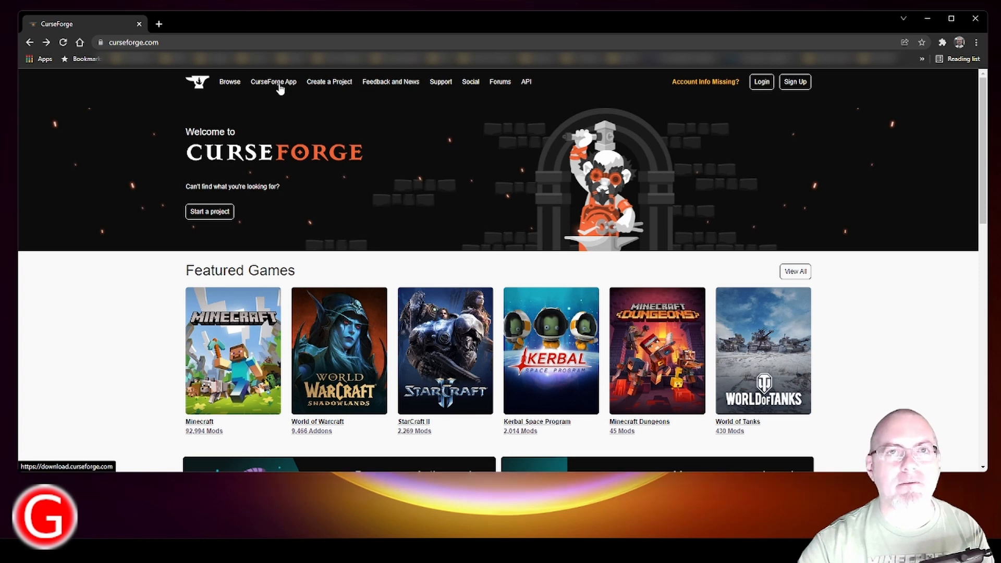
Download the CurseForge app installer for Windows from the CurseForge App page
click(274, 82)
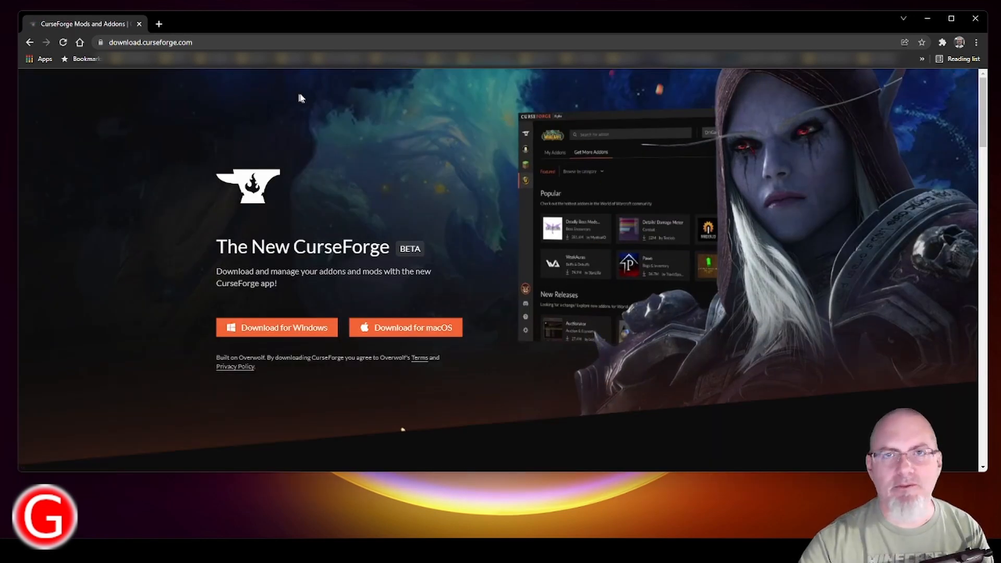
mouse_move(295, 344)
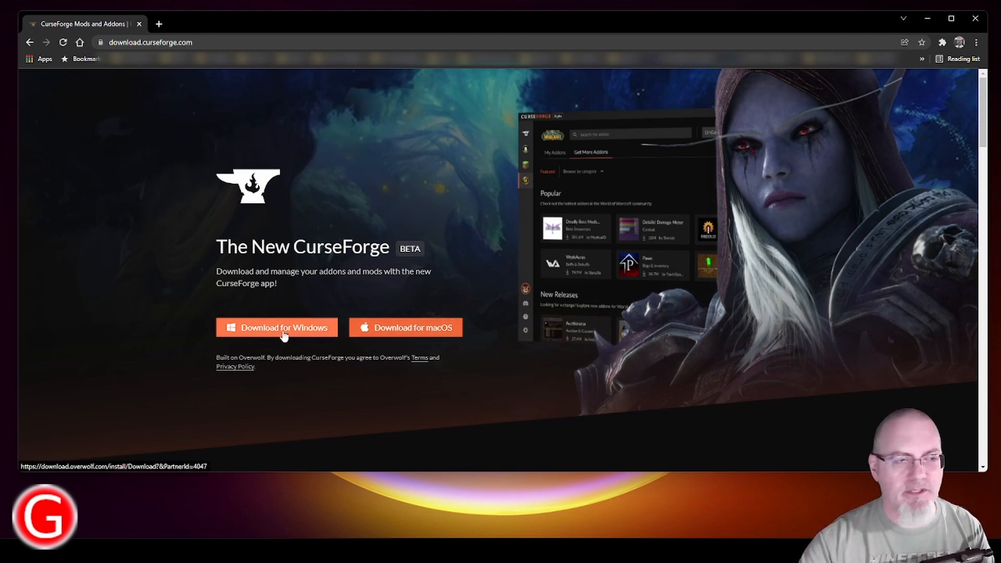
click(276, 327)
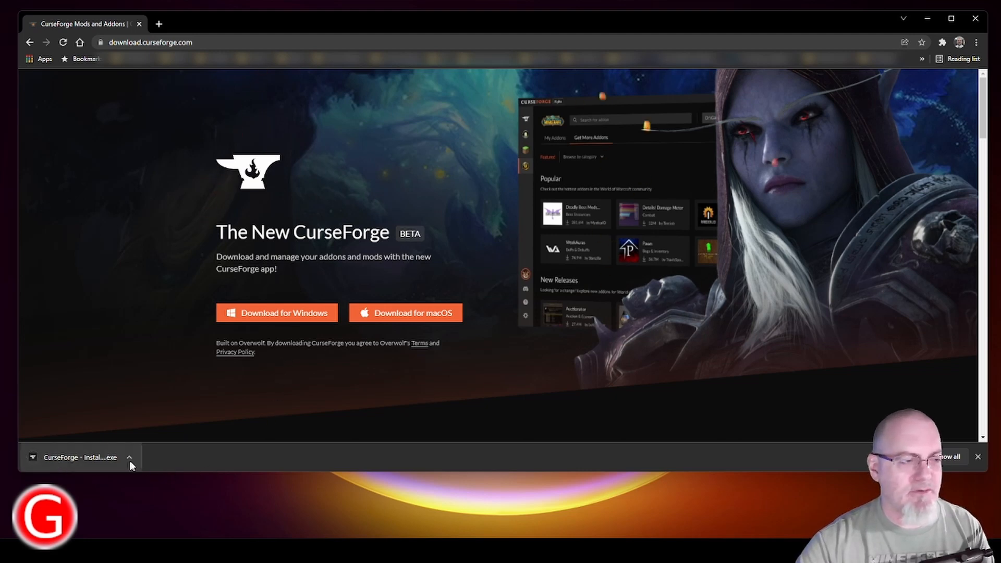
click(128, 457)
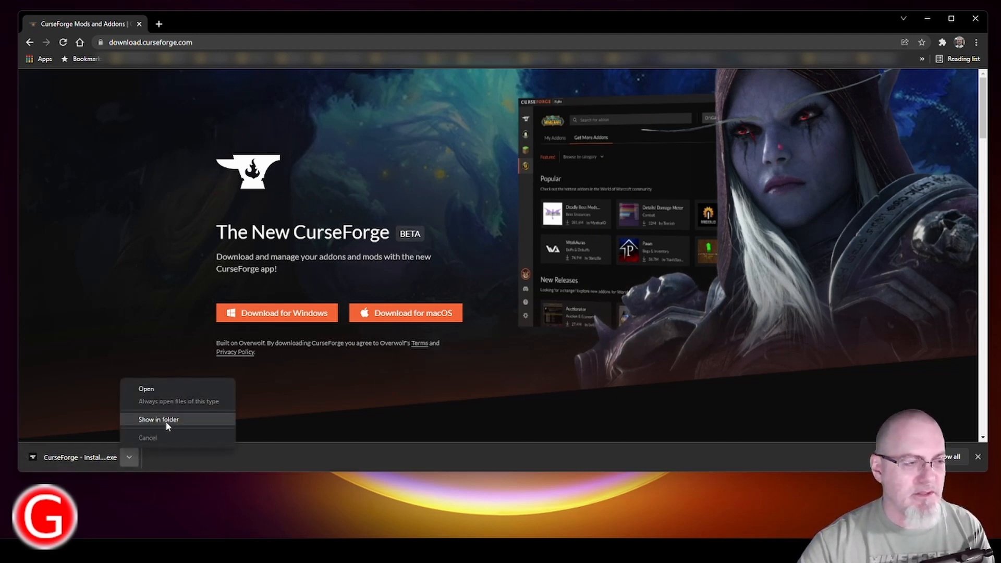
Show the CurseForge installer in the Downloads folder and run it
click(158, 419)
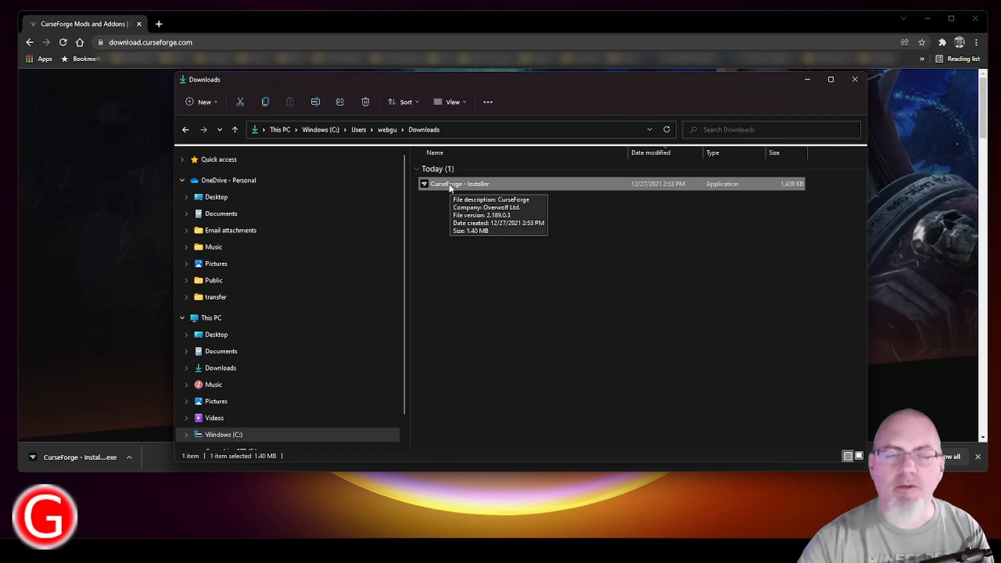
mouse_move(646, 328)
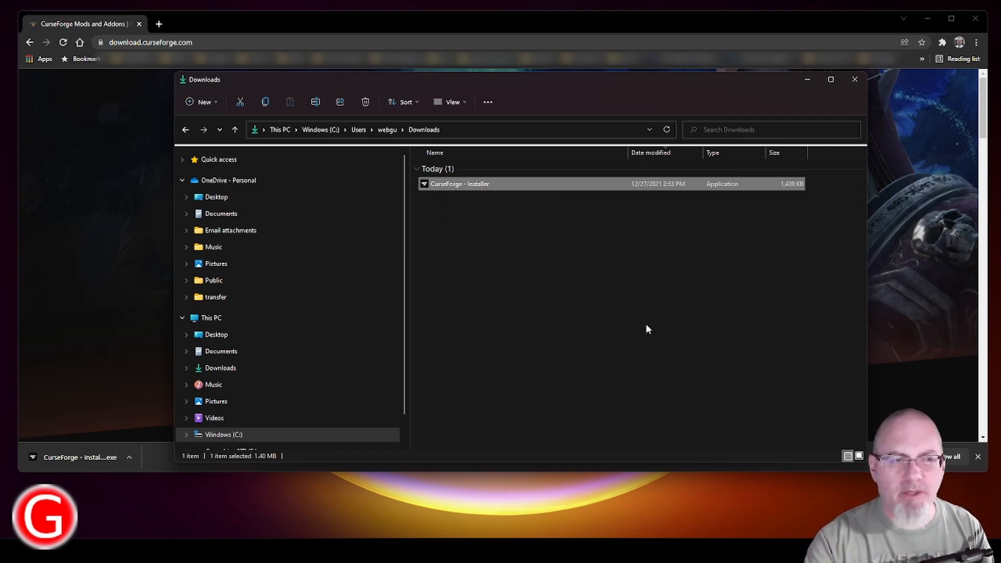
mouse_move(595, 284)
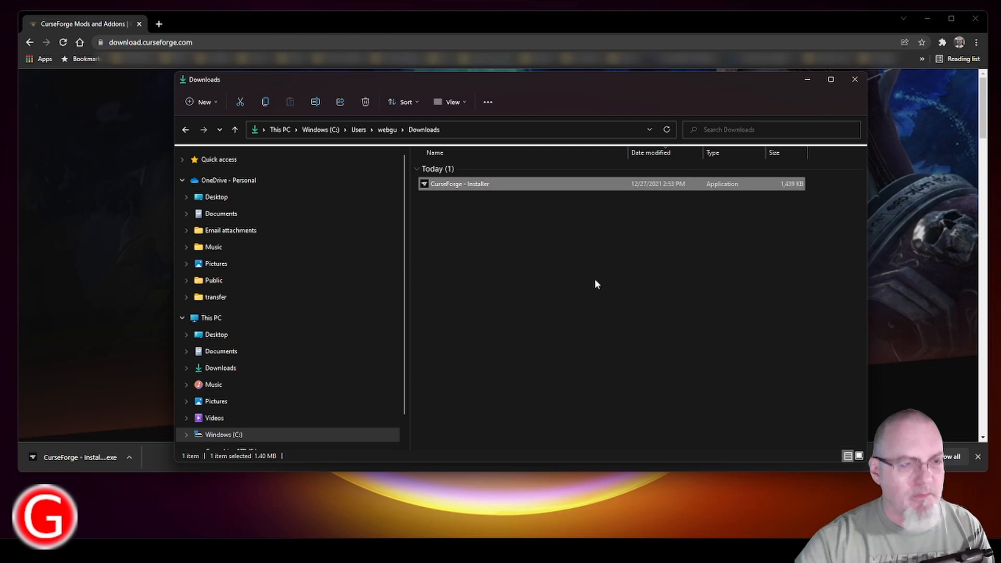
mouse_move(591, 284)
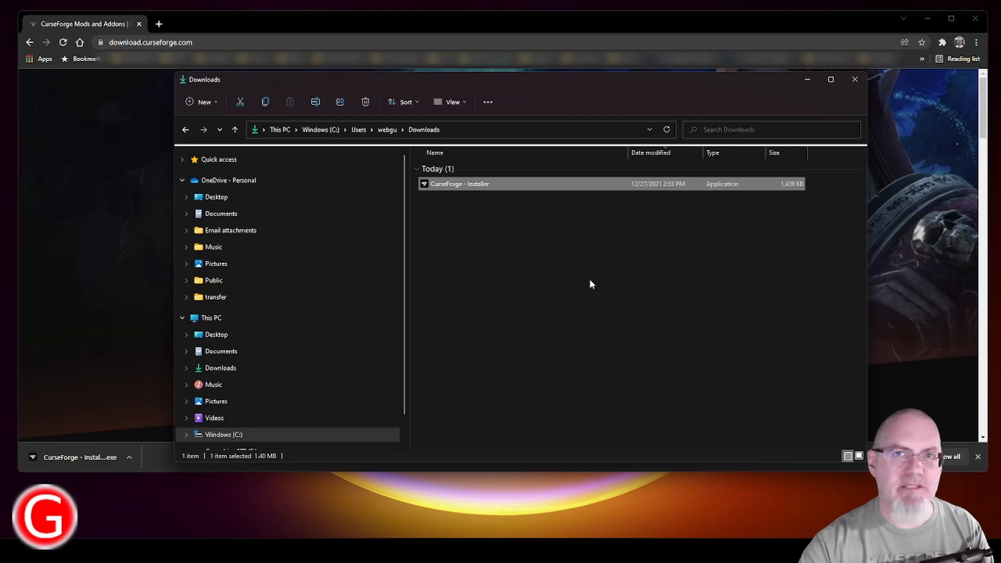
double_click(459, 184)
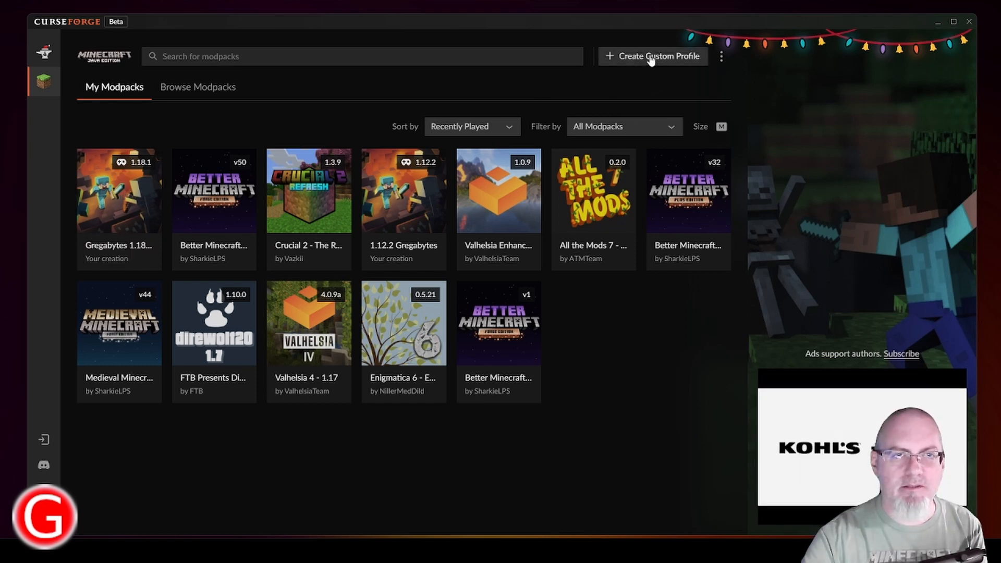
Start a new custom profile and keep Minecraft version 1.18.1 with Forge 39.0.9
click(652, 56)
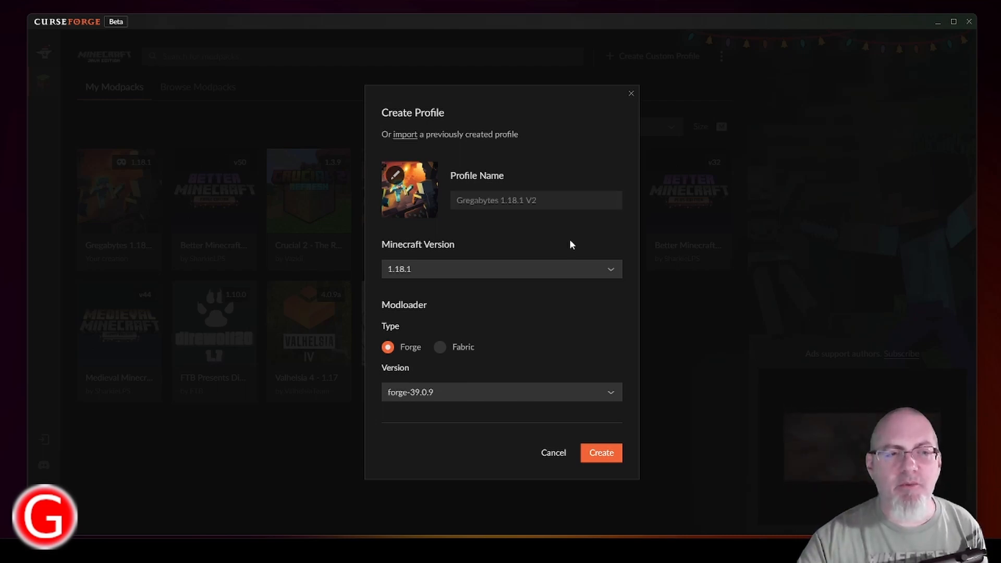
mouse_move(454, 253)
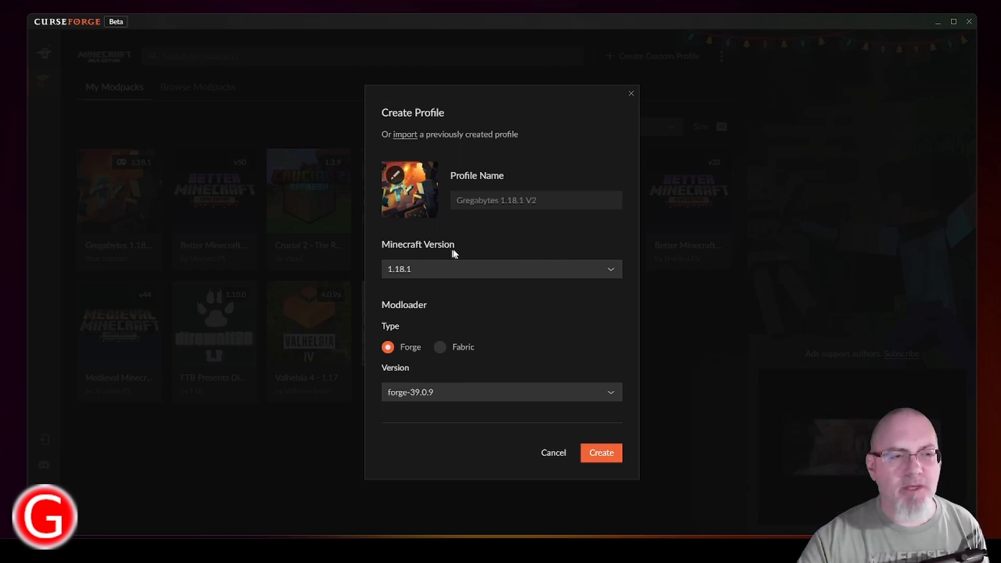
click(499, 268)
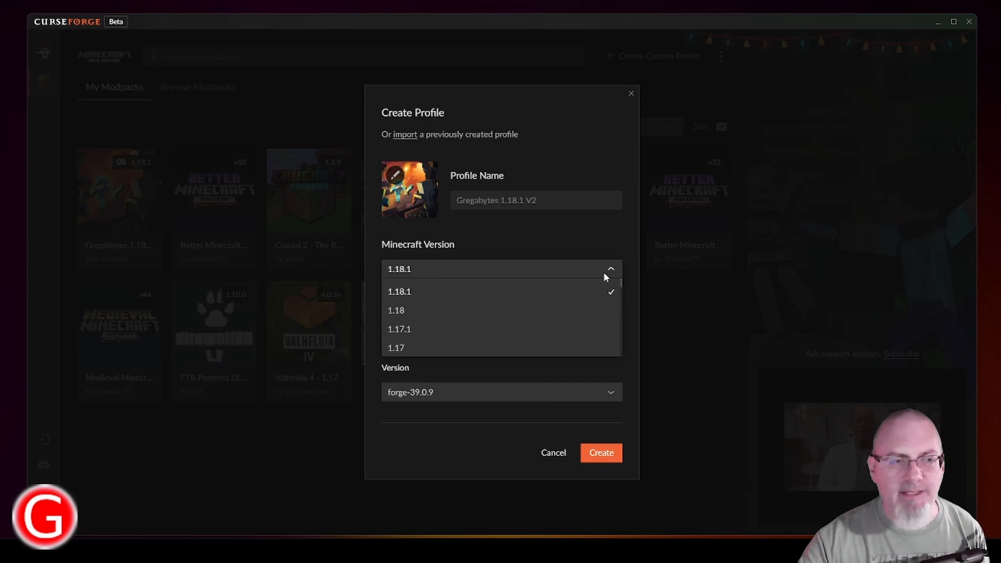
mouse_move(527, 286)
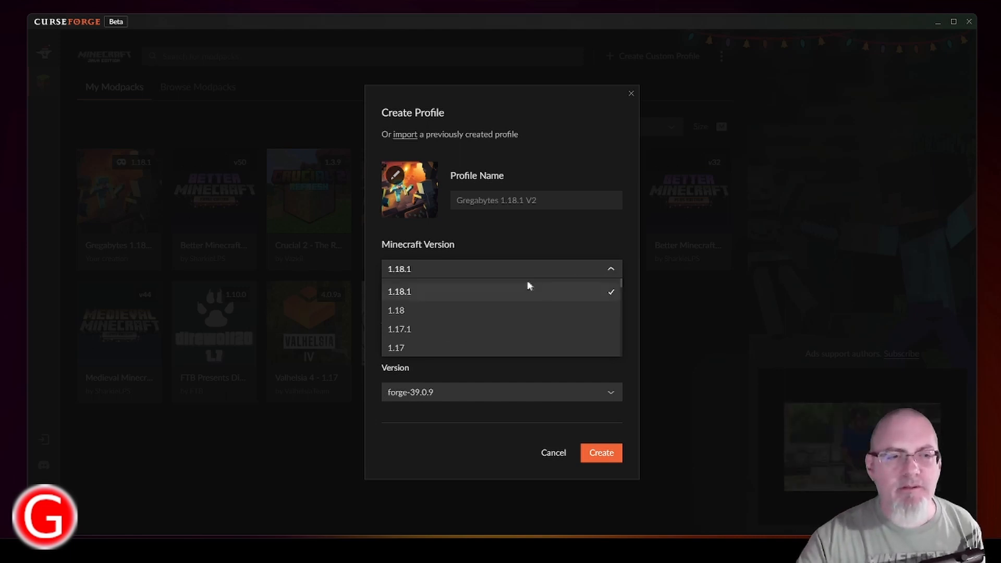
mouse_move(474, 296)
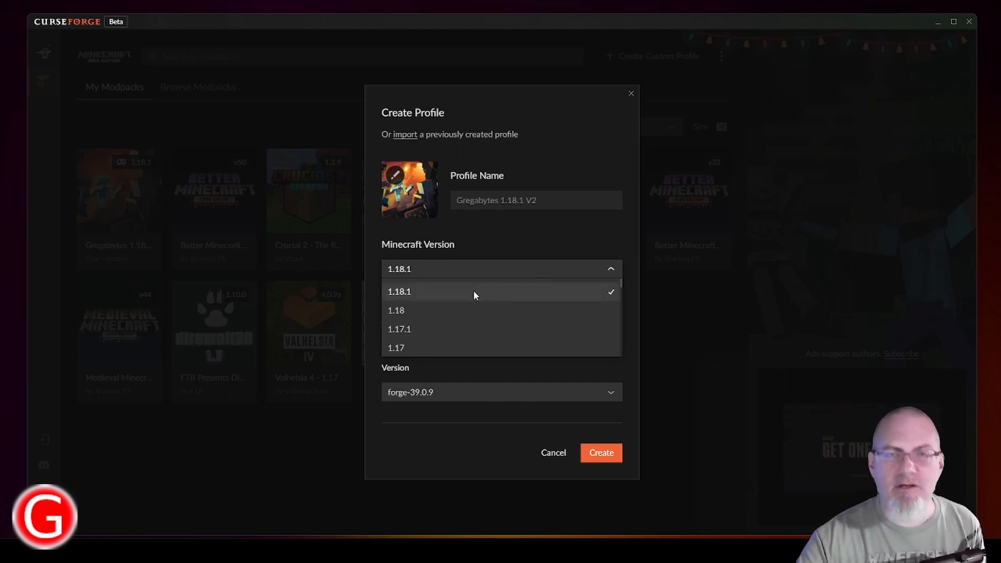
scroll(down, 3)
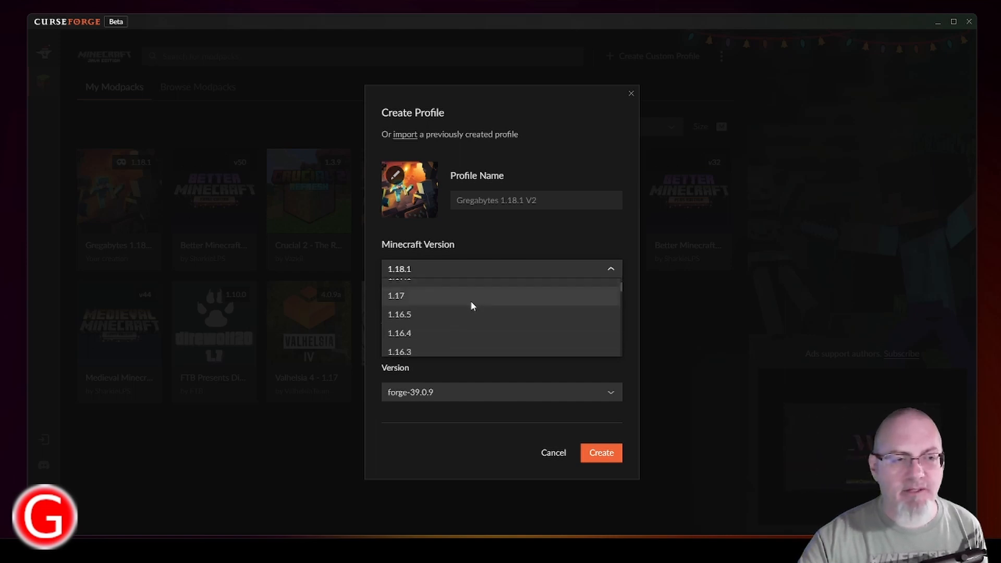
mouse_move(418, 320)
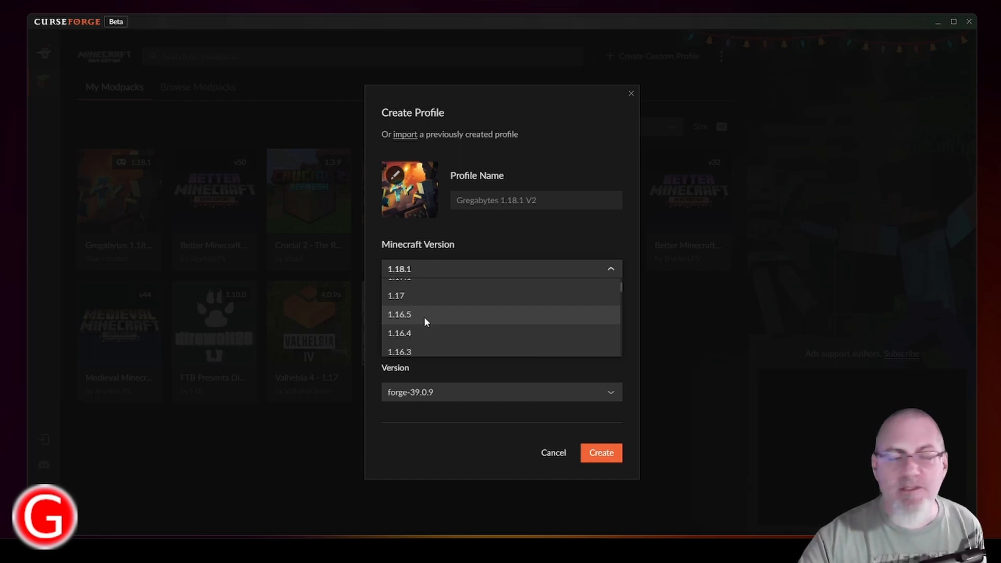
click(501, 269)
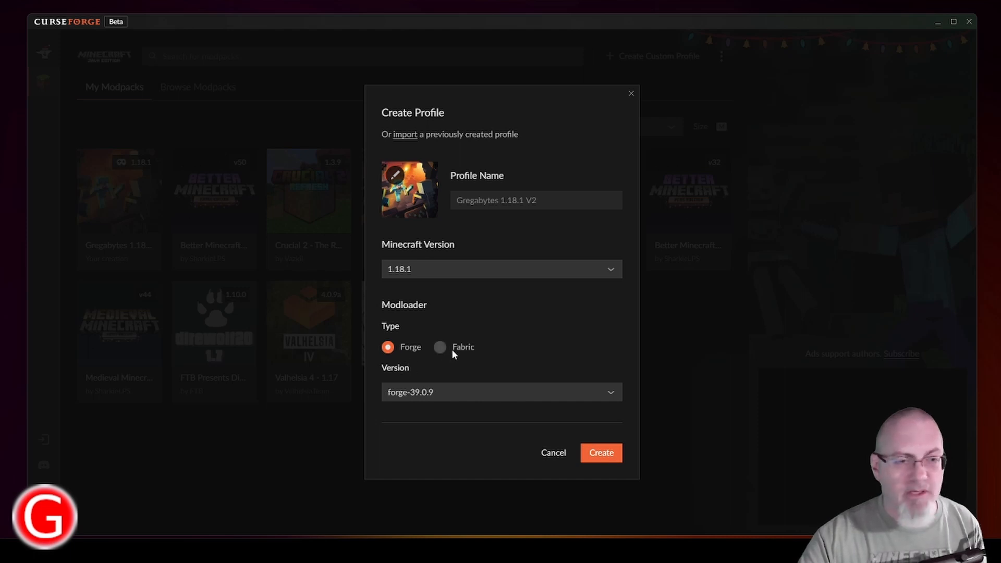
mouse_move(449, 357)
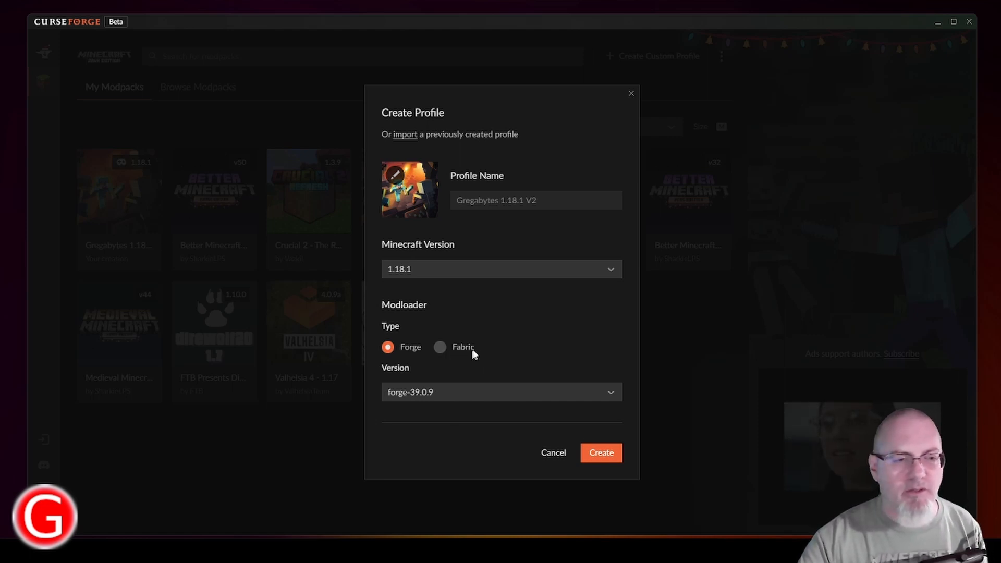
mouse_move(427, 399)
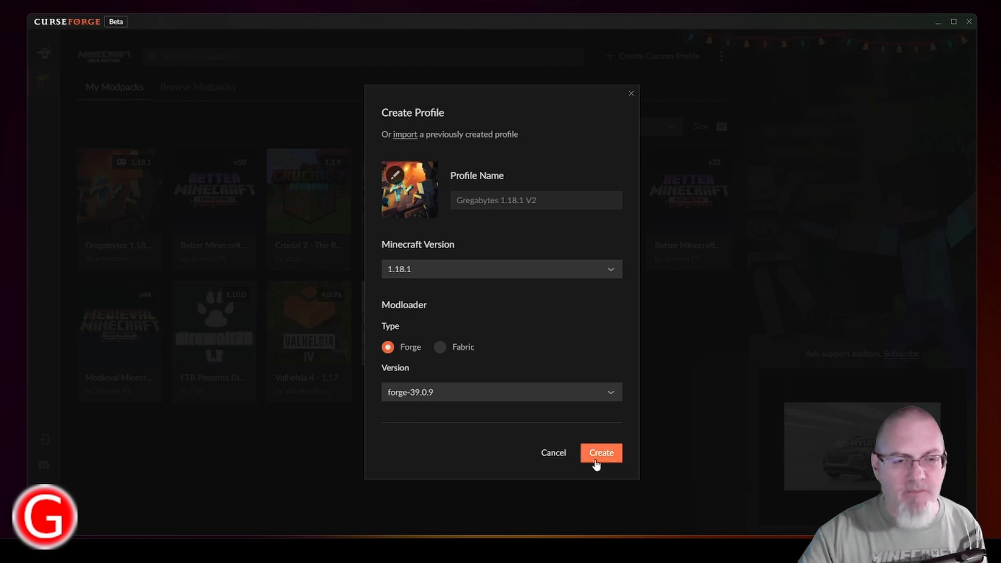
Create the Gregabytes 1.18.1 V2 profile and view its empty profile page
click(600, 453)
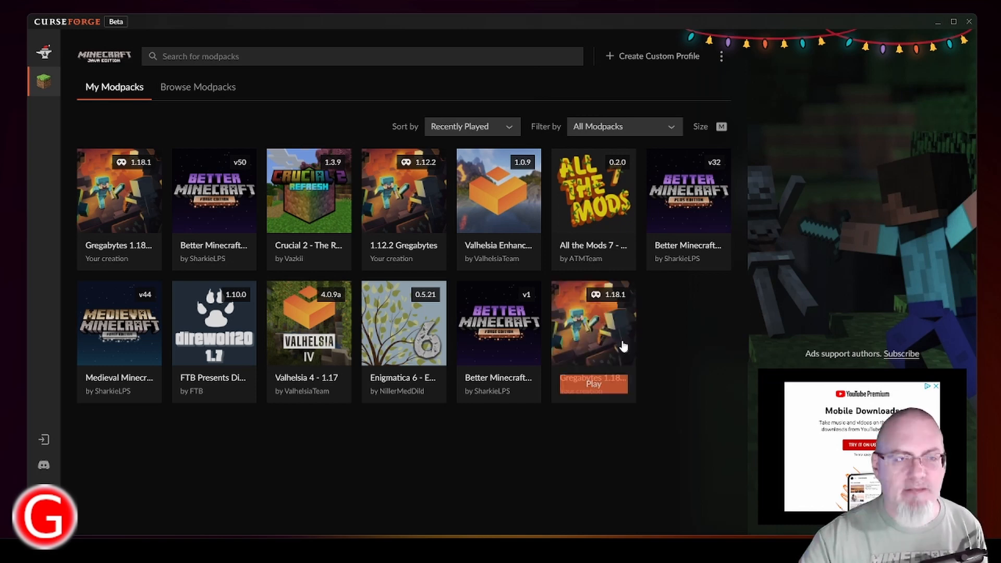
click(593, 322)
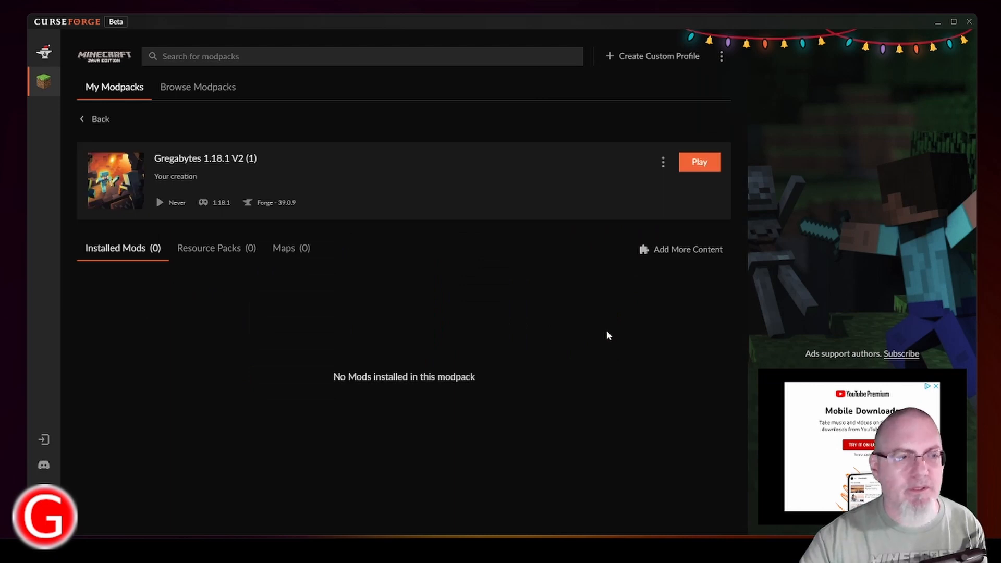
mouse_move(141, 319)
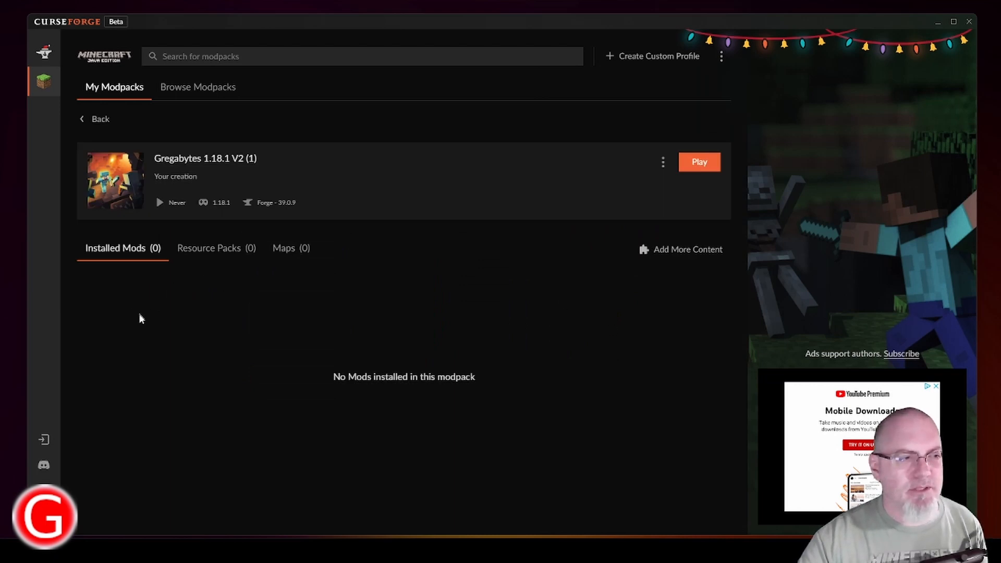
mouse_move(663, 270)
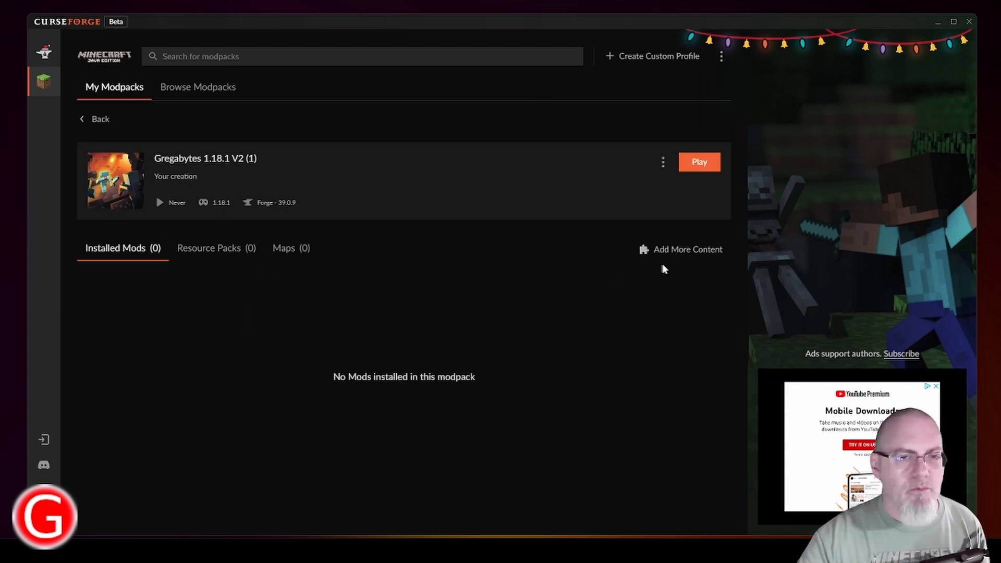
Browse Add More Content for mods to add to the Gregabytes 1.18.1 V2 profile
click(681, 249)
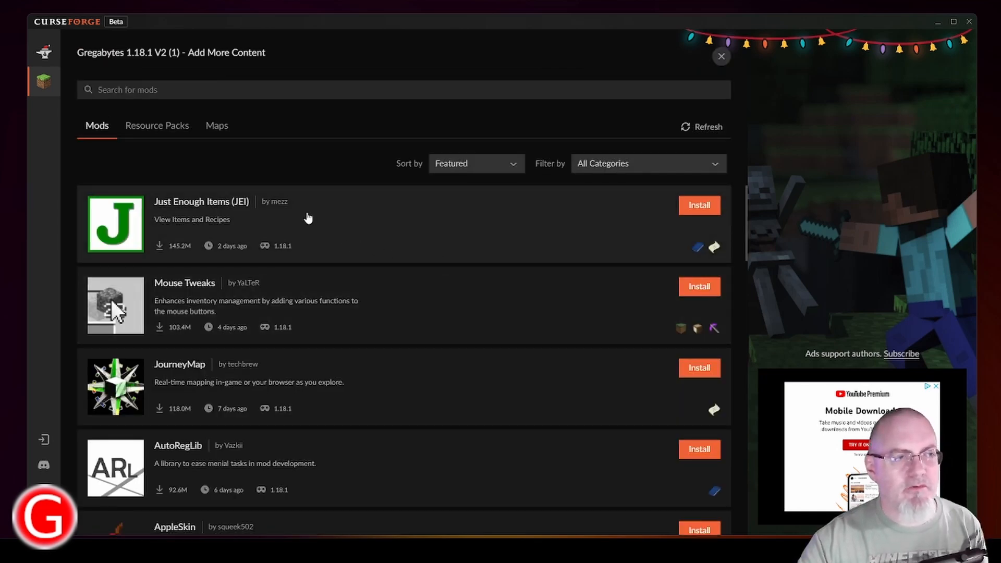
mouse_move(321, 390)
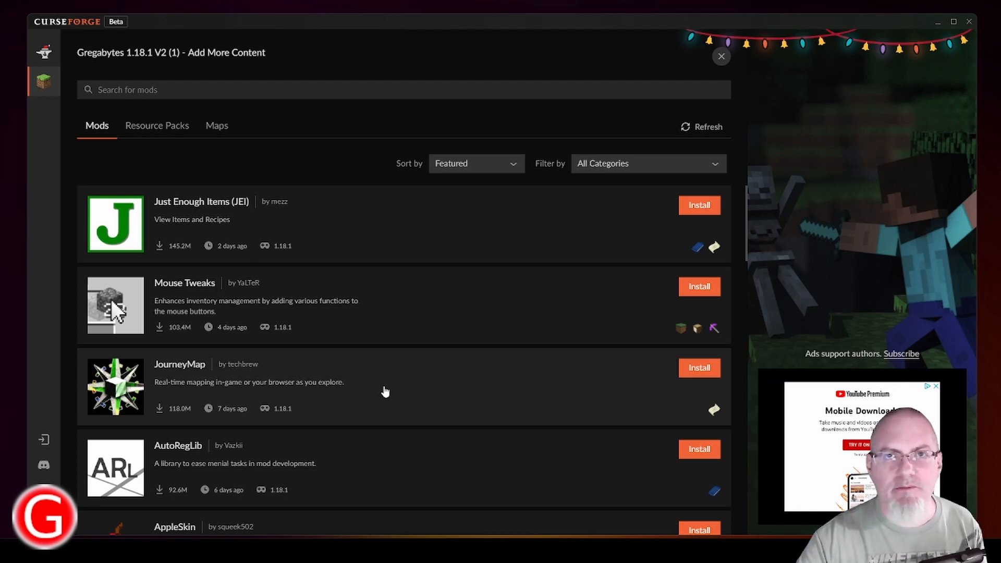
mouse_move(249, 319)
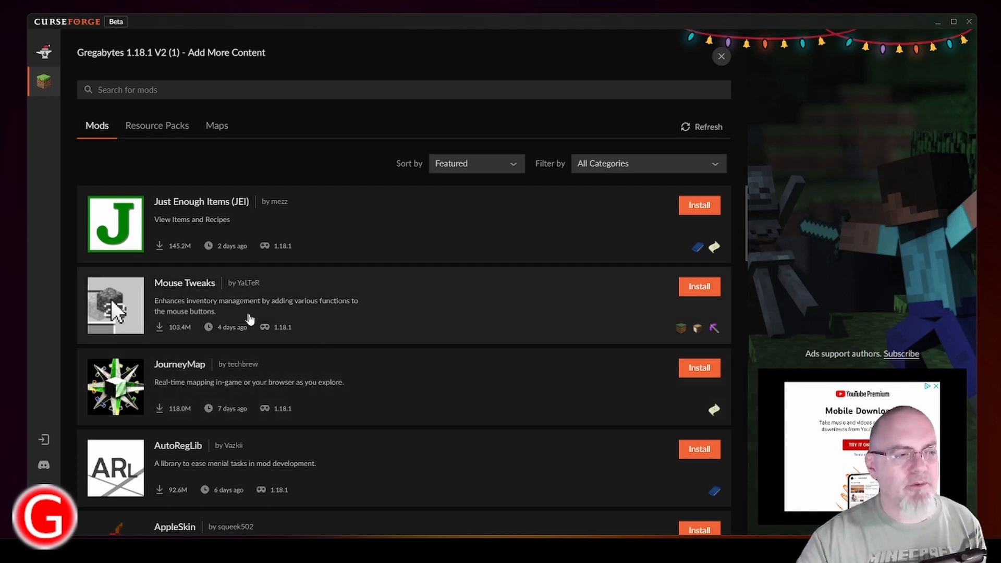
mouse_move(340, 347)
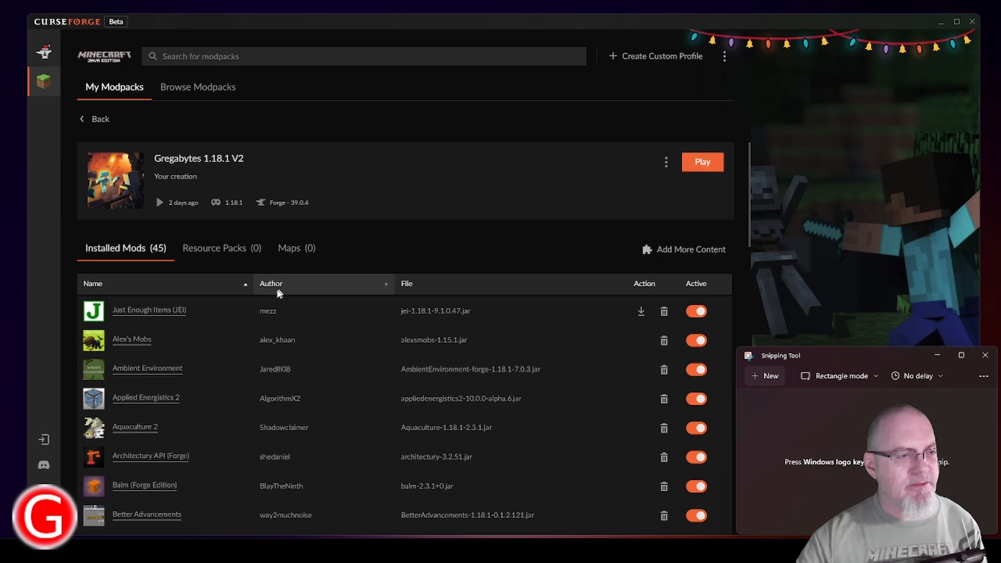
mouse_move(586, 383)
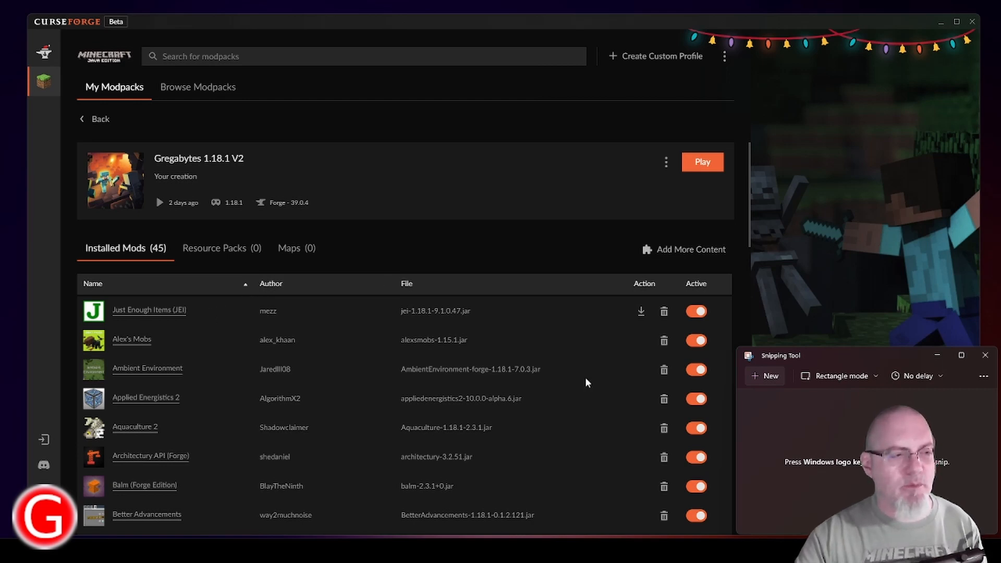
mouse_move(590, 387)
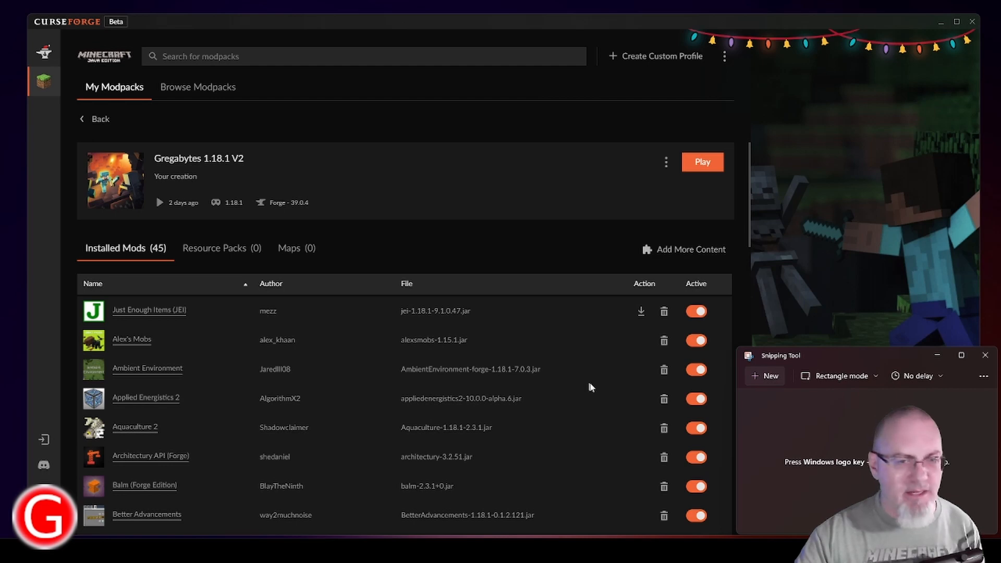
mouse_move(611, 391)
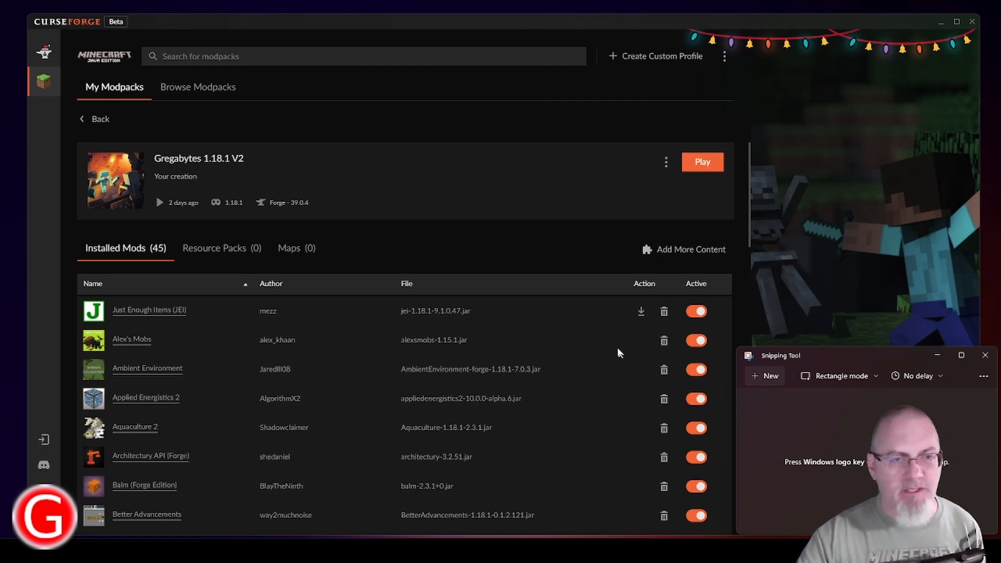
mouse_move(163, 431)
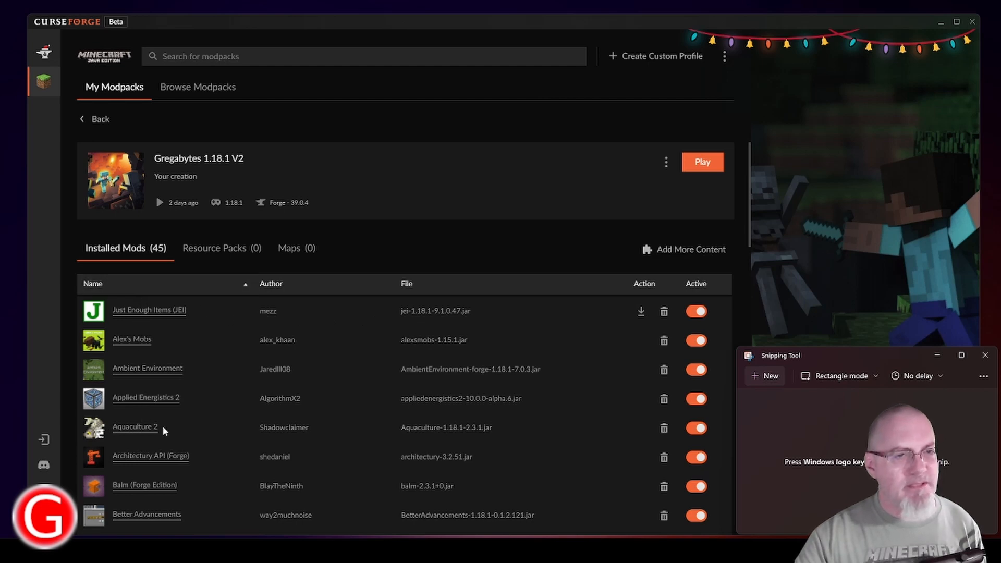
mouse_move(683, 249)
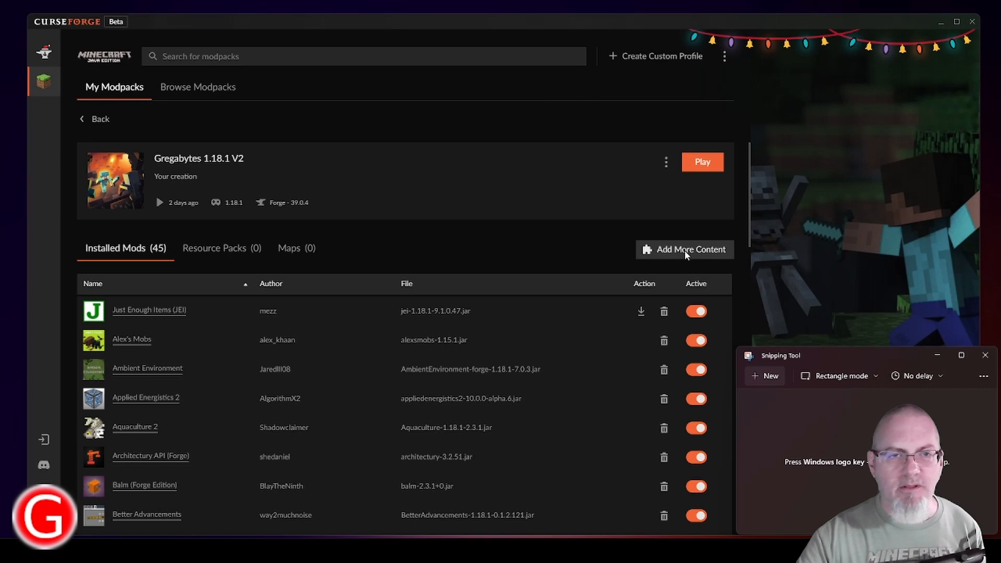
mouse_move(541, 319)
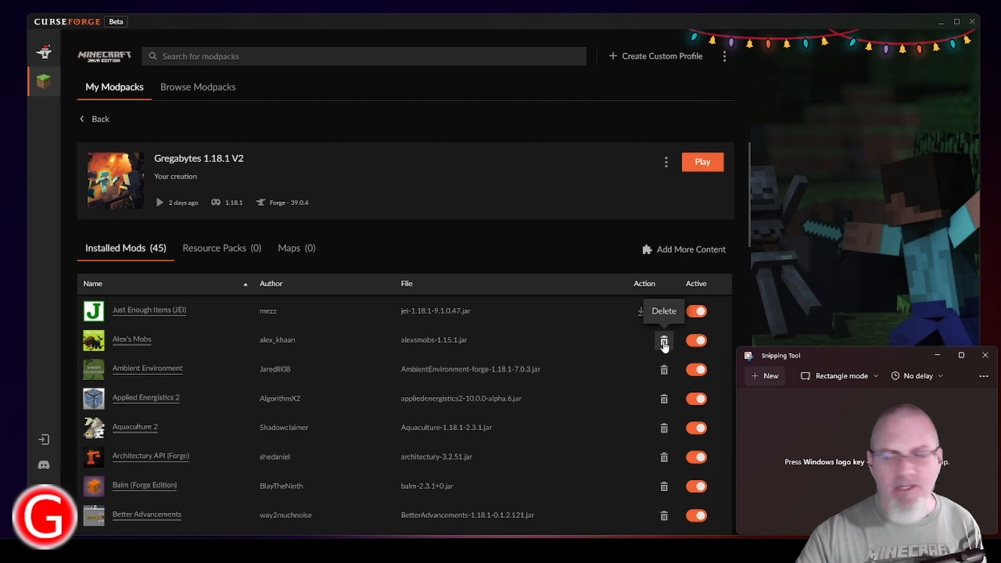
mouse_move(581, 348)
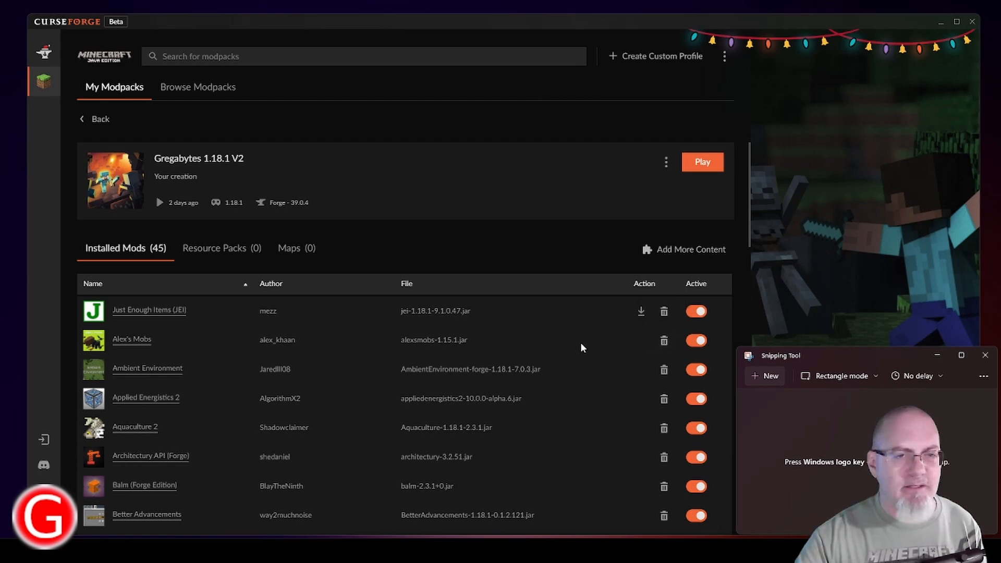
mouse_move(641, 312)
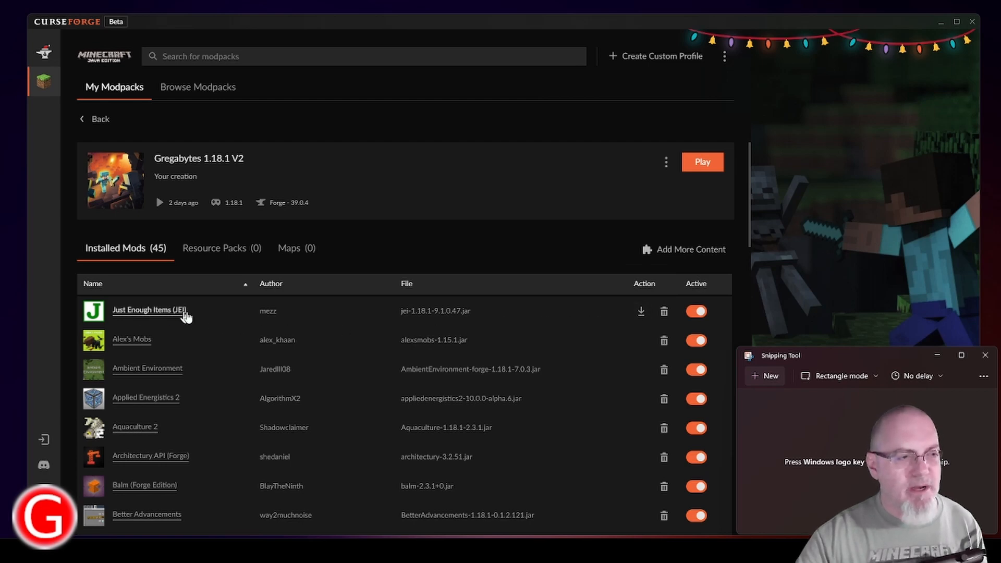
mouse_move(397, 362)
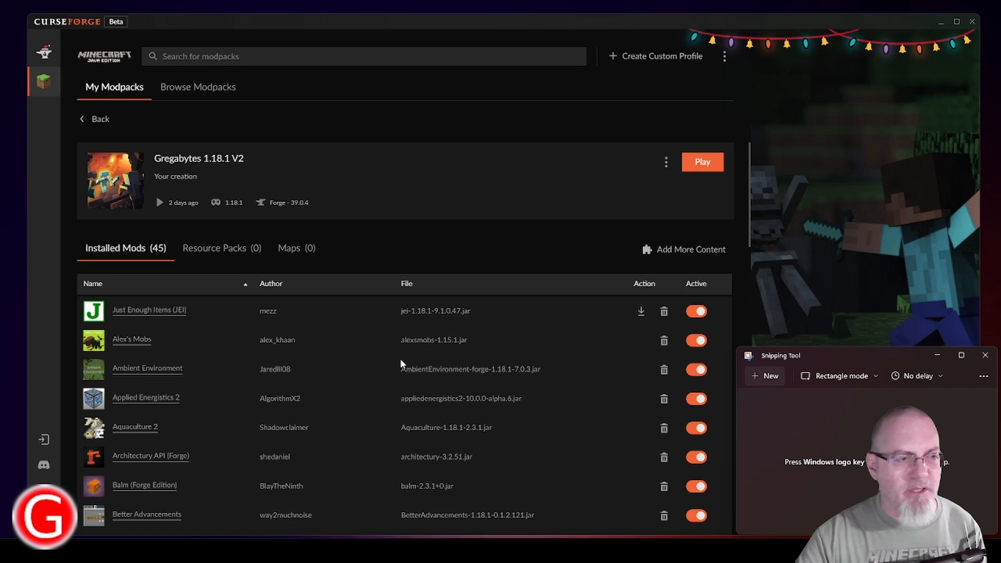
mouse_move(640, 312)
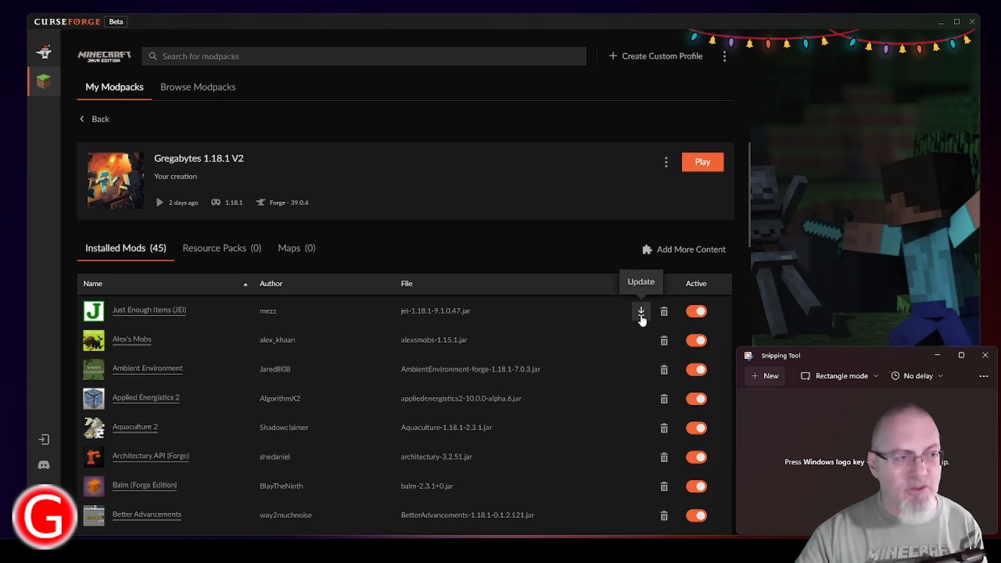
mouse_move(612, 328)
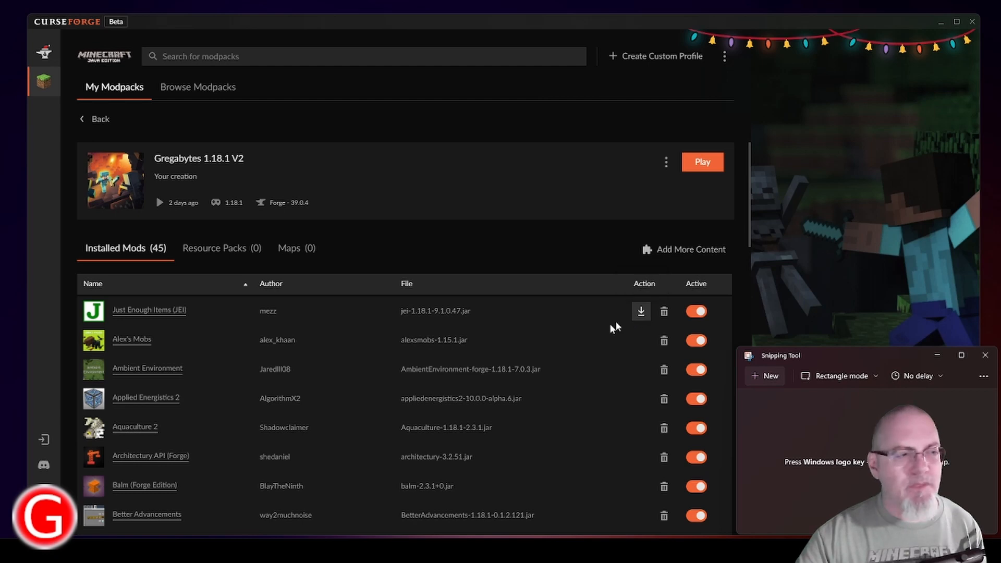
mouse_move(557, 362)
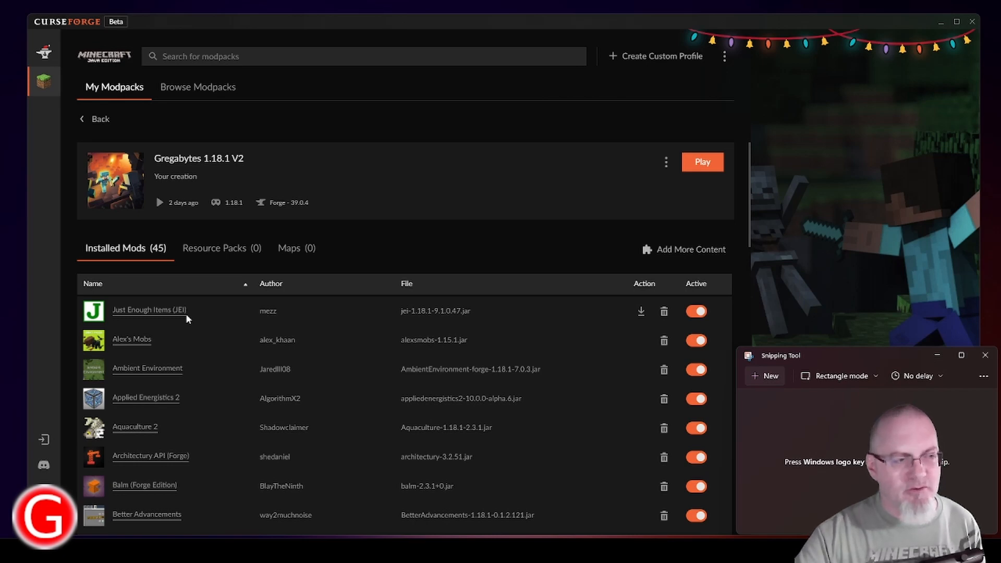
mouse_move(166, 334)
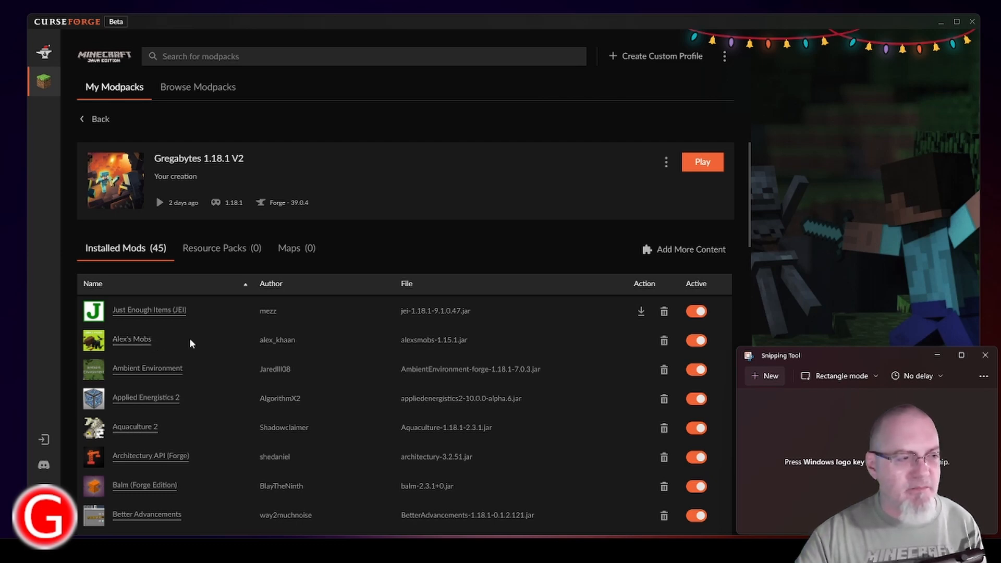
mouse_move(220, 365)
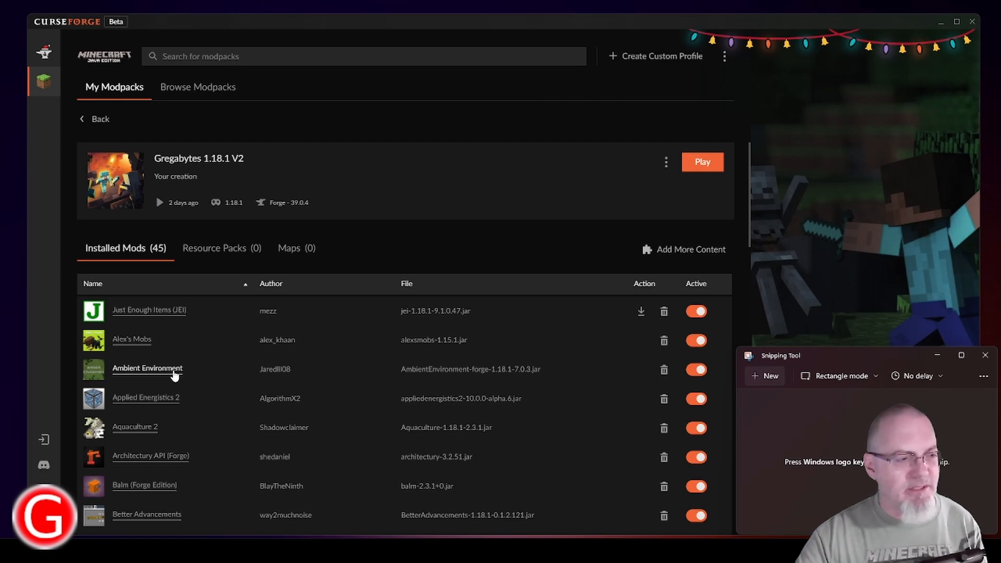
mouse_move(223, 397)
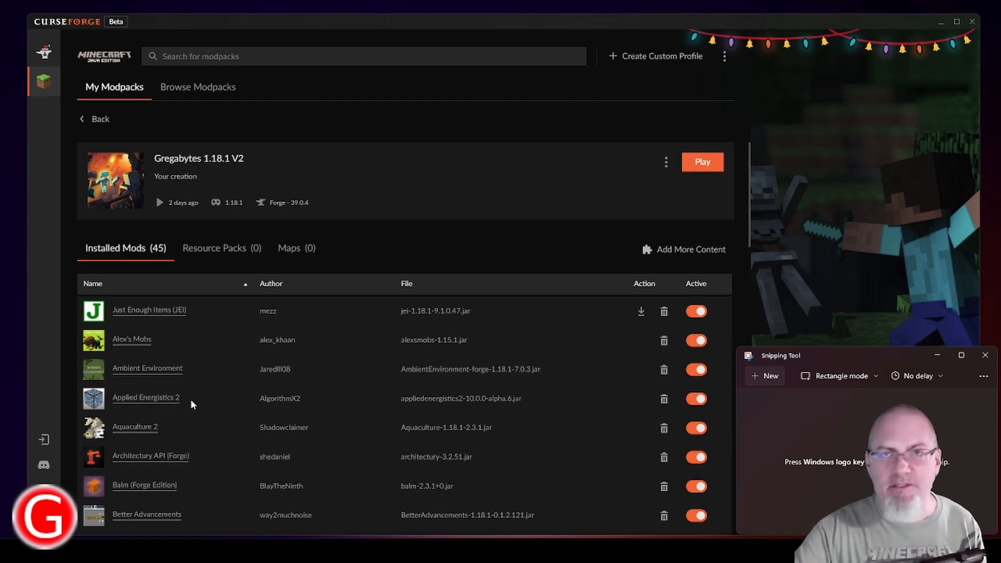
mouse_move(169, 434)
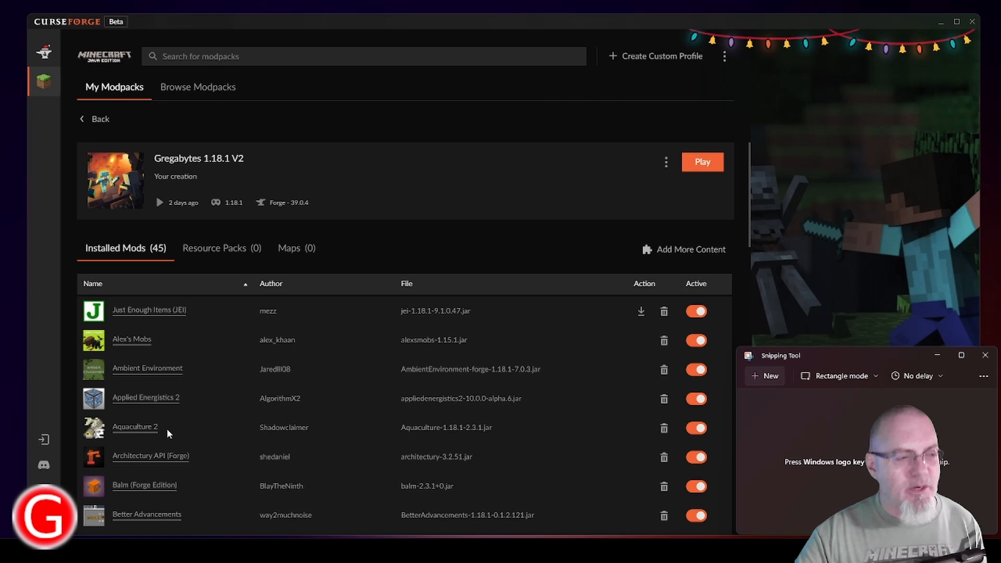
mouse_move(189, 428)
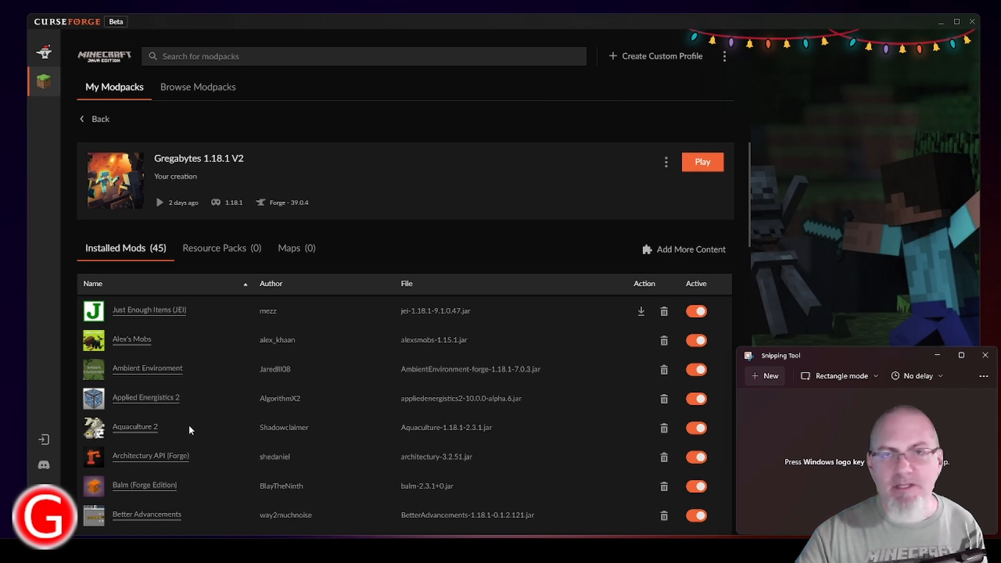
mouse_move(147, 514)
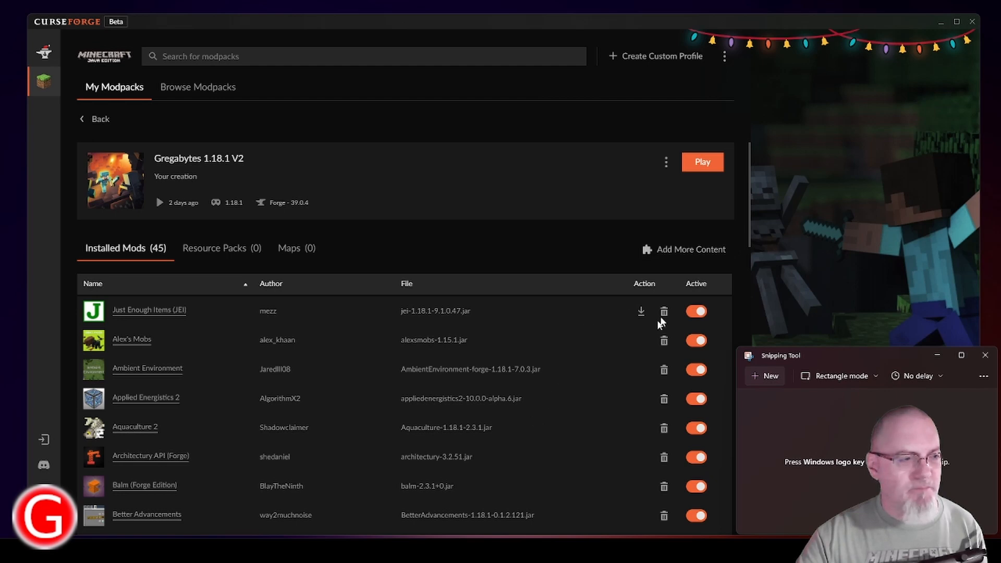
Scroll the Installed Mods list from Better Advancements down to Flywheel
scroll(down, 3)
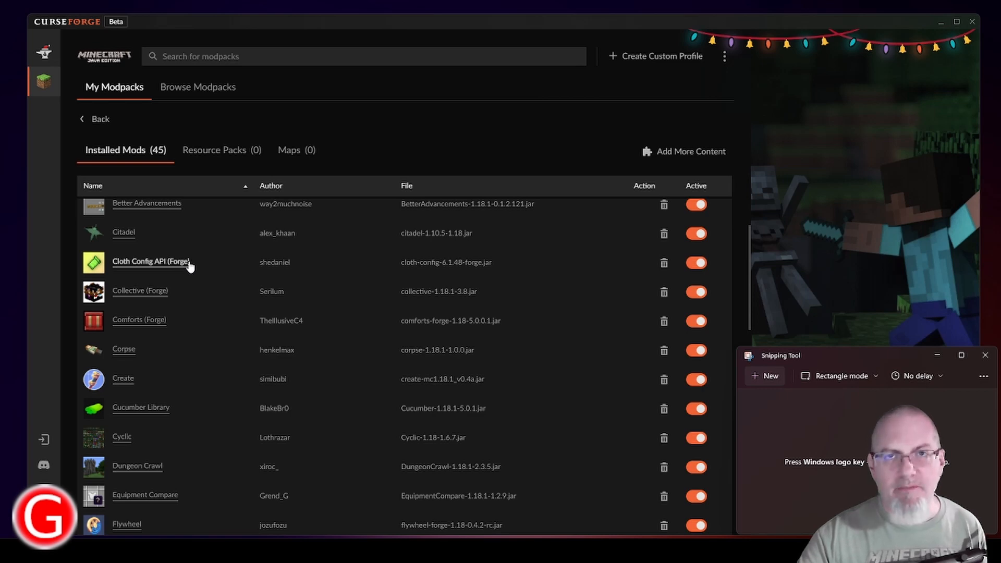
mouse_move(123, 233)
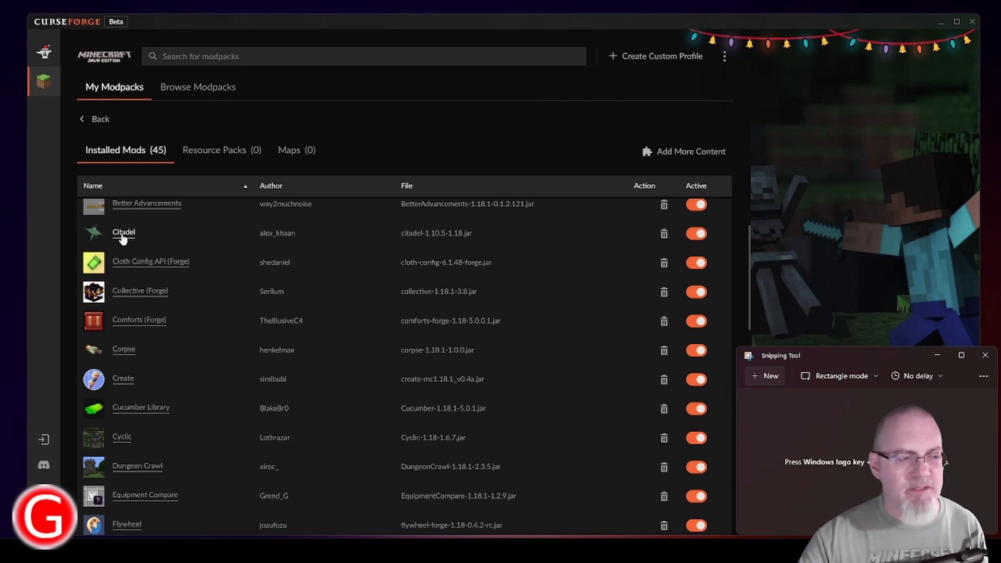
mouse_move(158, 414)
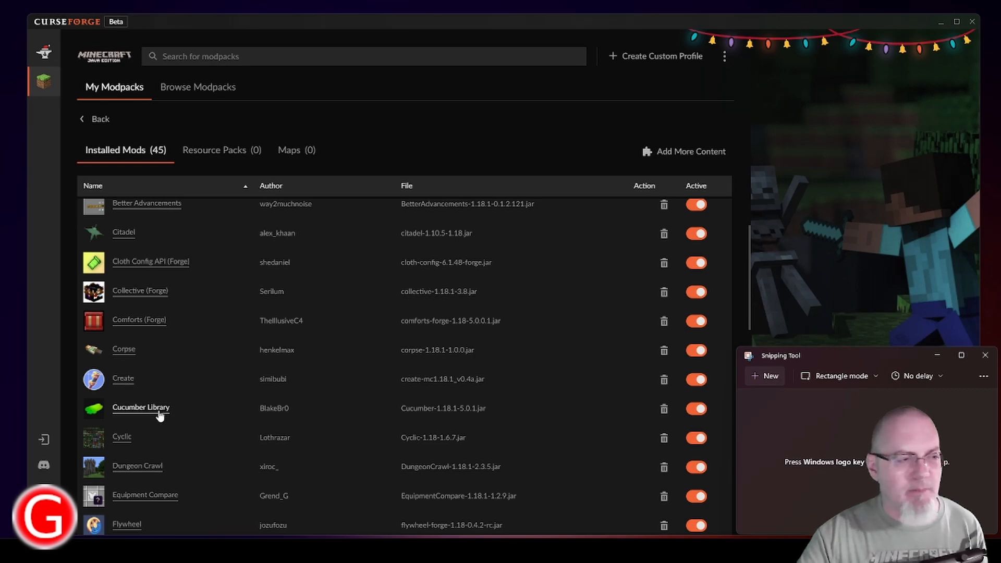
mouse_move(123, 378)
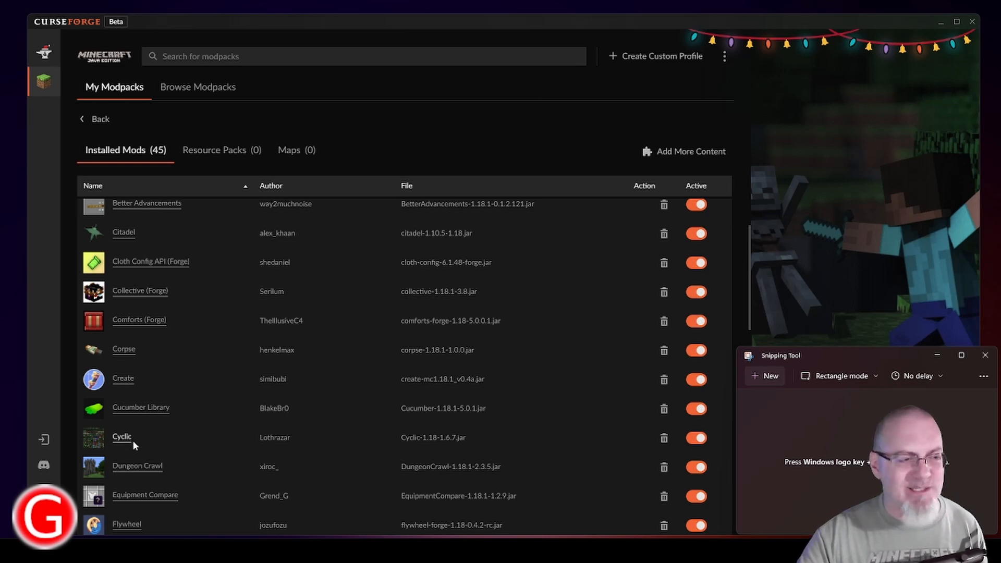
mouse_move(163, 440)
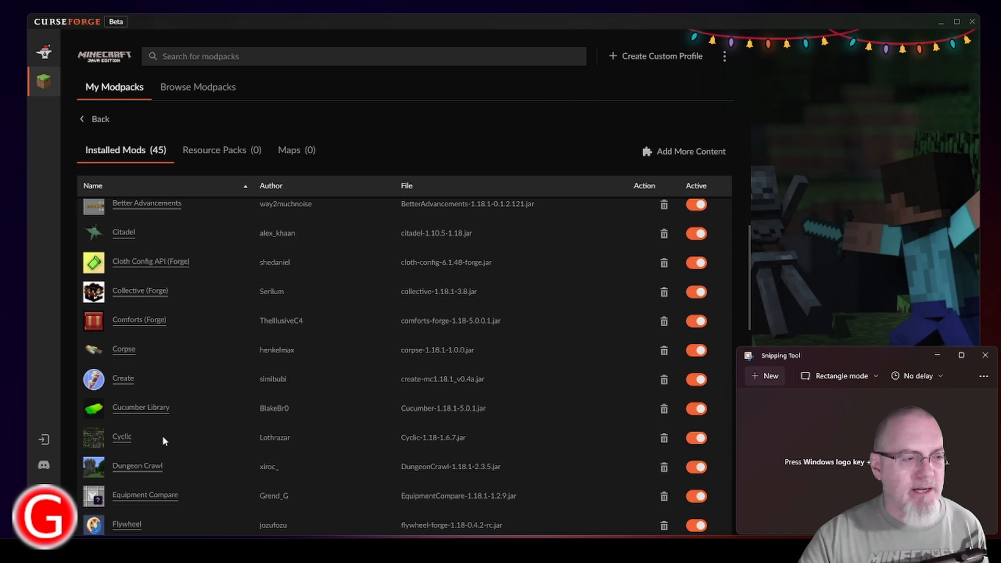
mouse_move(169, 470)
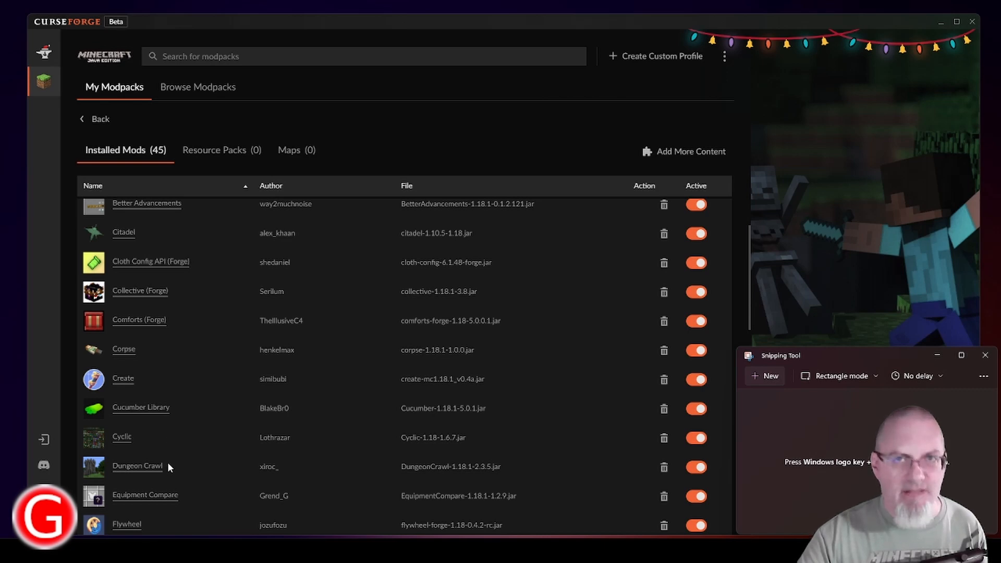
mouse_move(727, 331)
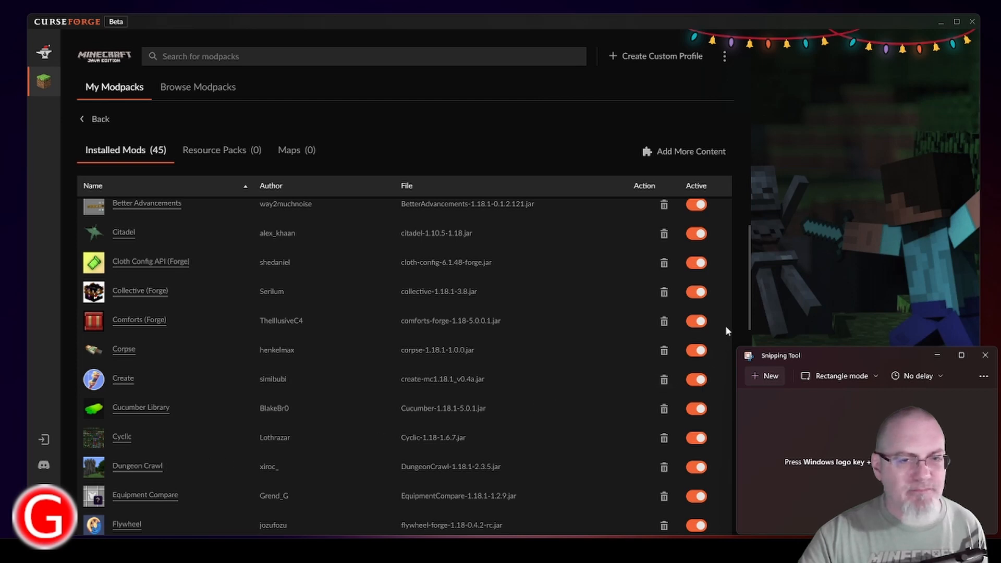
scroll(down, 3)
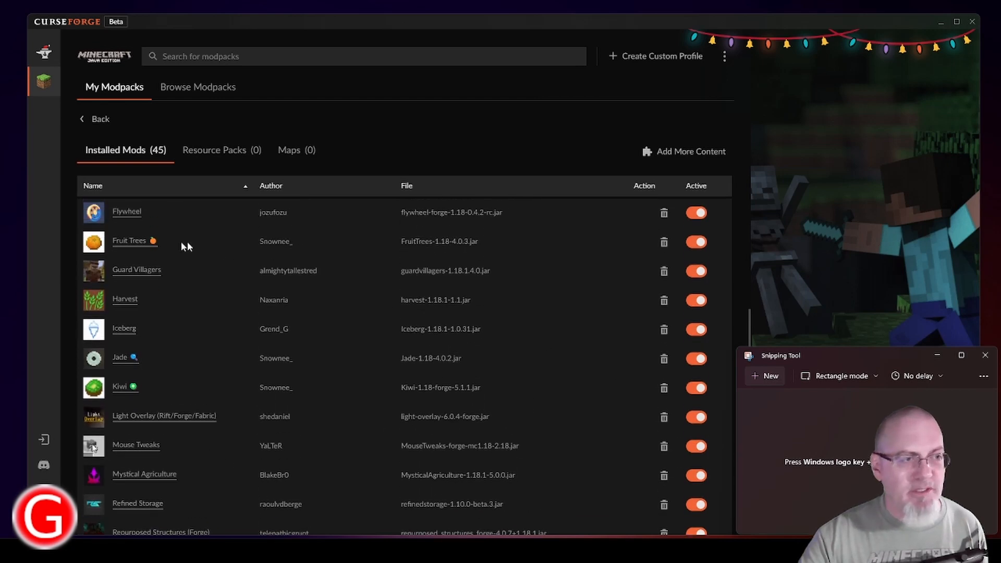
mouse_move(235, 260)
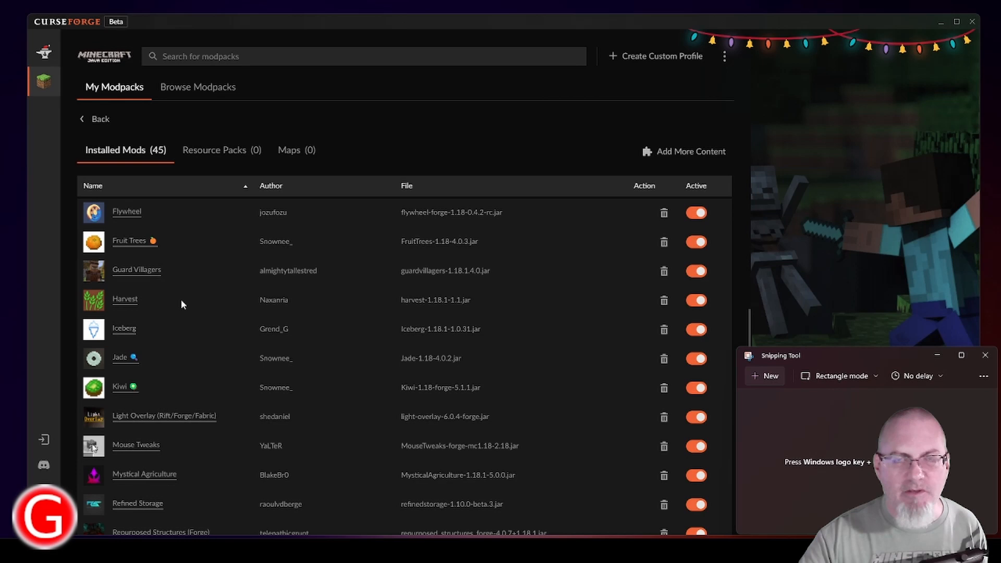
mouse_move(204, 309)
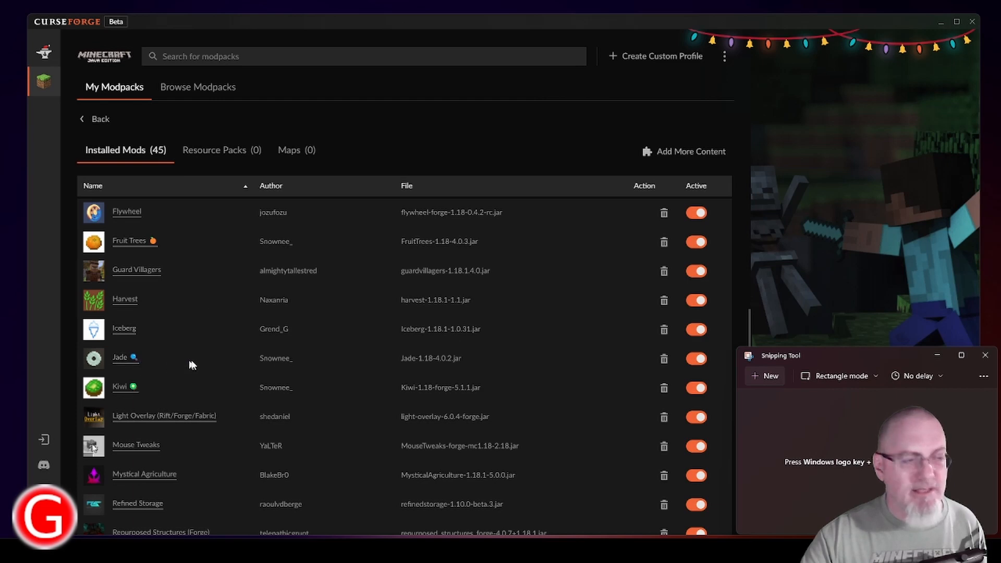
mouse_move(199, 361)
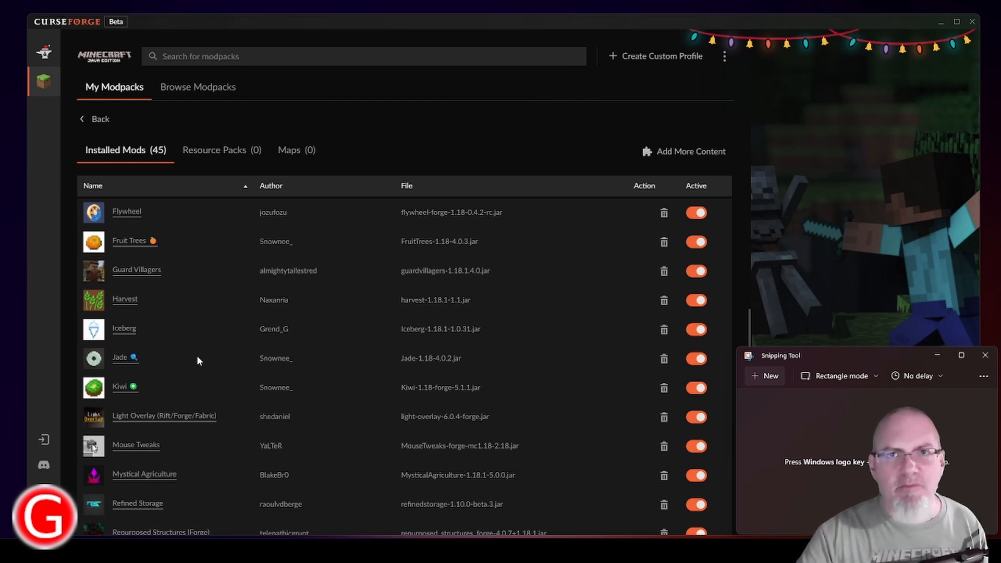
mouse_move(189, 368)
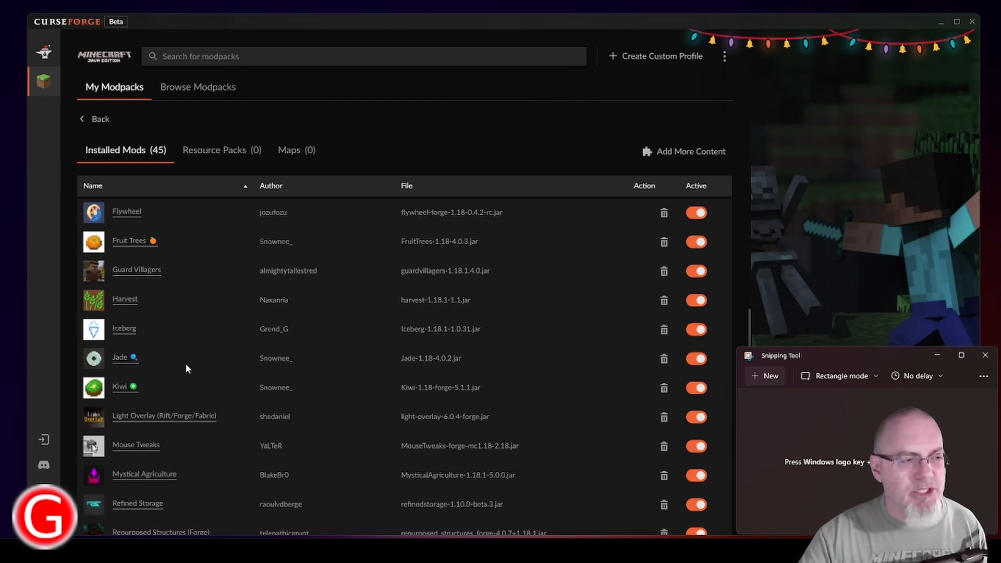
mouse_move(223, 421)
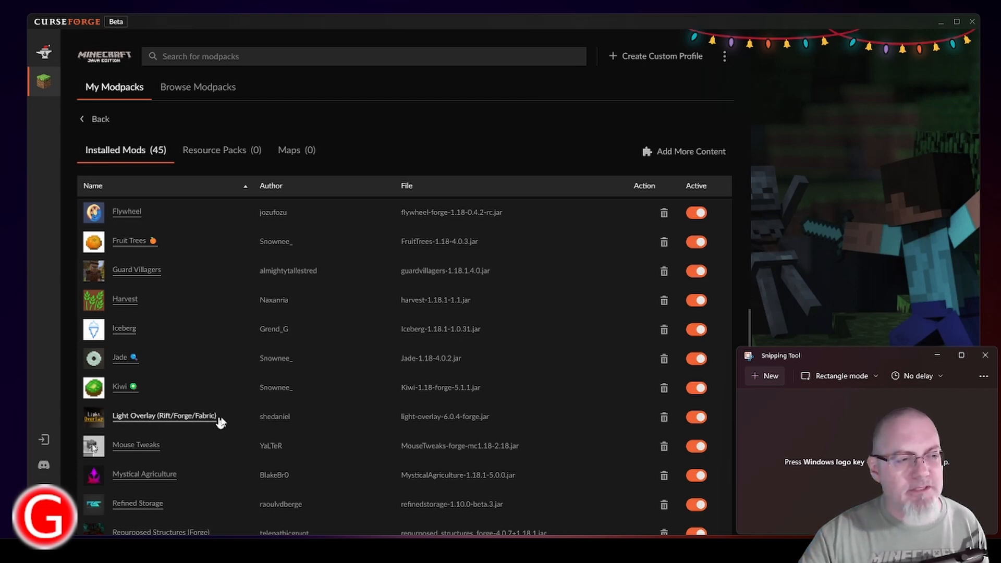
mouse_move(235, 420)
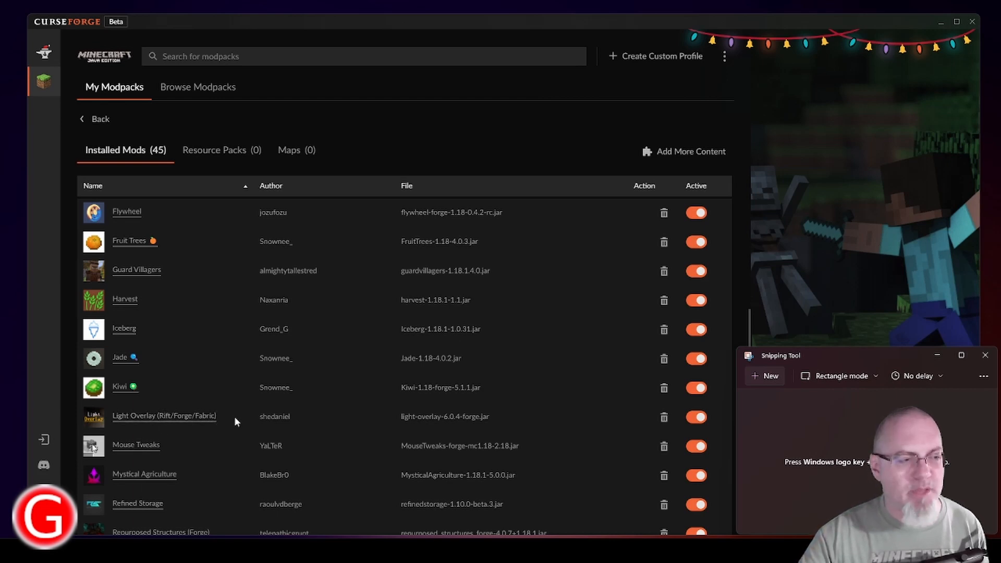
mouse_move(182, 450)
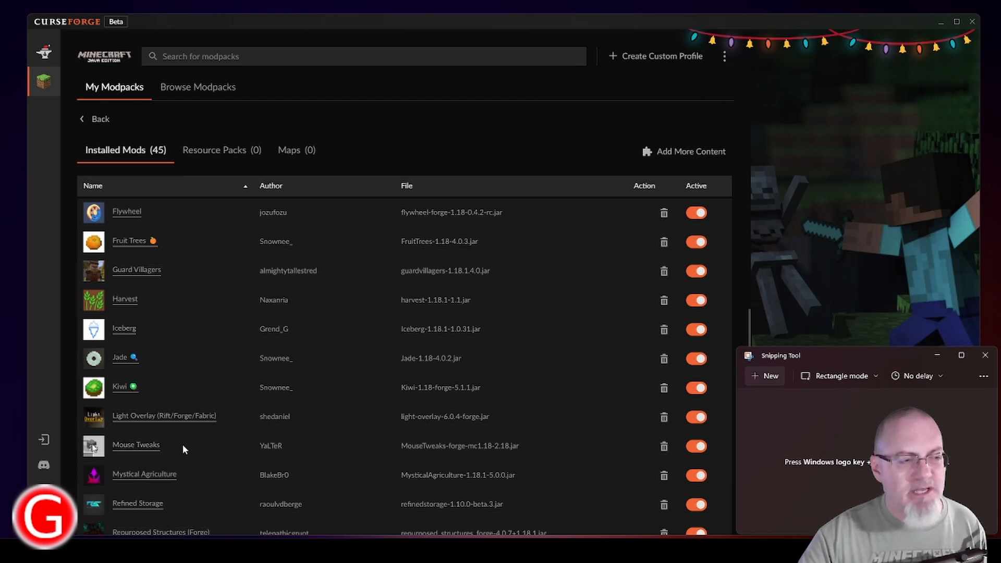
mouse_move(186, 478)
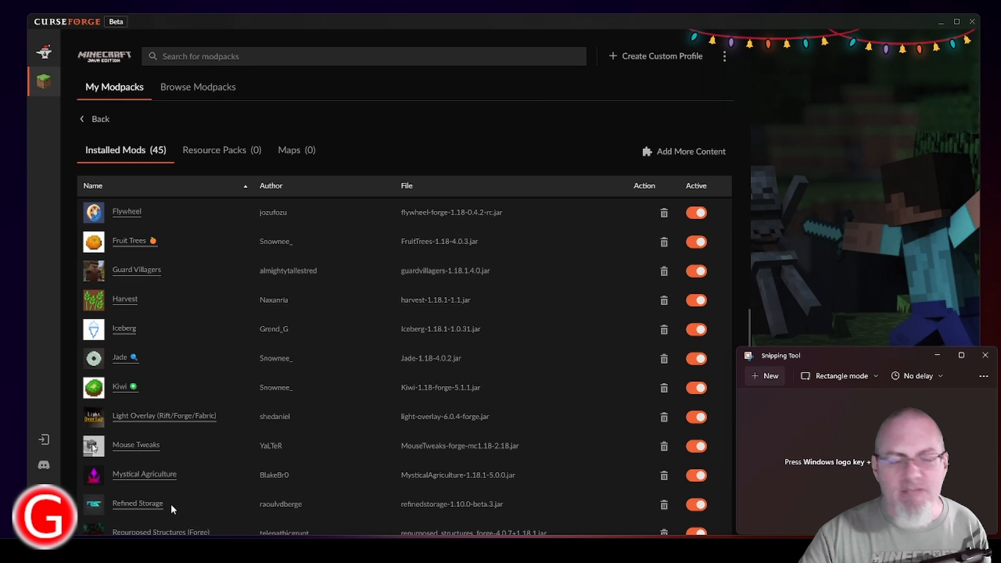
mouse_move(173, 534)
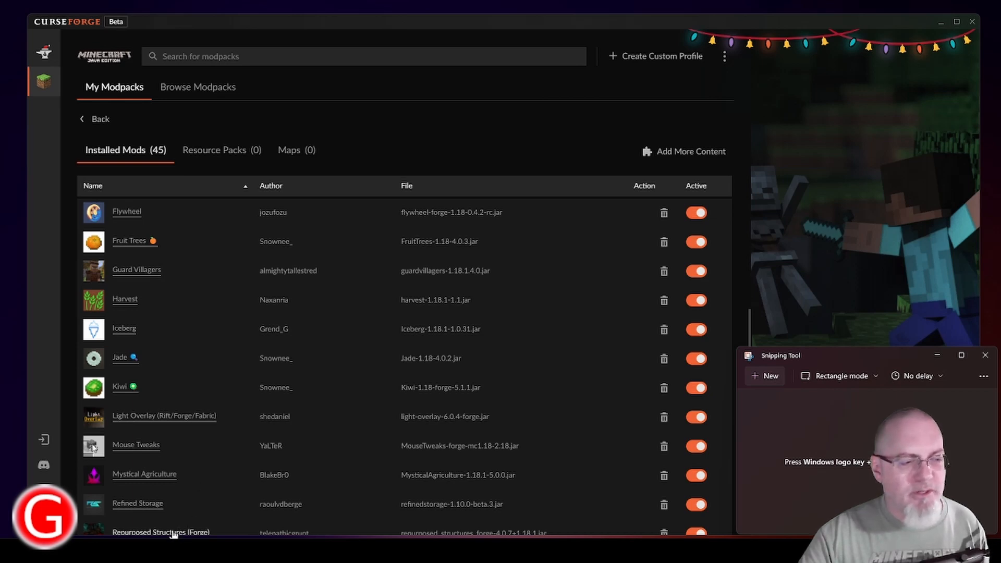
scroll(down, 3)
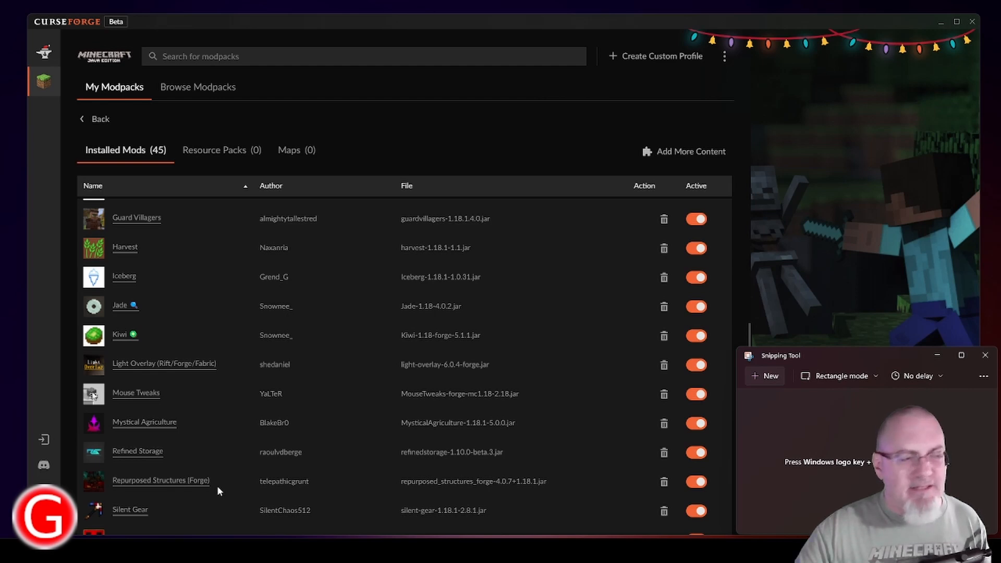
scroll(down, 3)
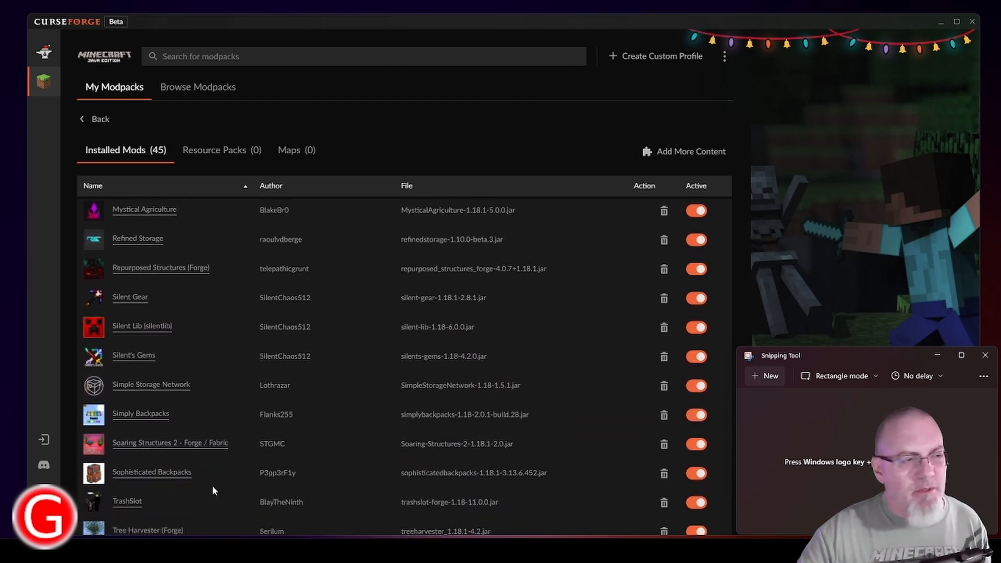
scroll(down, 3)
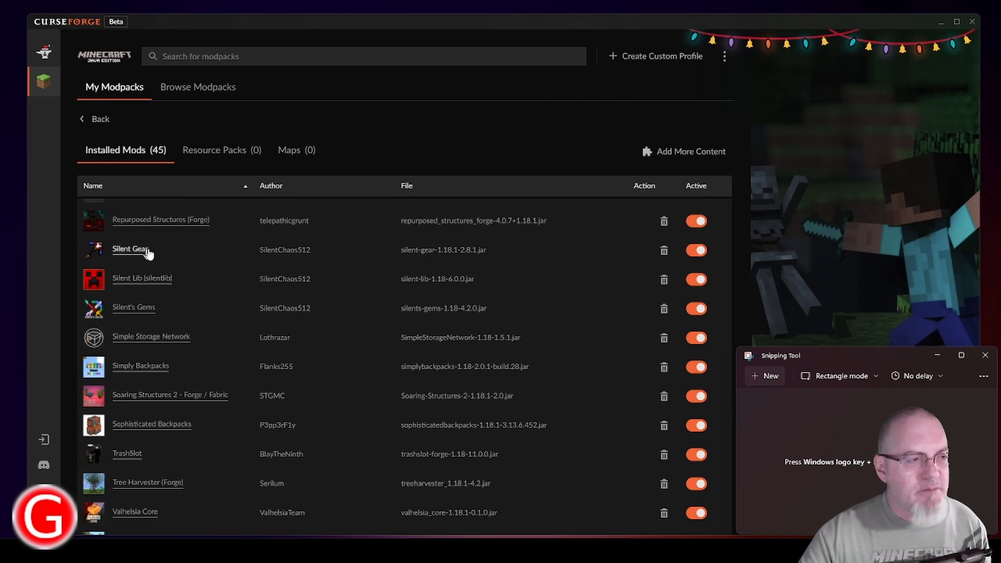
mouse_move(234, 325)
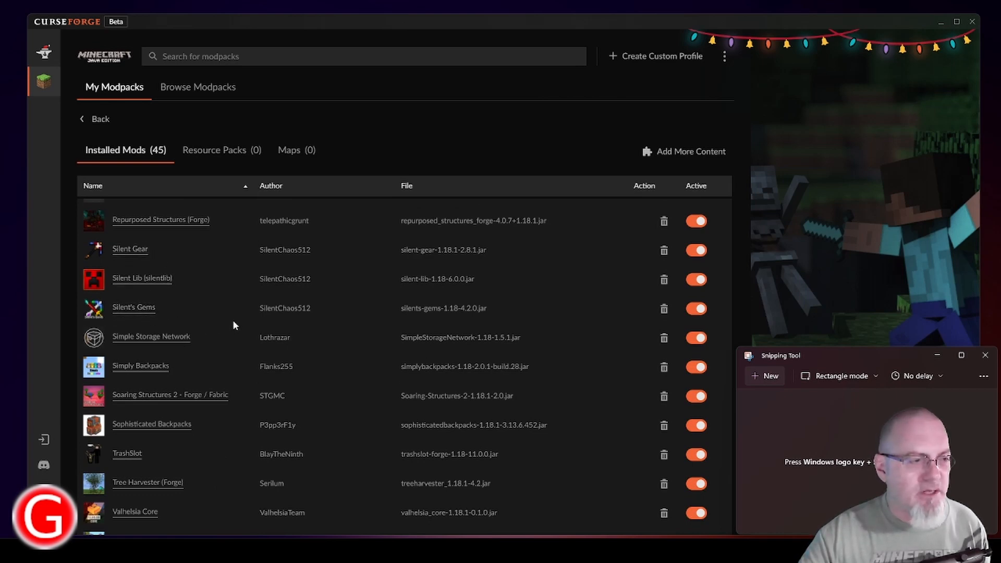
mouse_move(197, 342)
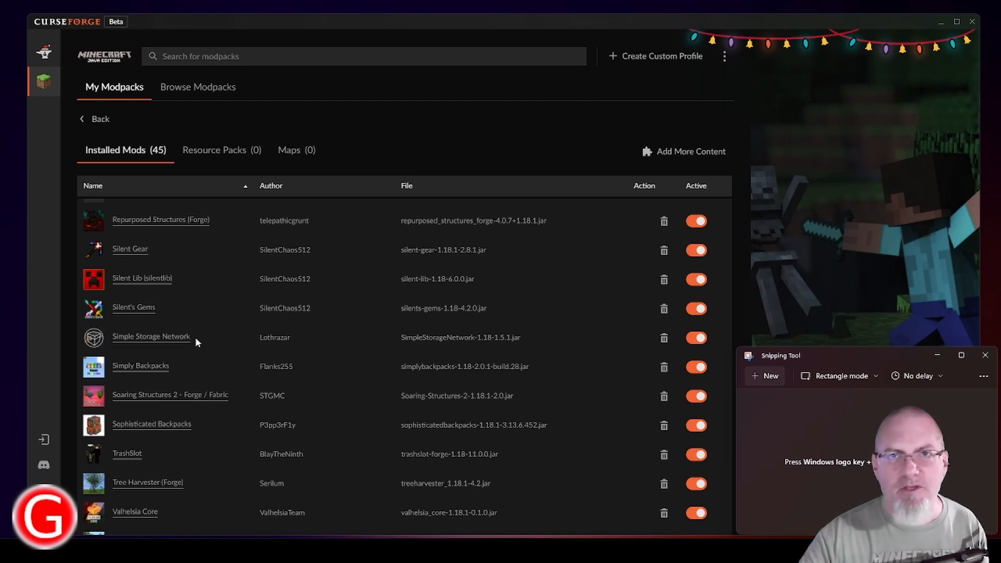
scroll(down, 3)
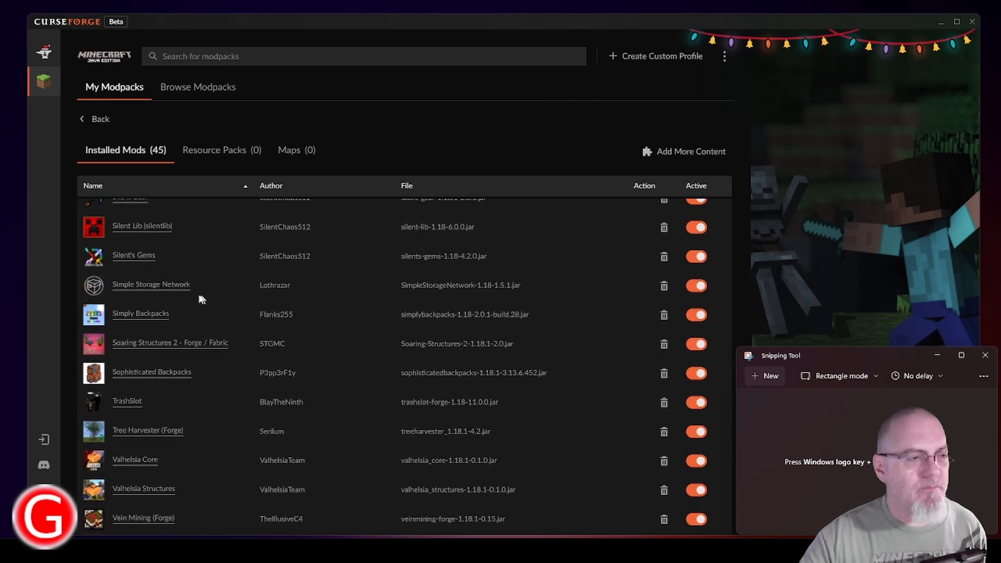
mouse_move(194, 382)
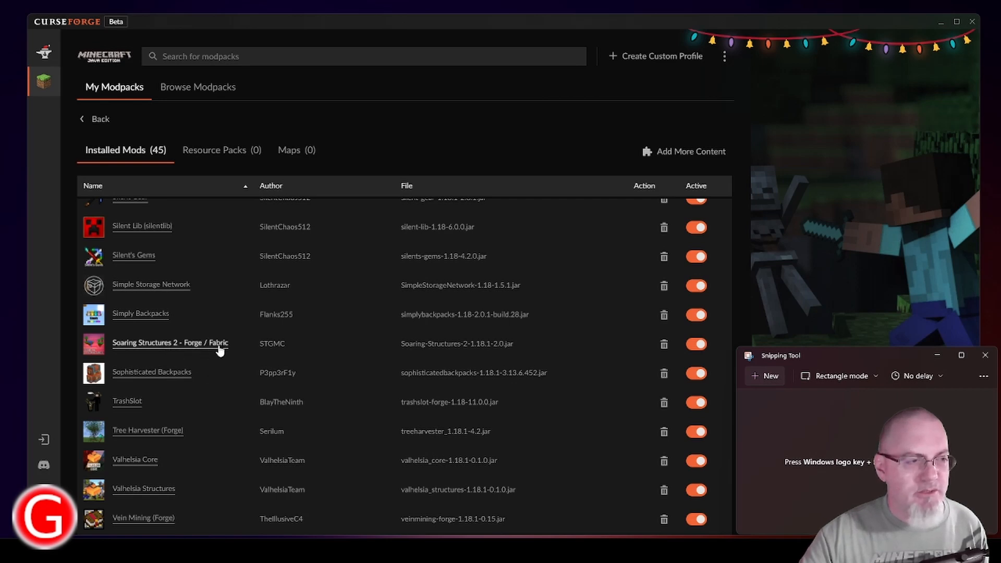
mouse_move(216, 388)
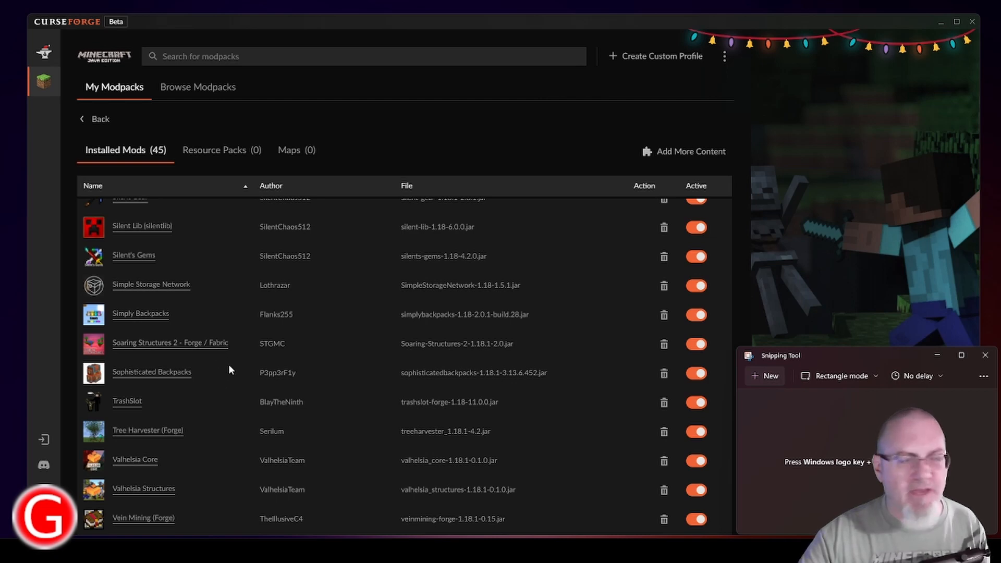
mouse_move(233, 380)
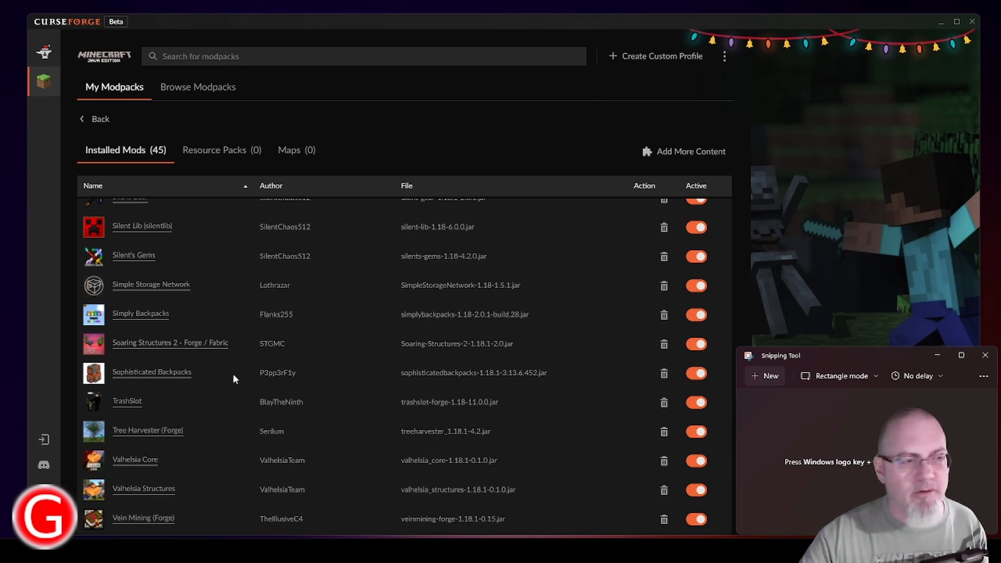
scroll(down, 3)
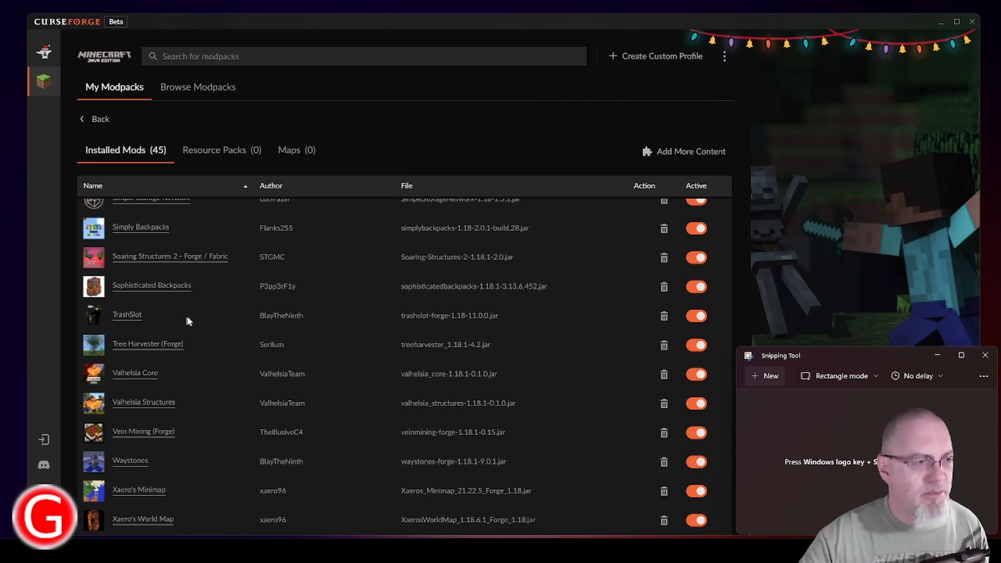
mouse_move(219, 357)
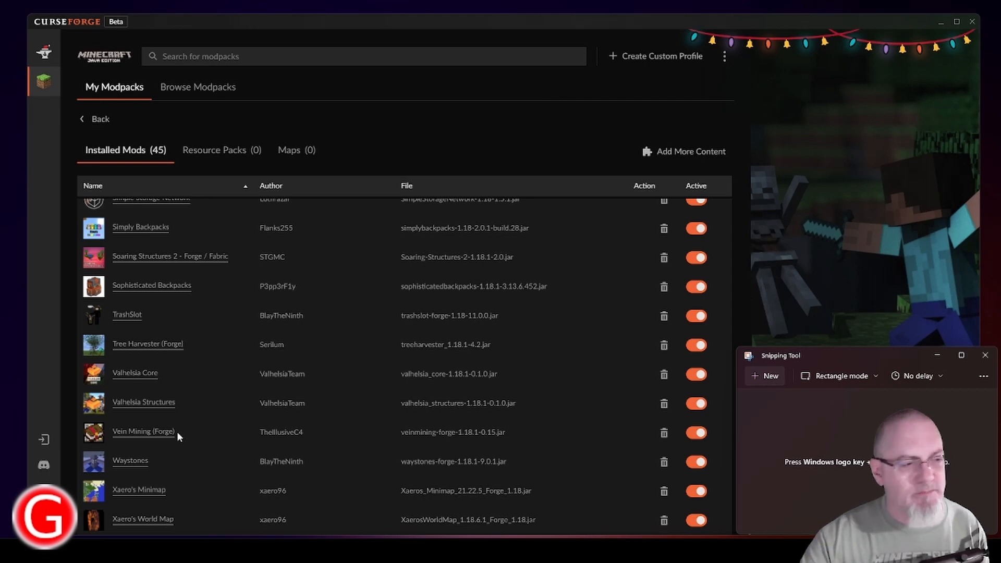
mouse_move(147, 467)
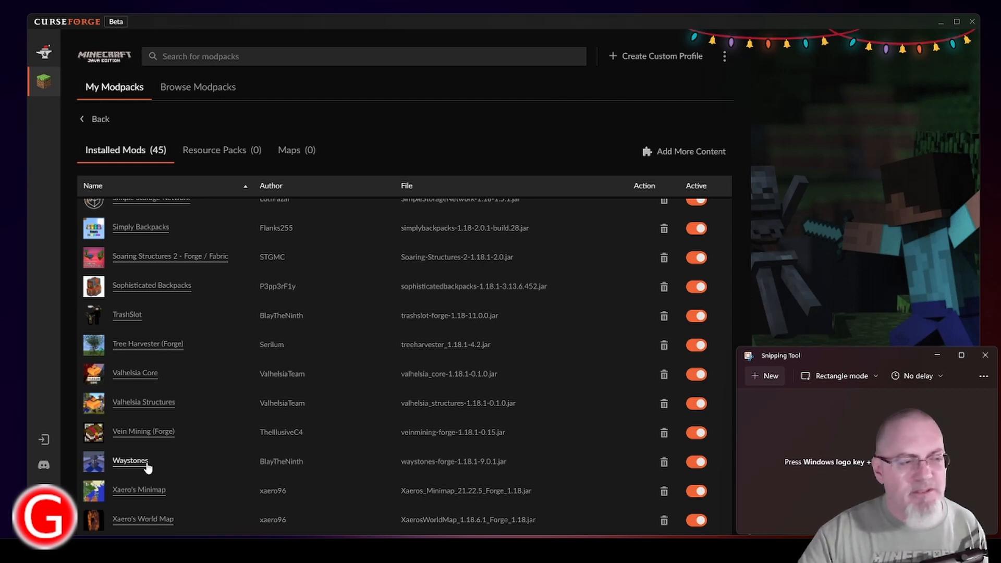
mouse_move(160, 465)
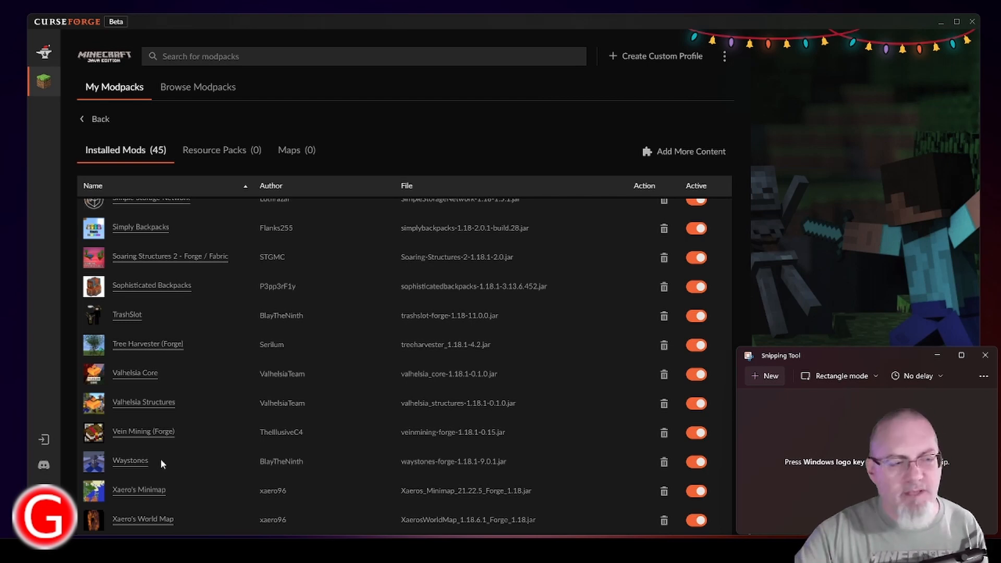
mouse_move(169, 497)
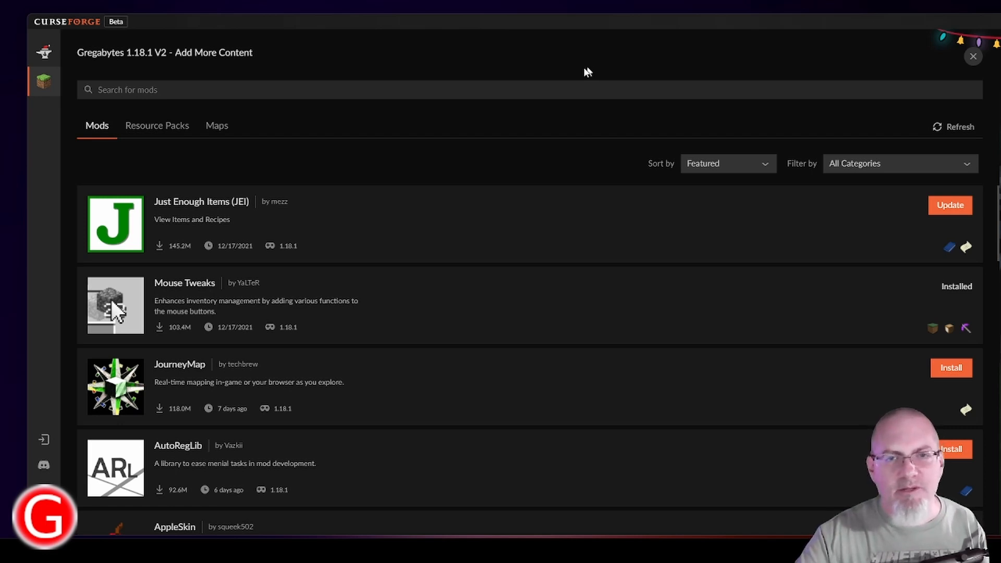
Return to the Gregabytes 1.18.1 V2 profile and its Add More Content catalogue
click(973, 57)
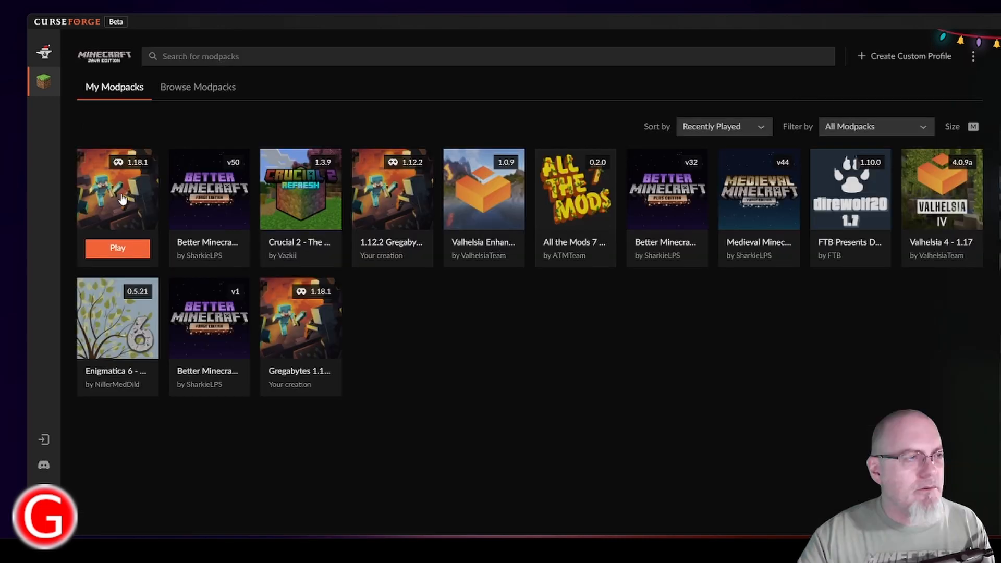
click(300, 317)
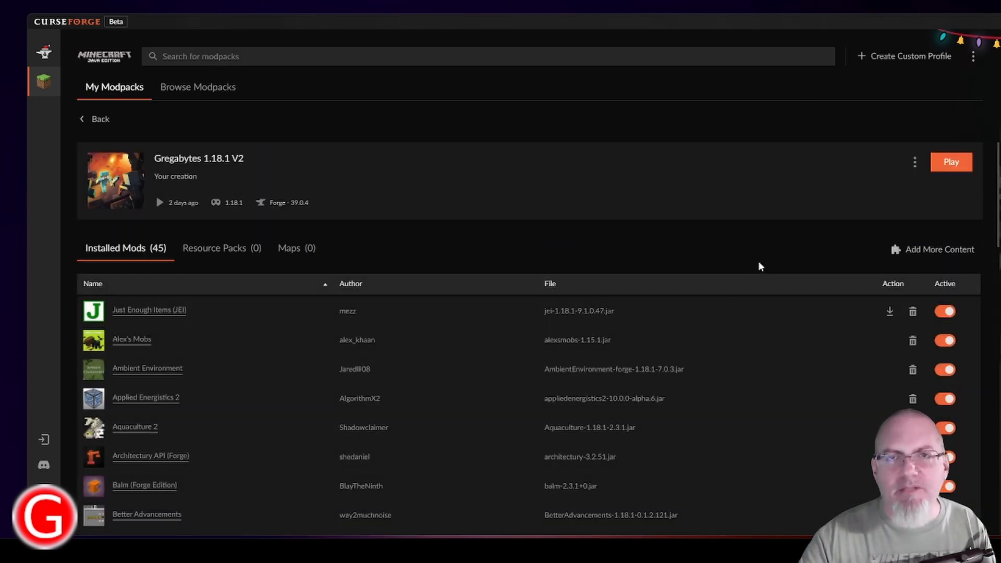
mouse_move(844, 271)
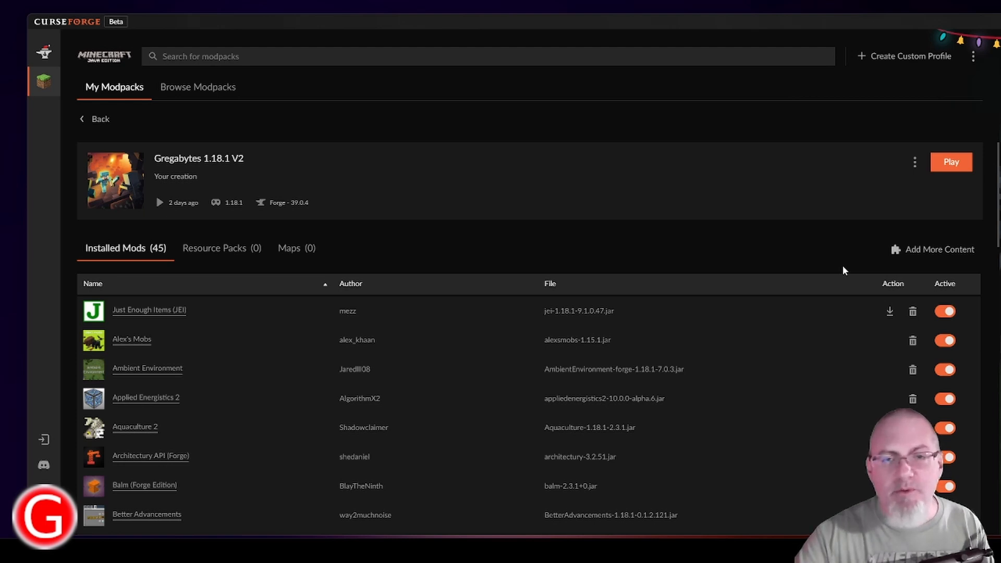
click(938, 250)
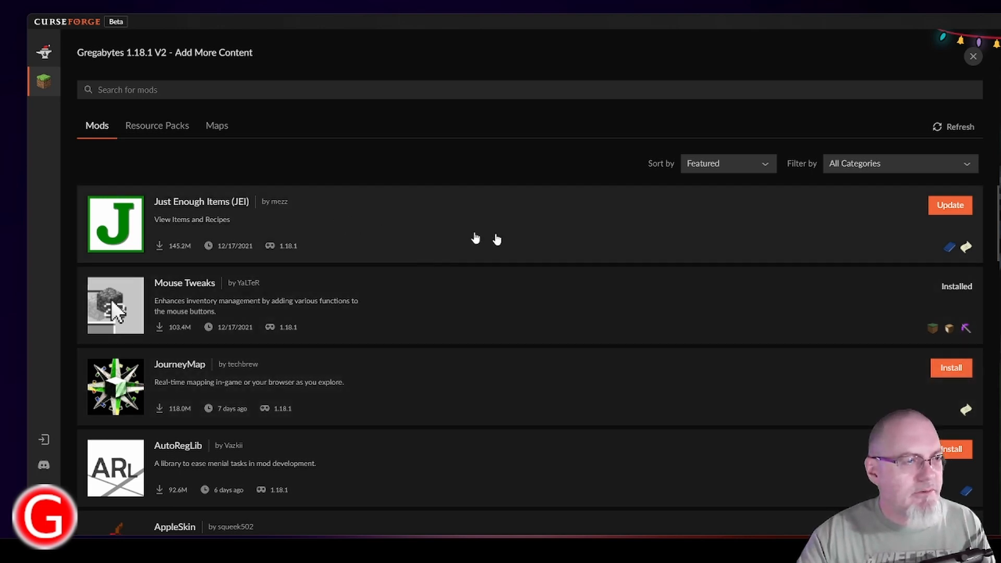
Update Just Enough Items (JEI) and scroll the catalogue down to Clumps
click(949, 206)
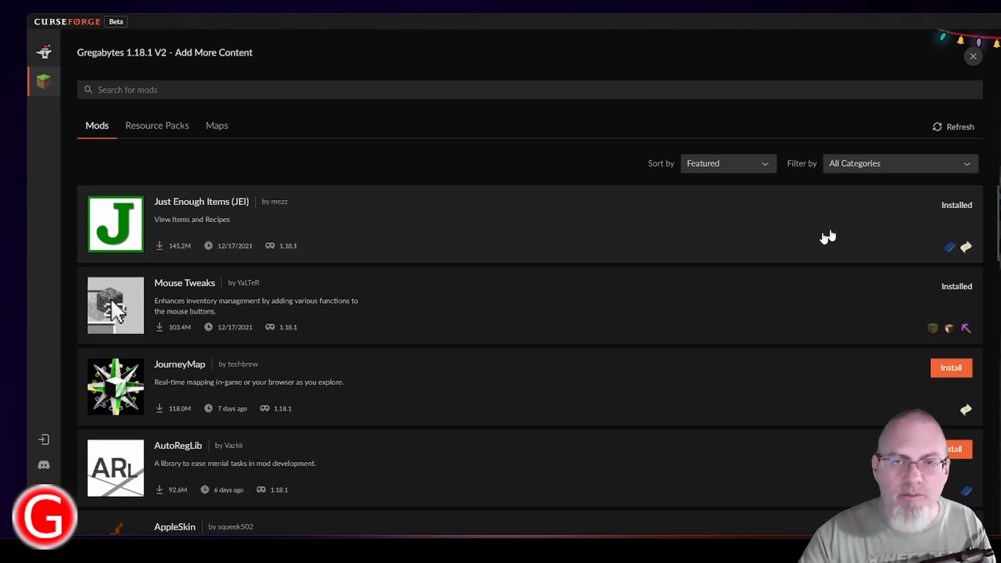
scroll(down, 3)
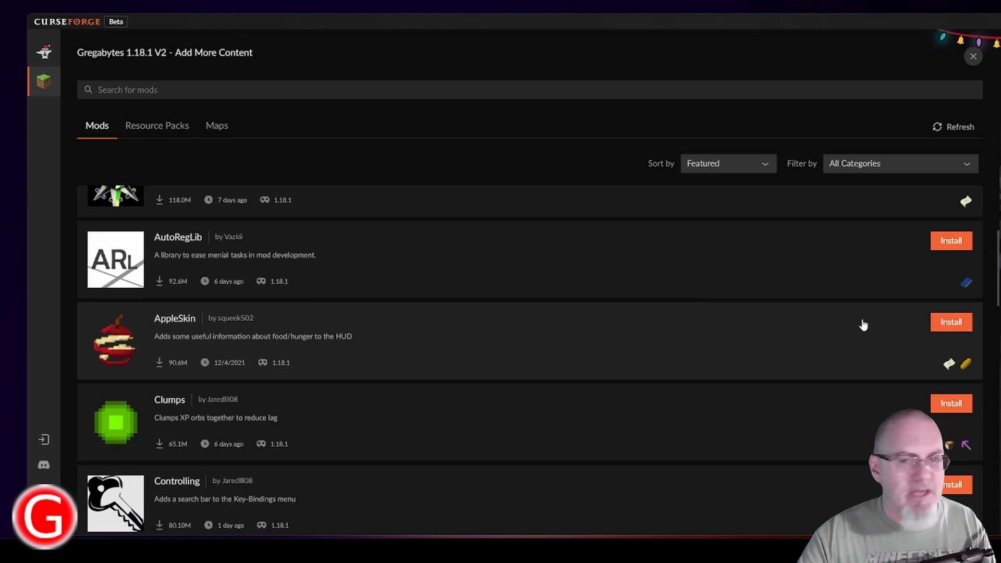
mouse_move(167, 349)
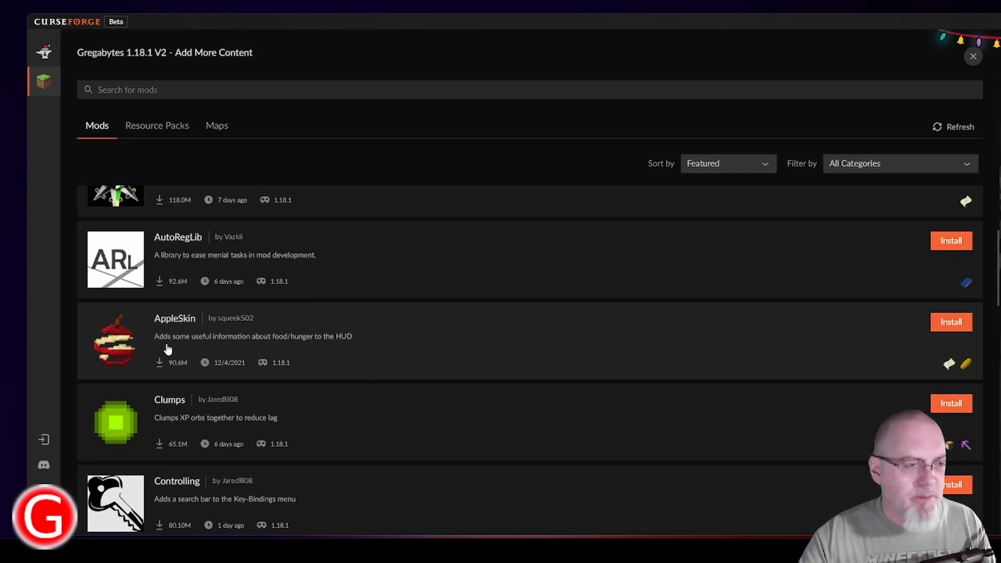
mouse_move(313, 347)
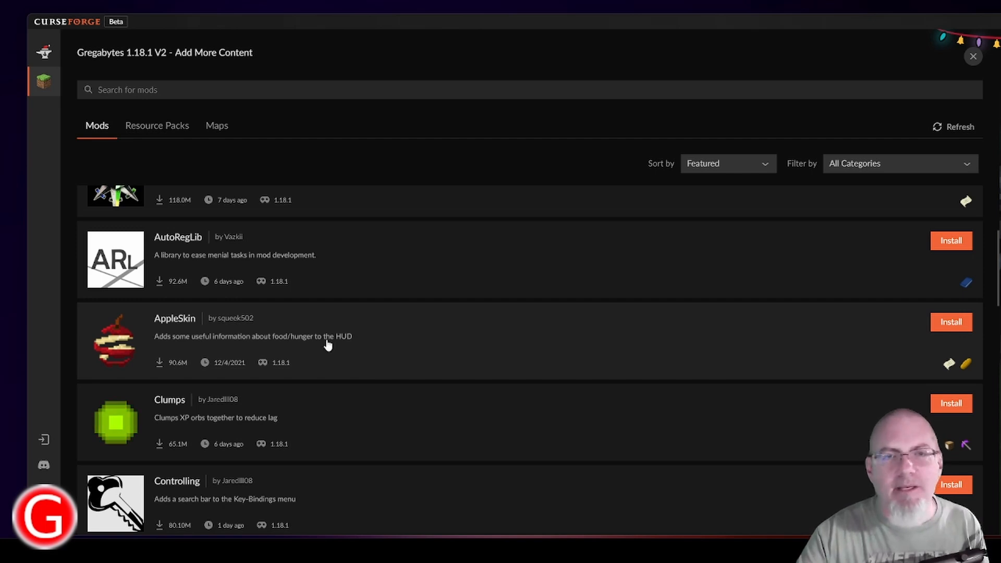
scroll(down, 3)
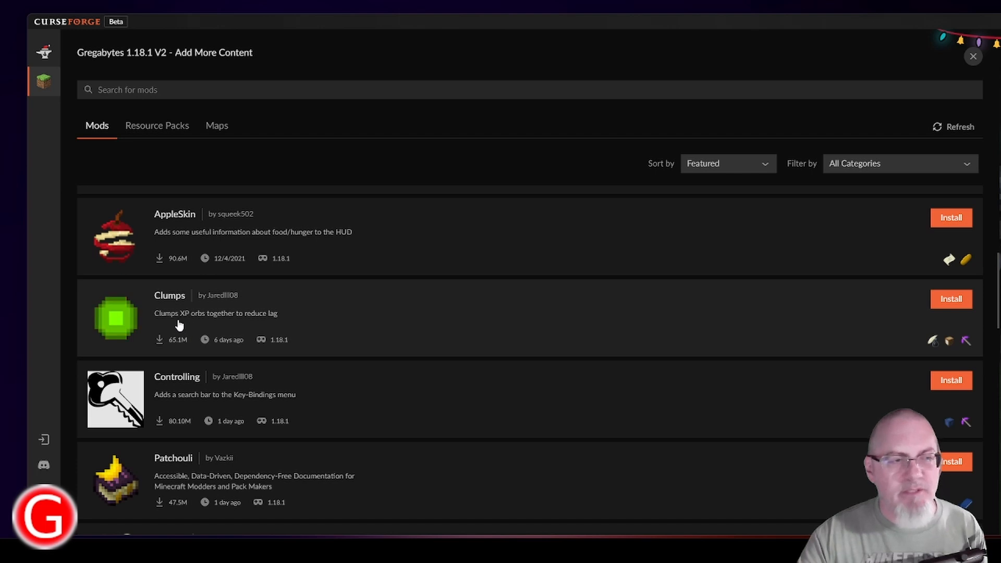
mouse_move(177, 339)
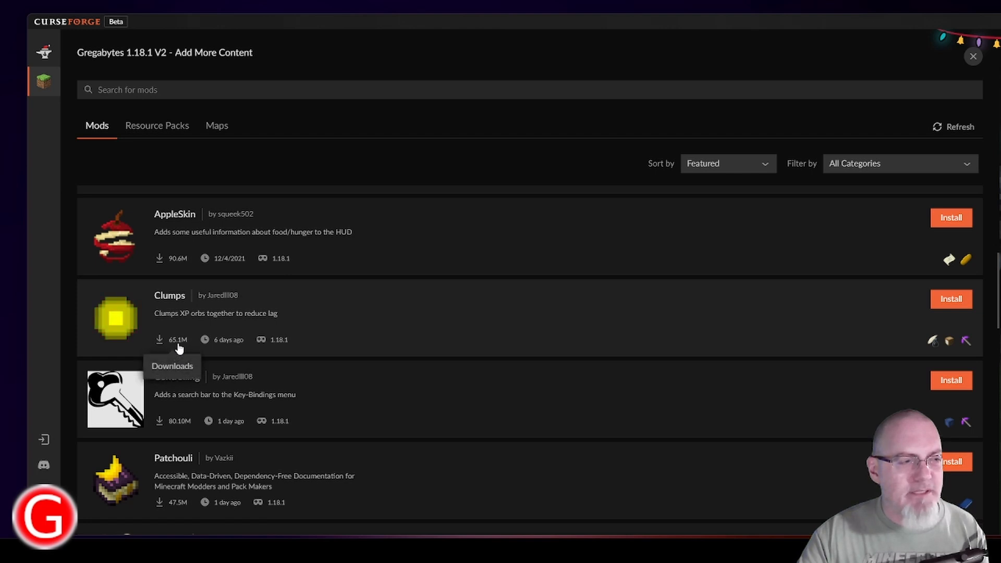
mouse_move(897, 314)
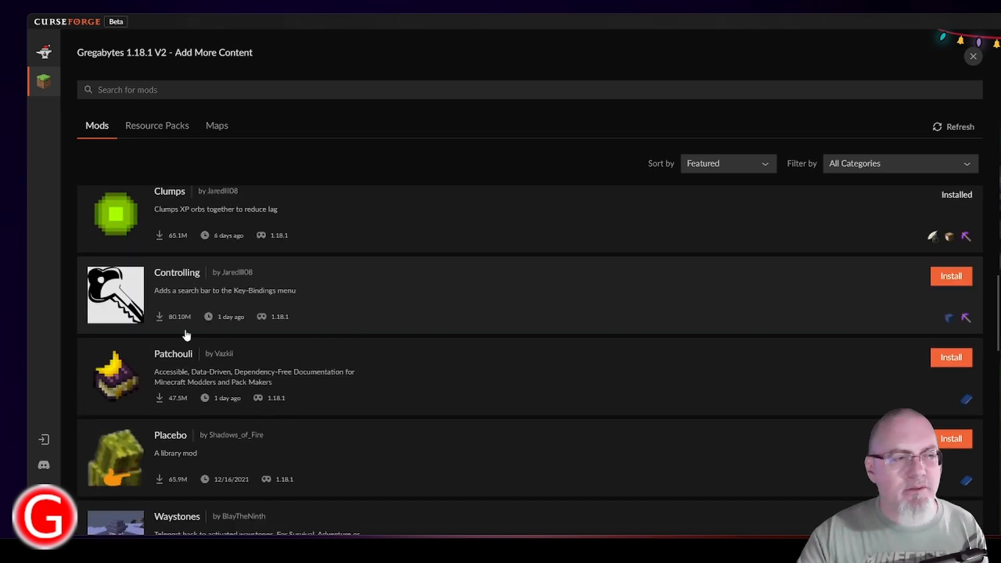
mouse_move(179, 319)
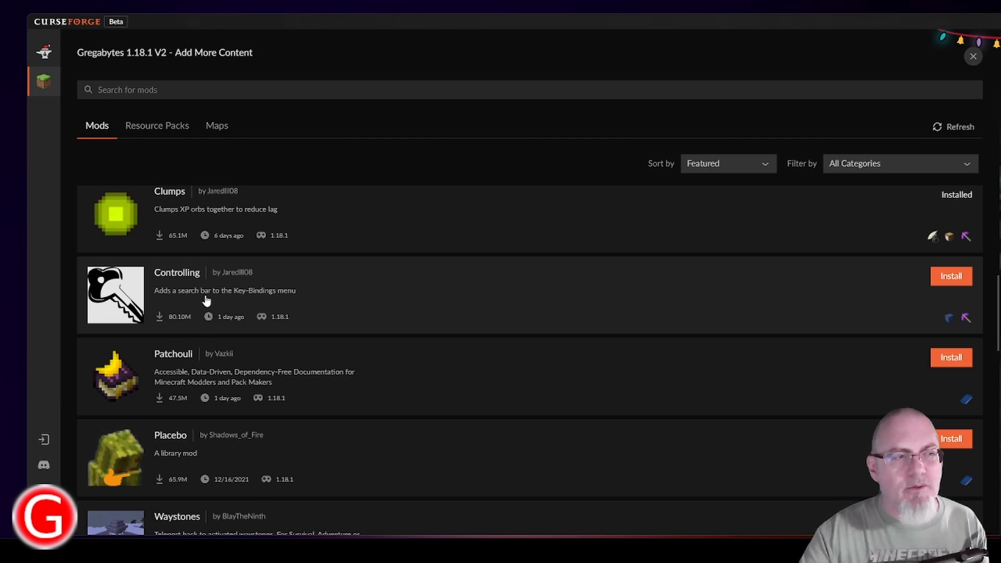
mouse_move(281, 300)
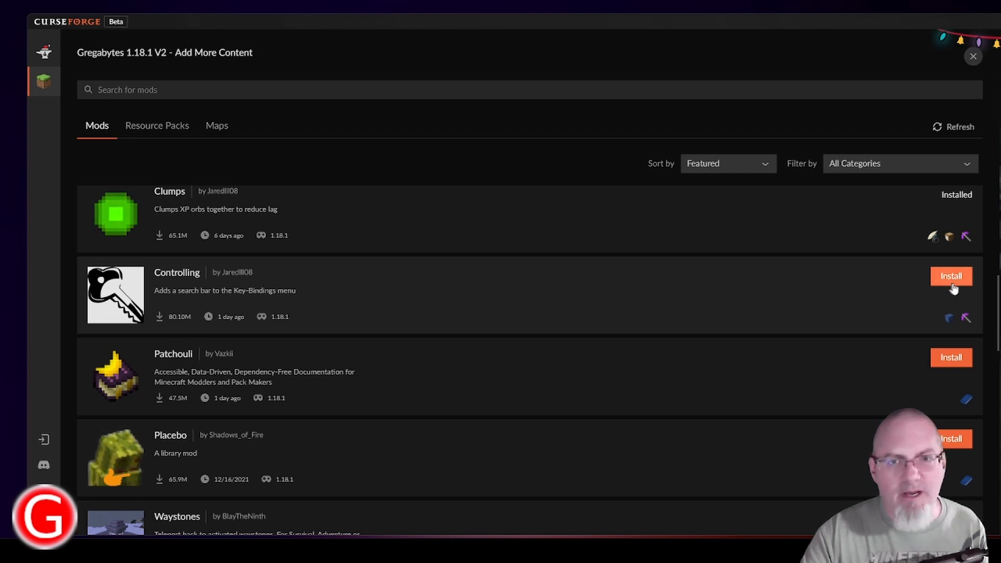
Install the Controlling key-bindings search mod into the profile
click(951, 276)
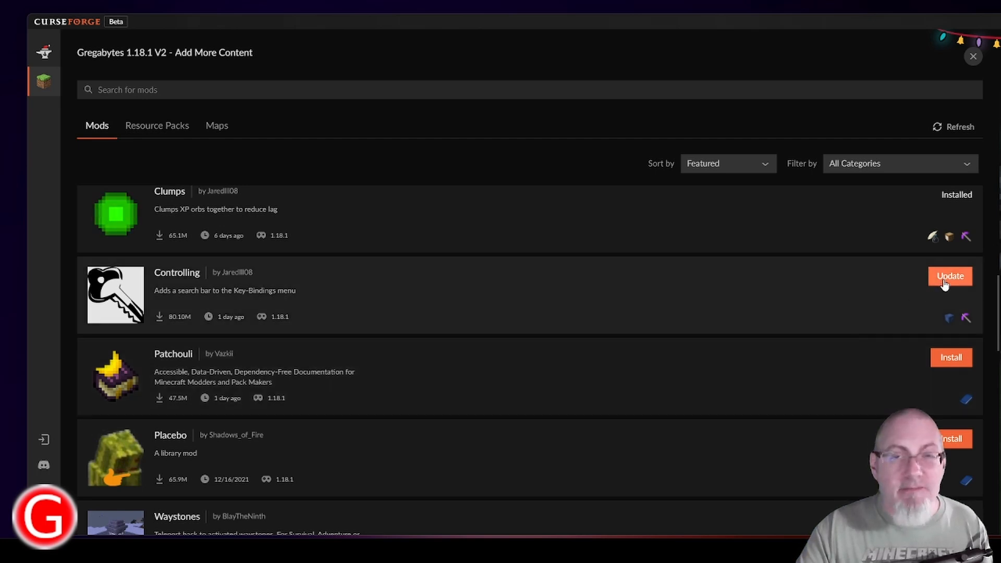
scroll(down, 3)
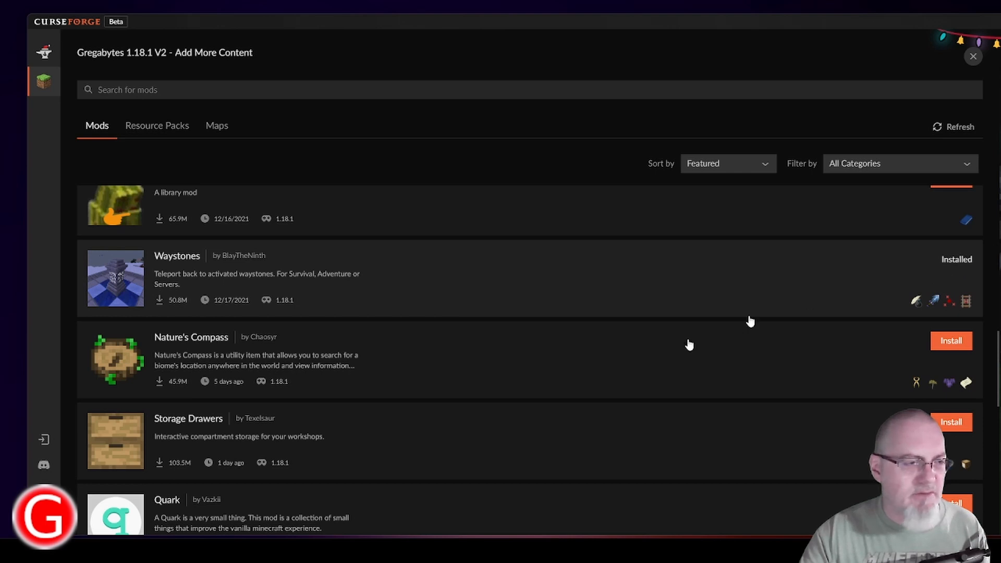
scroll(down, 3)
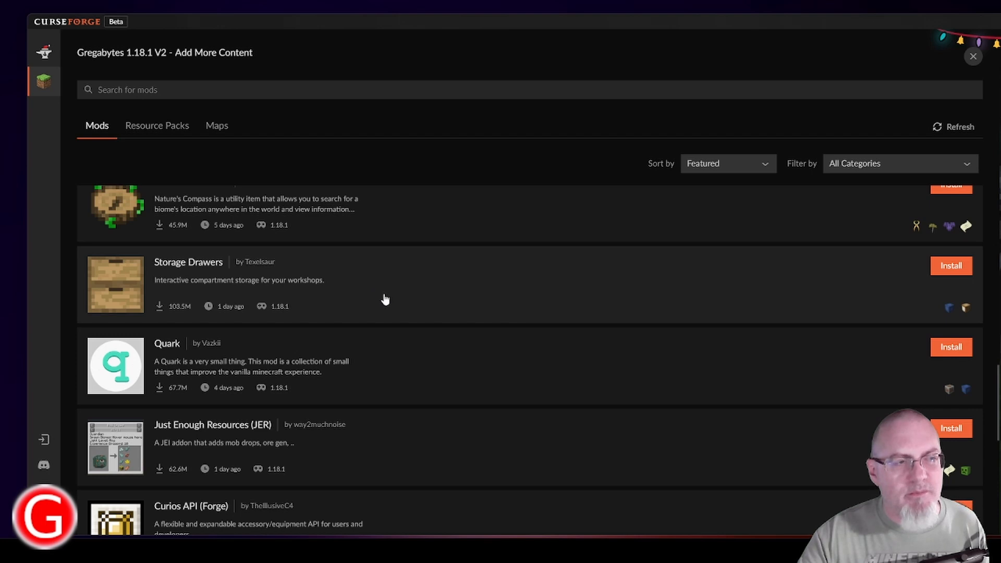
mouse_move(380, 291)
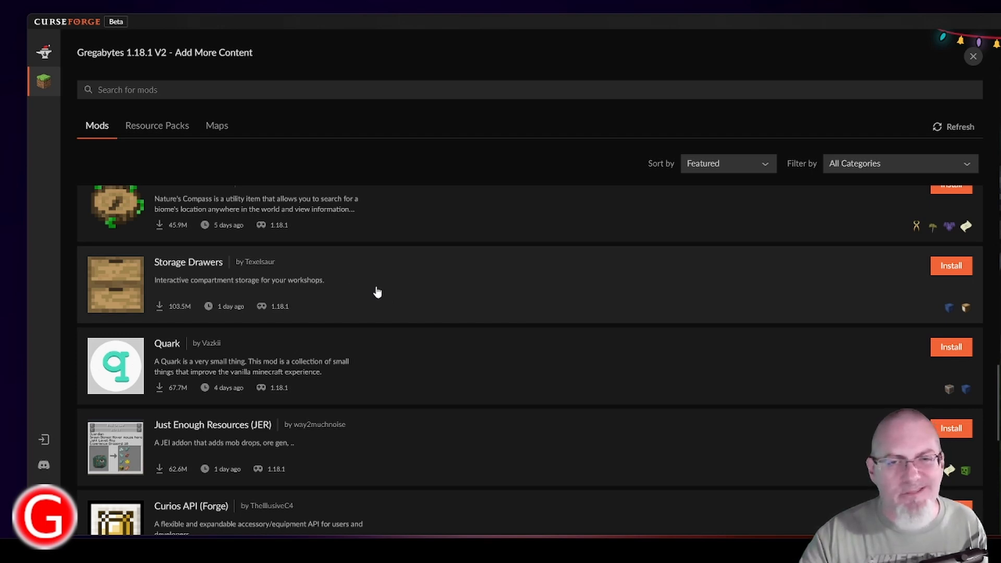
mouse_move(386, 287)
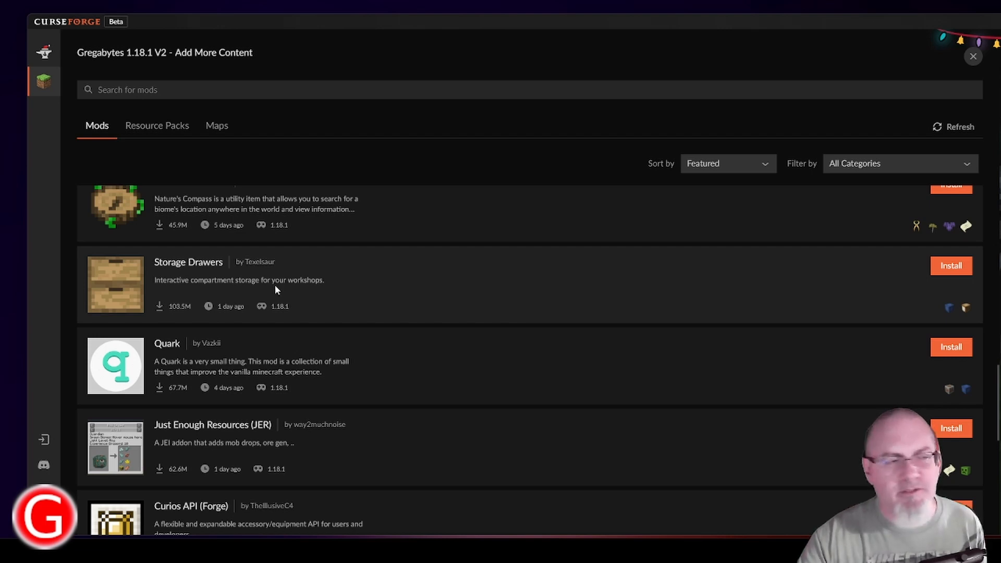
mouse_move(454, 327)
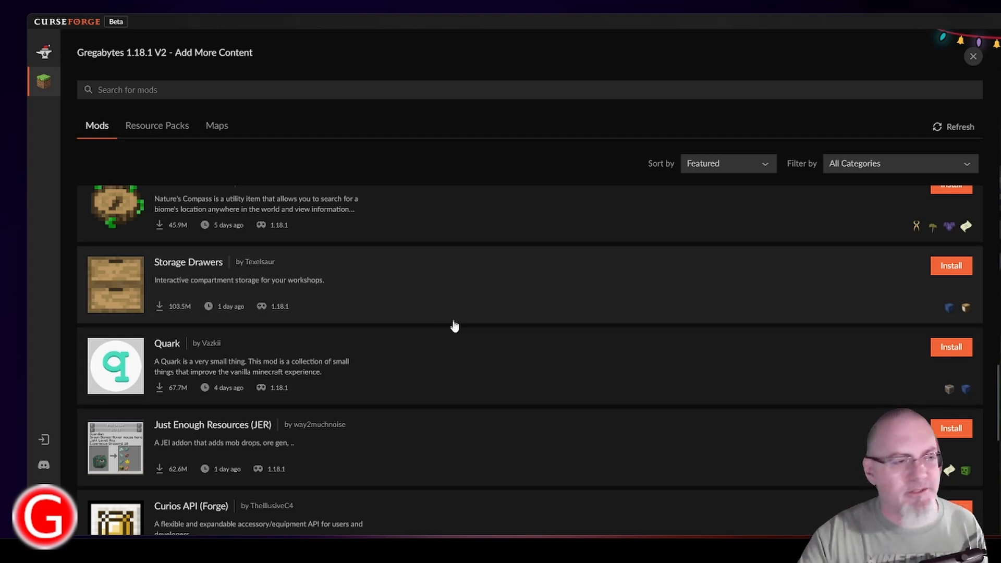
scroll(down, 3)
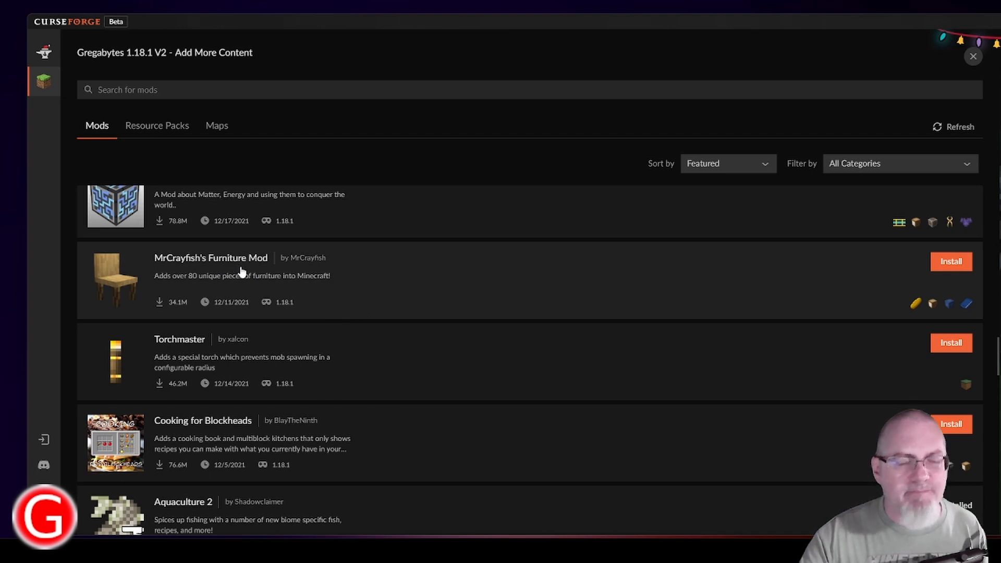
mouse_move(628, 299)
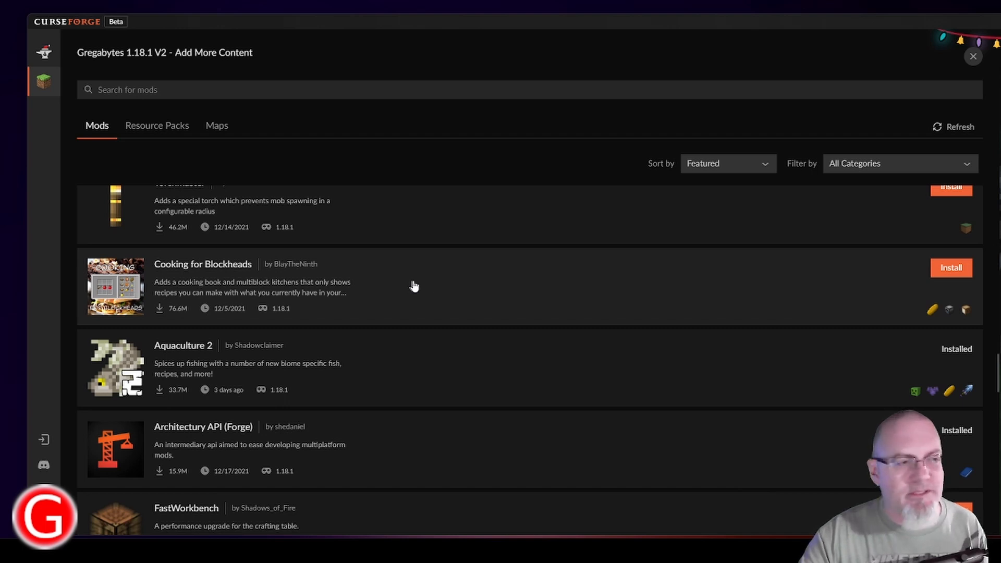
mouse_move(449, 281)
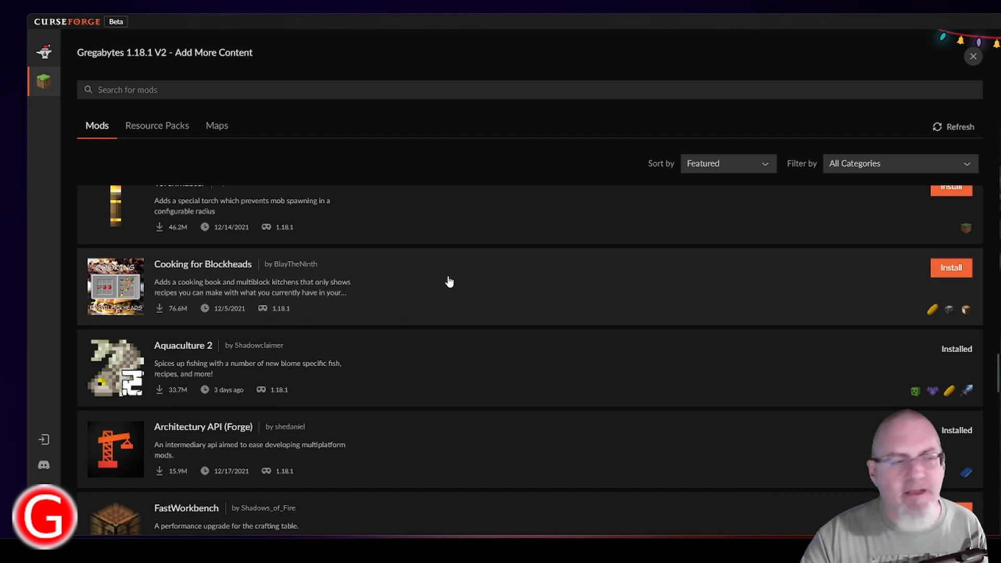
Install Immersive Engineering into the Gregabytes 1.18.1 V2 profile
scroll(down, 3)
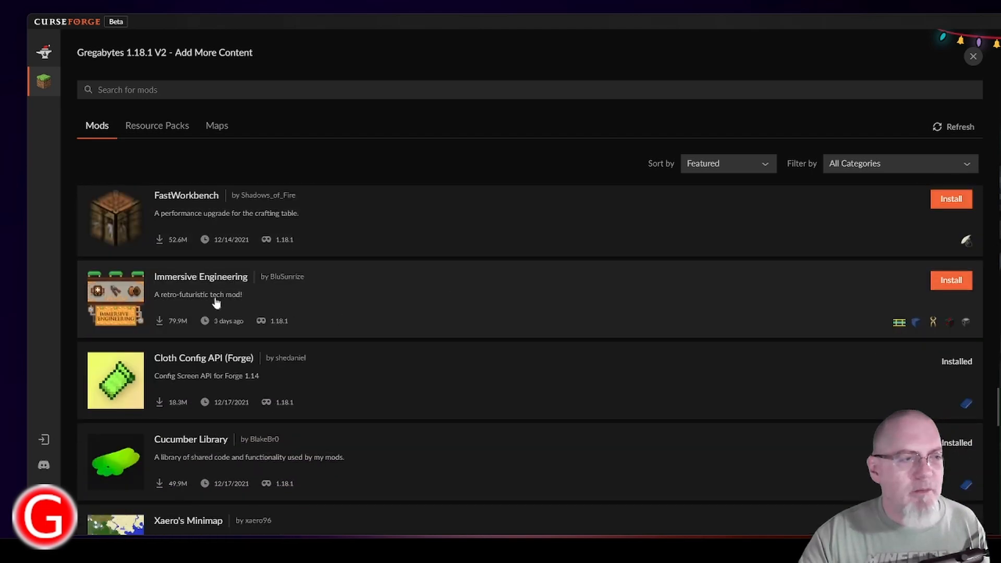
mouse_move(237, 278)
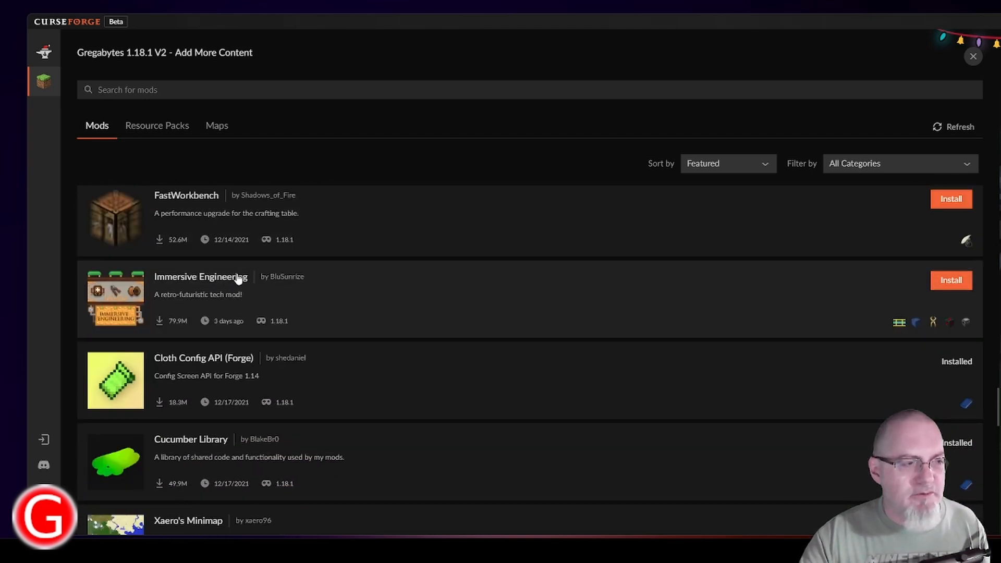
mouse_move(248, 284)
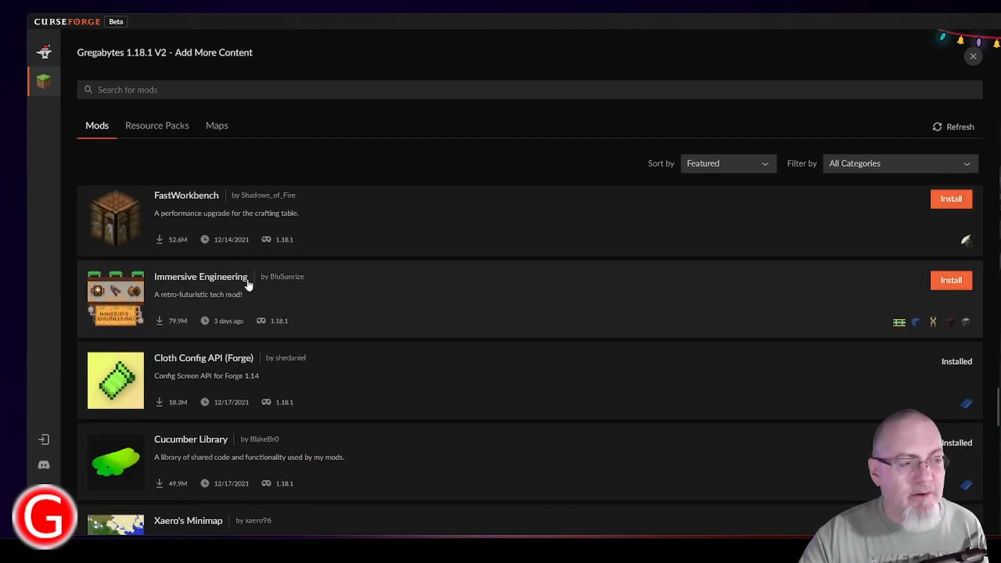
mouse_move(186, 334)
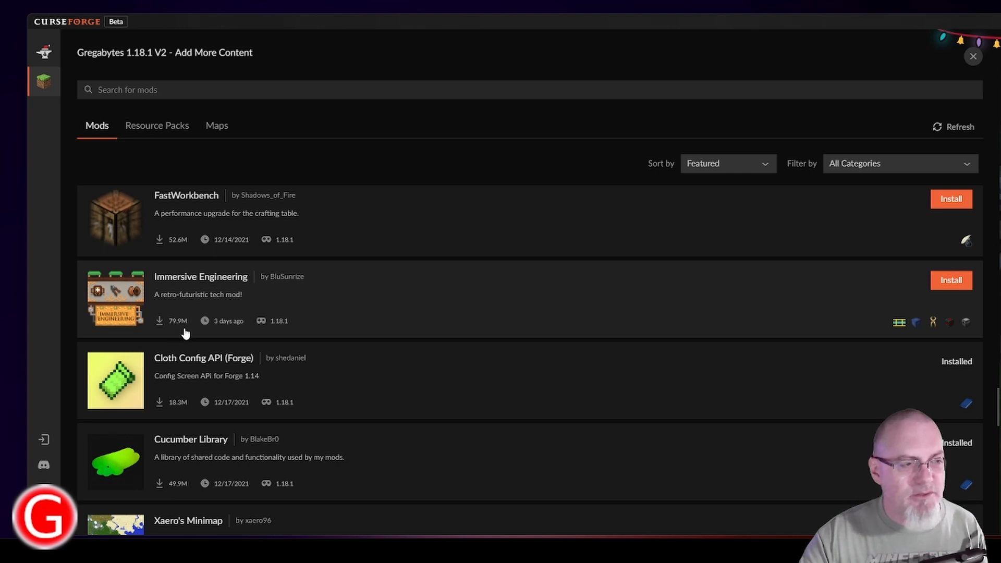
mouse_move(180, 331)
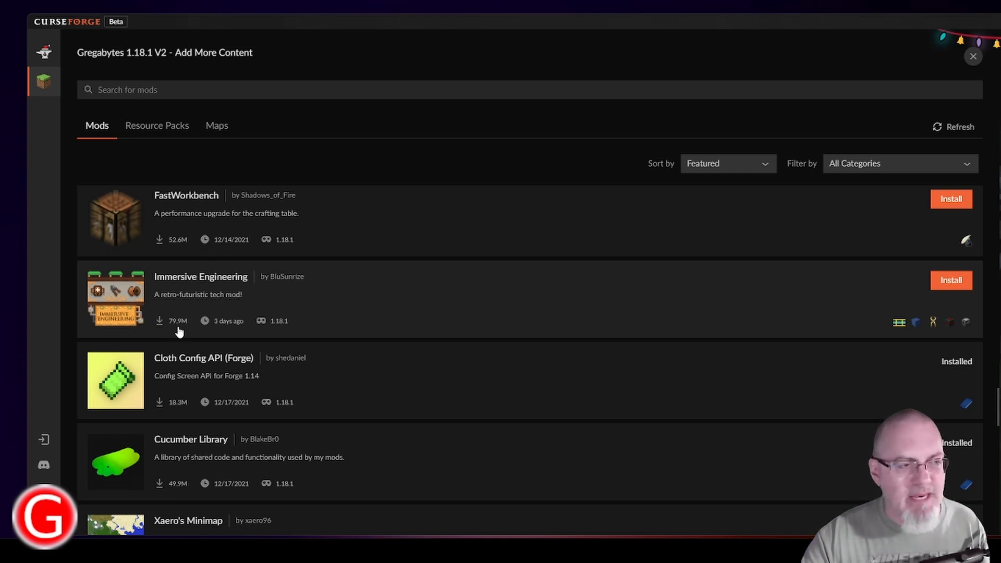
mouse_move(264, 302)
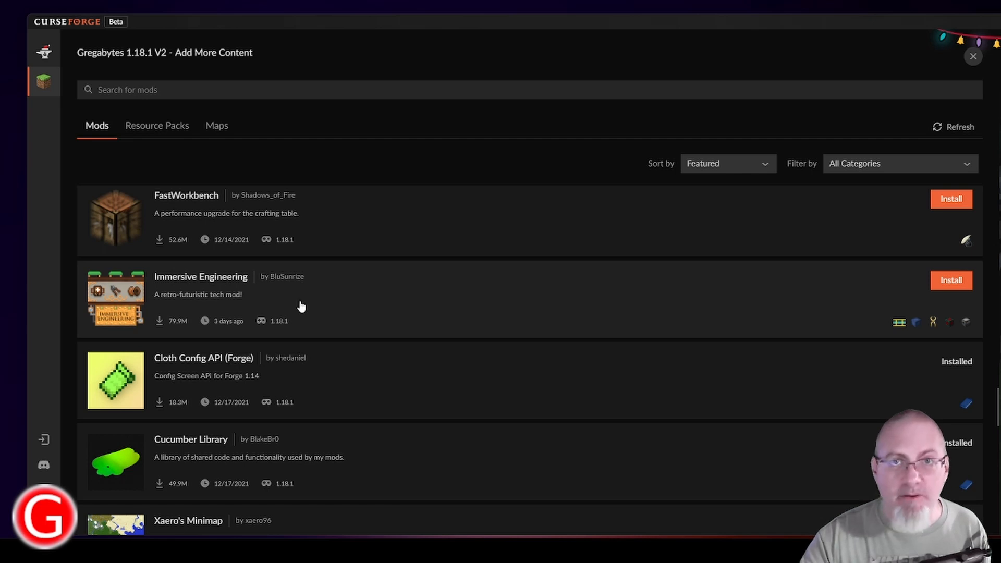
mouse_move(294, 301)
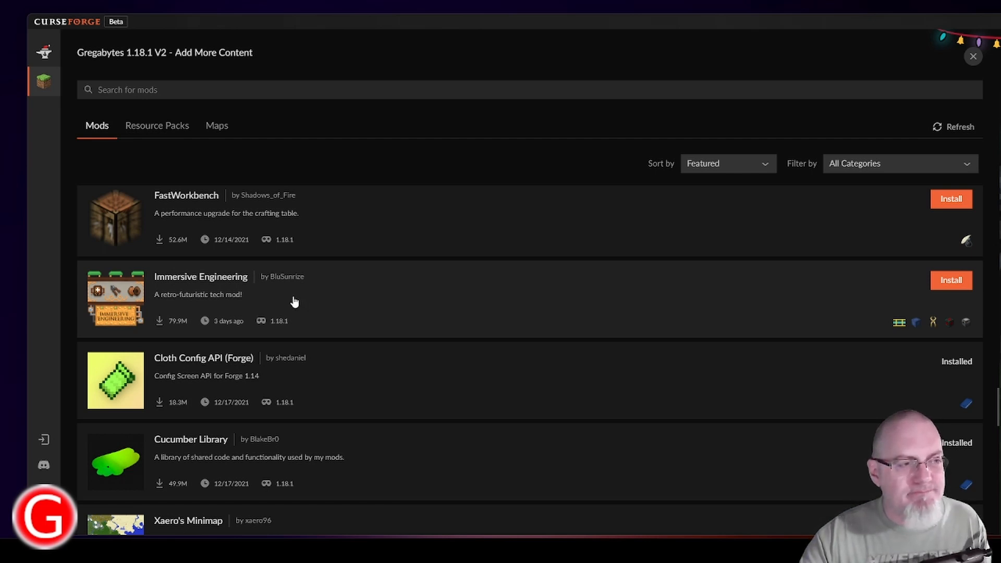
click(951, 280)
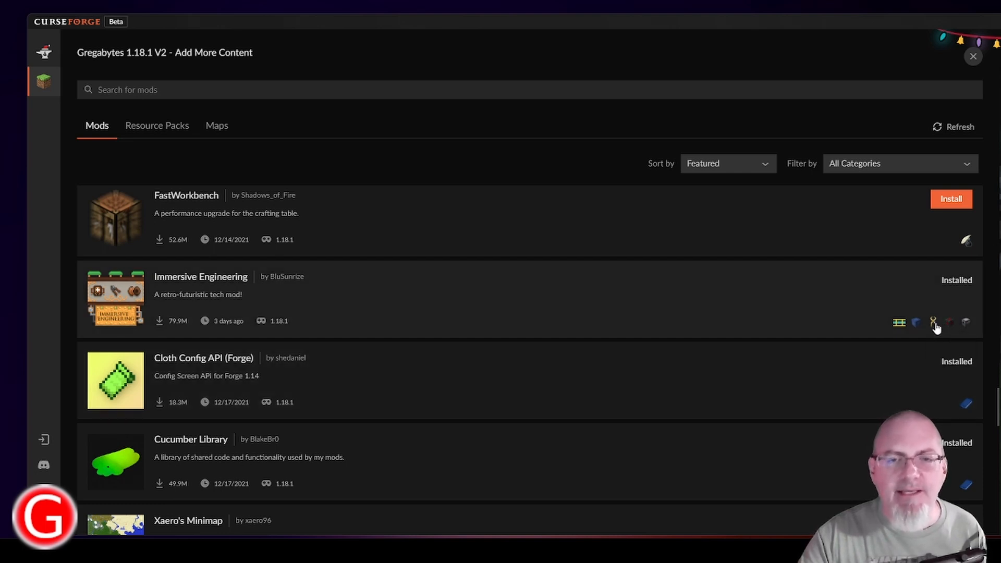
mouse_move(950, 322)
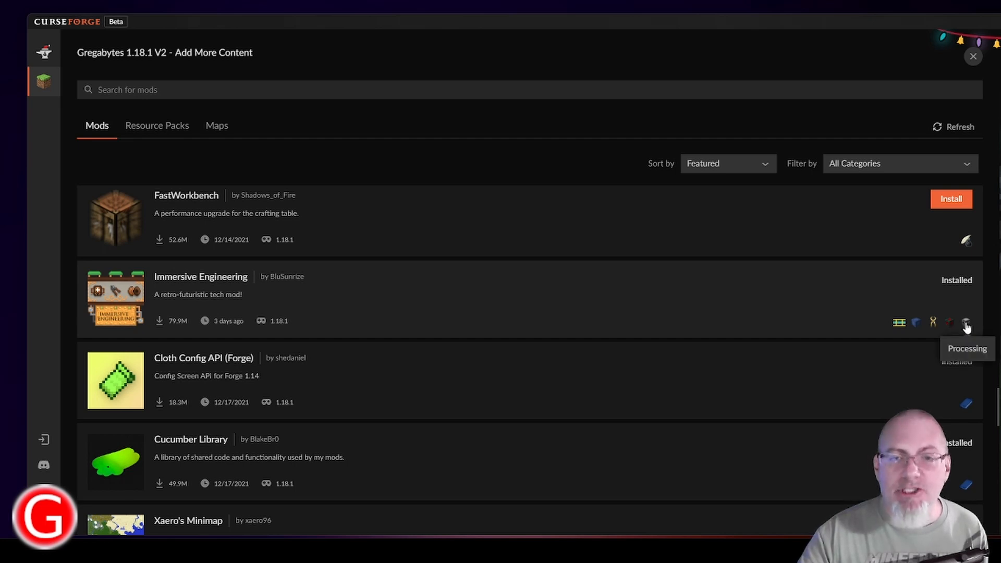
mouse_move(932, 322)
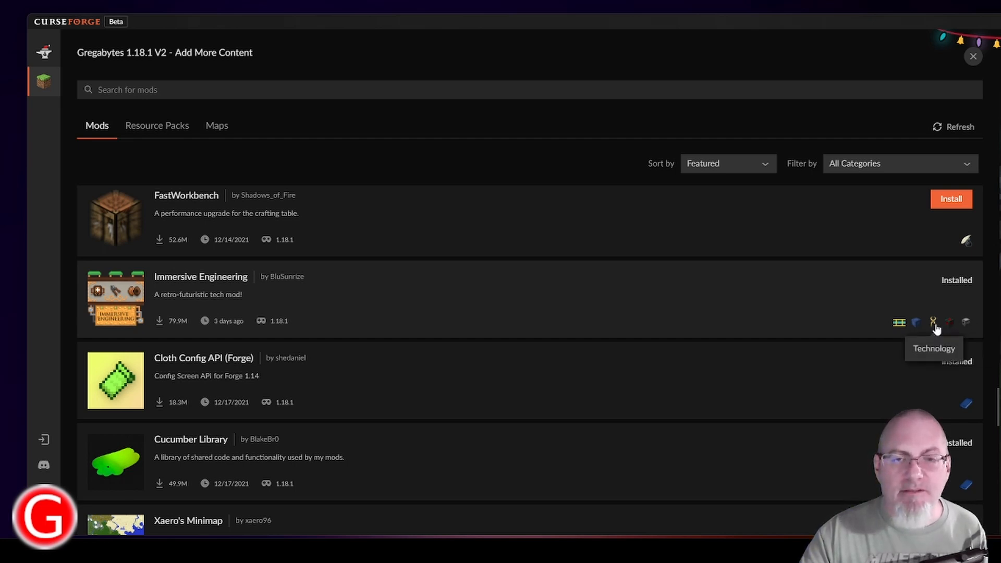
mouse_move(916, 323)
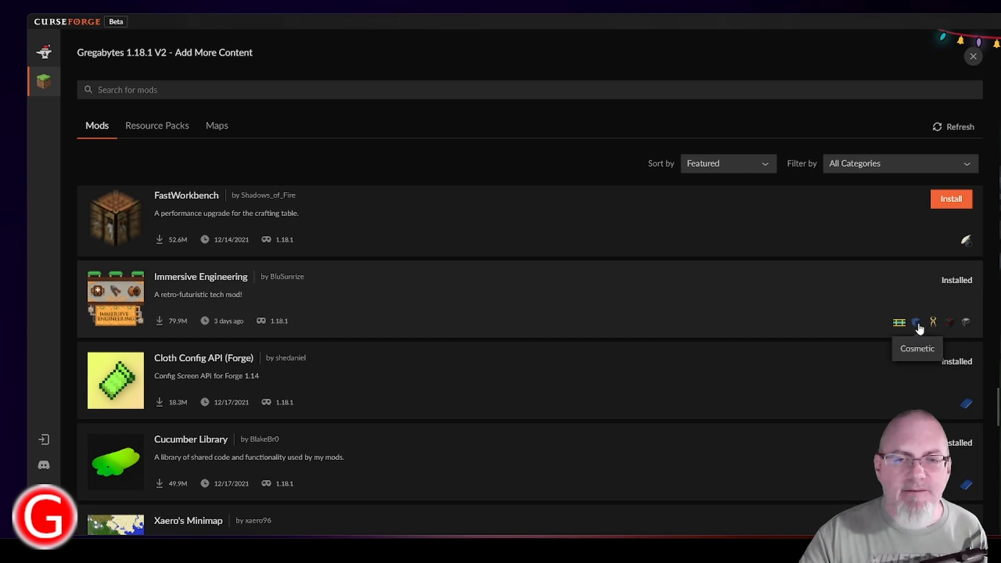
mouse_move(899, 322)
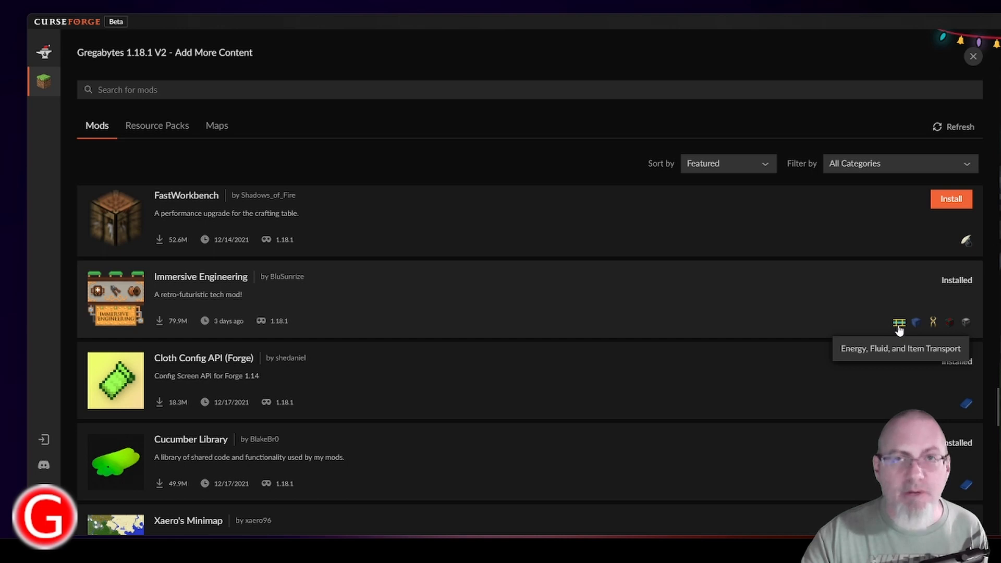
mouse_move(243, 302)
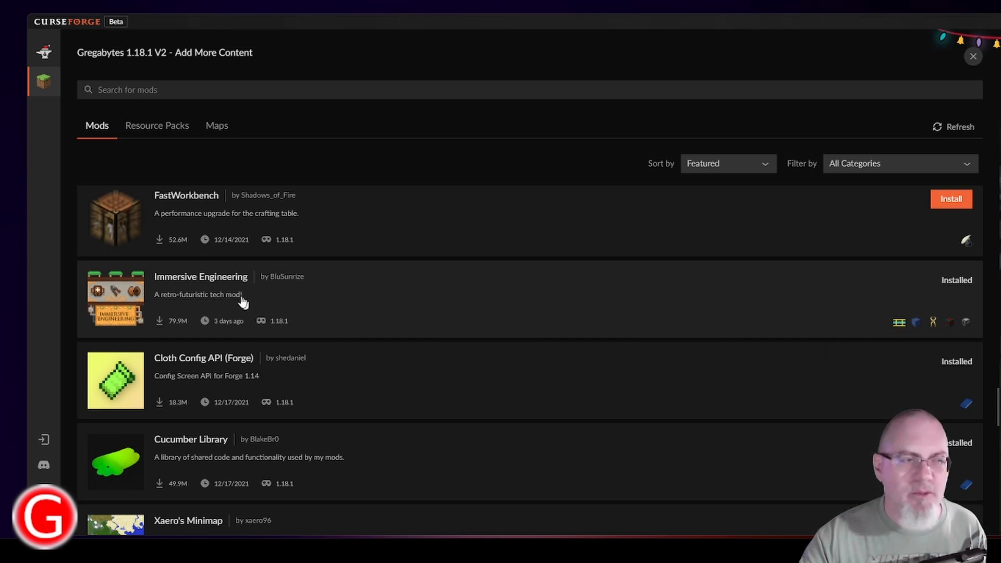
mouse_move(325, 312)
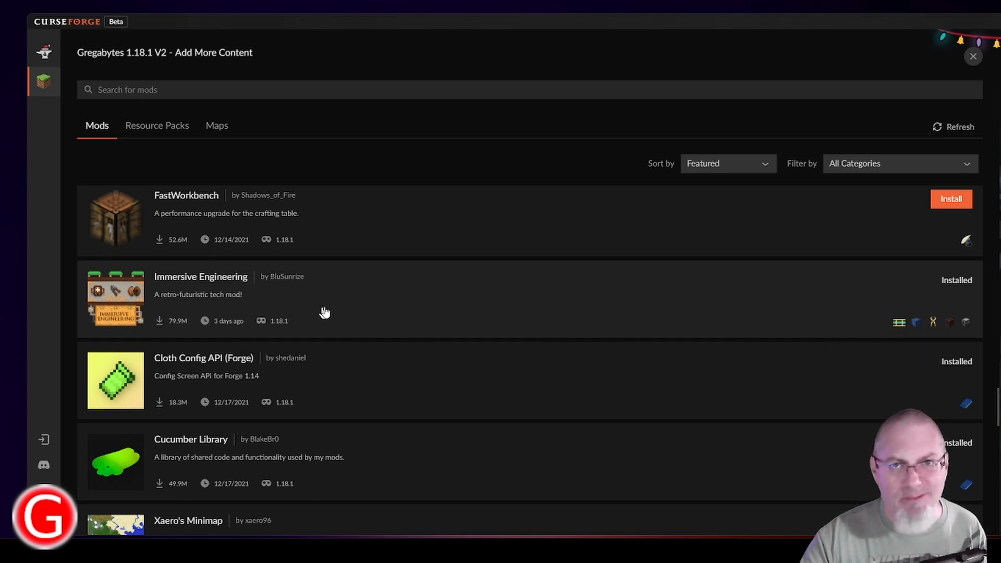
scroll(down, 3)
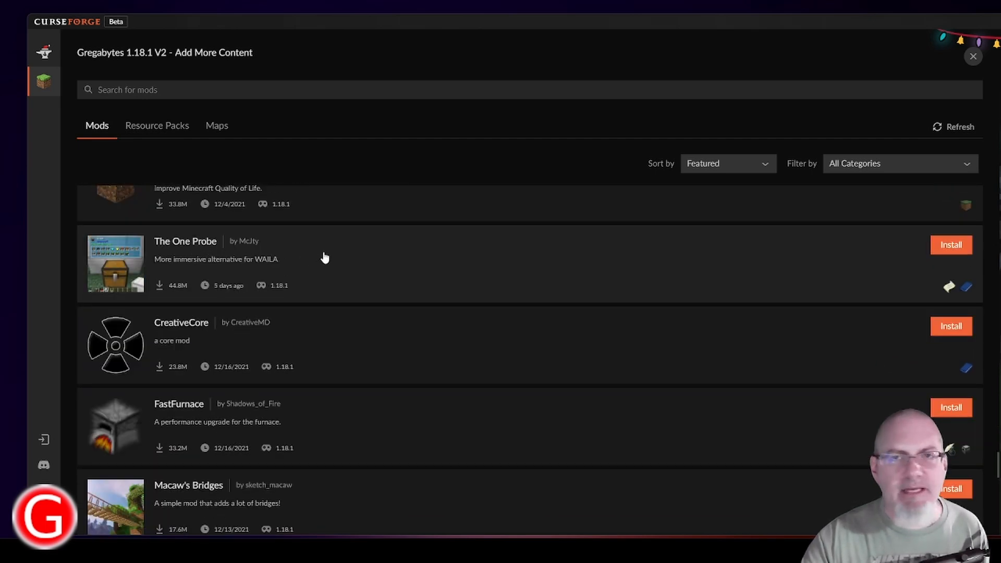
mouse_move(70, 272)
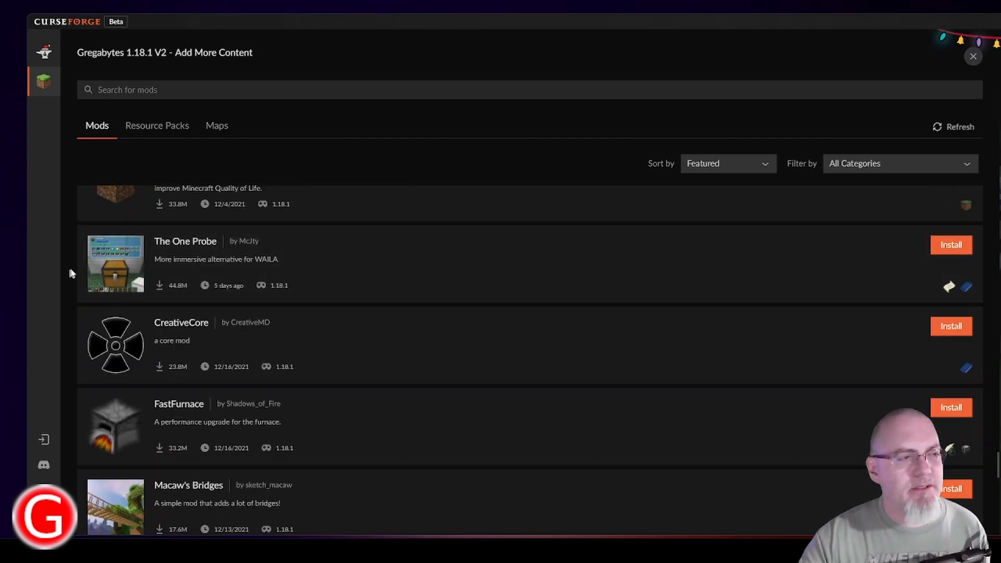
mouse_move(116, 256)
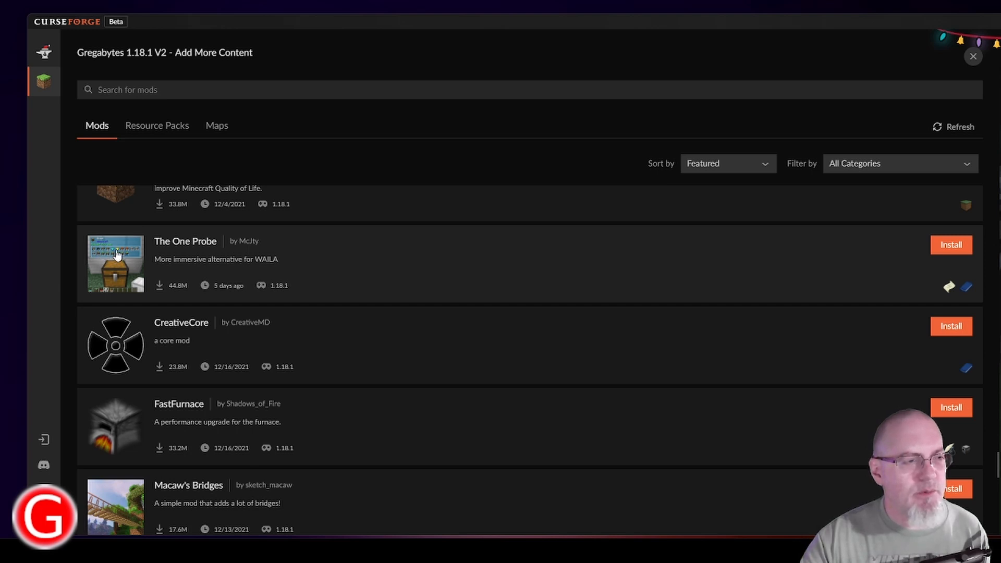
mouse_move(389, 294)
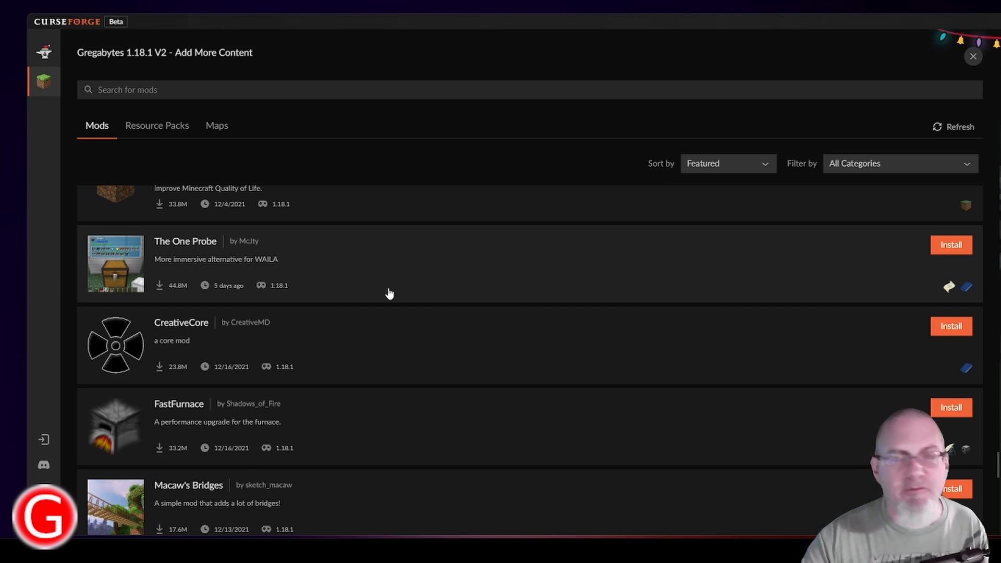
mouse_move(386, 294)
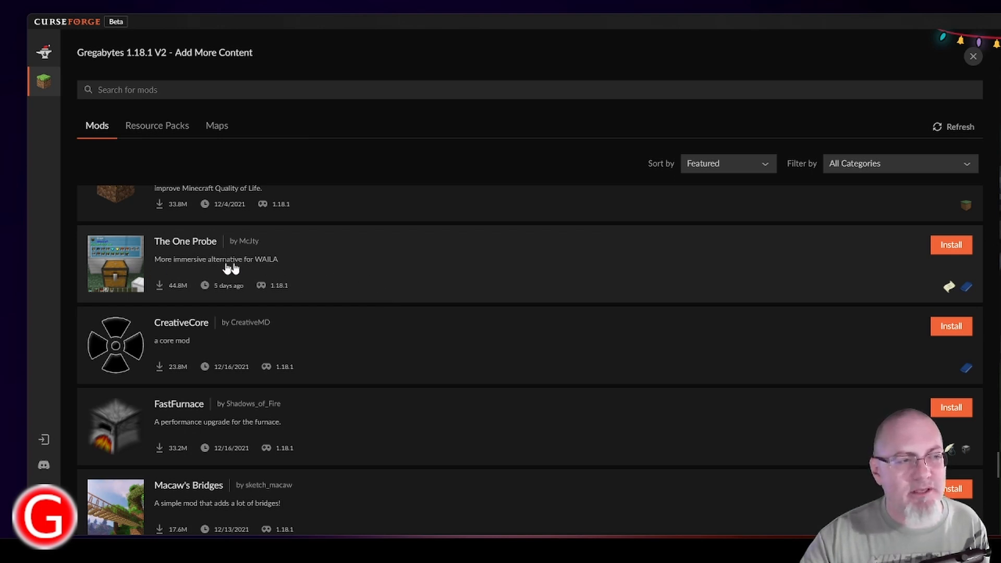
mouse_move(309, 265)
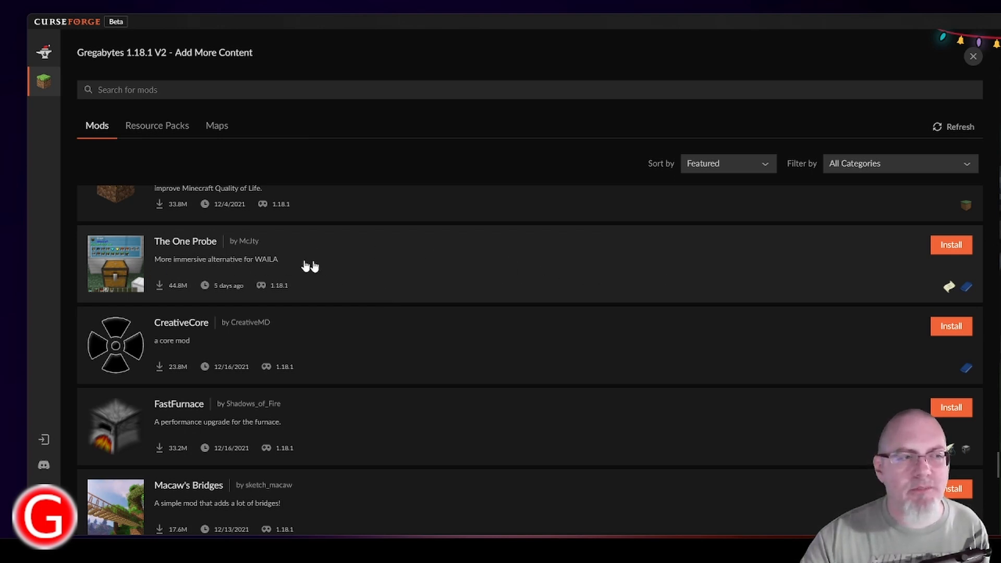
mouse_move(198, 255)
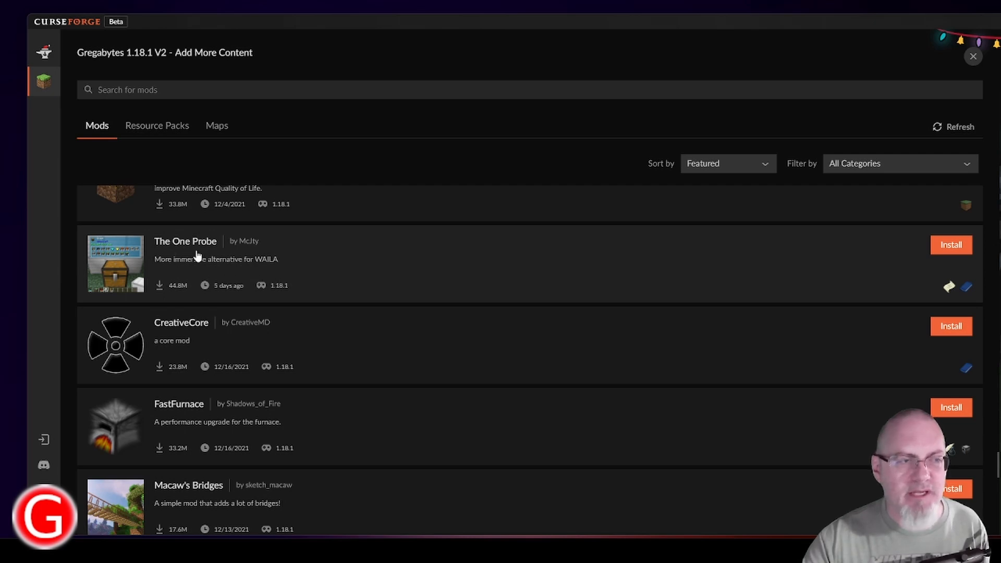
mouse_move(438, 313)
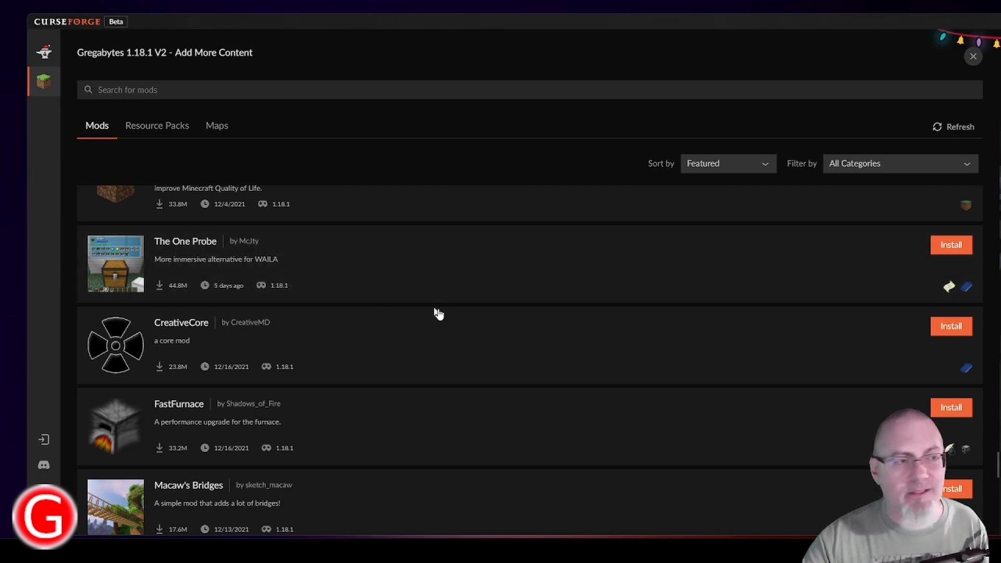
scroll(down, 3)
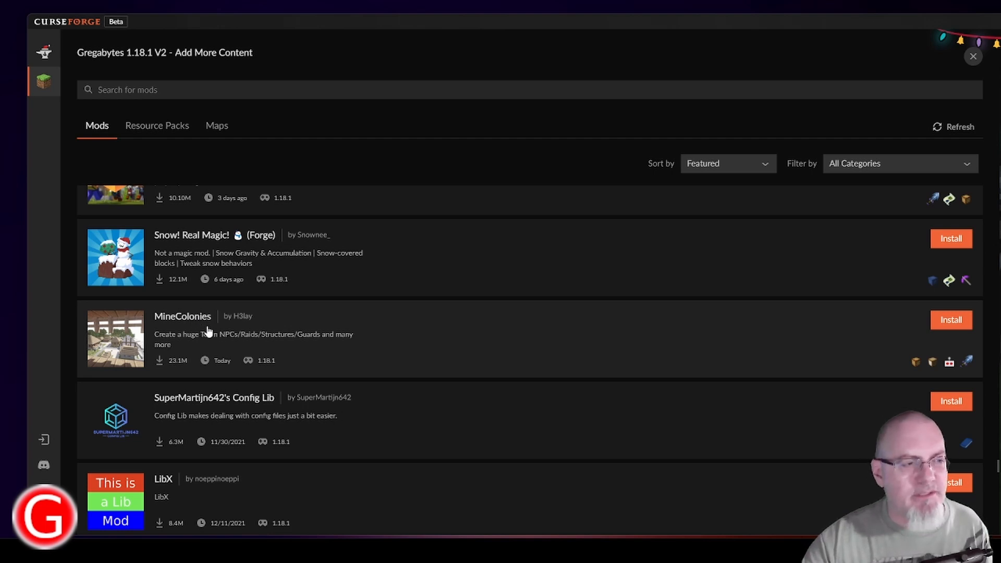
mouse_move(300, 330)
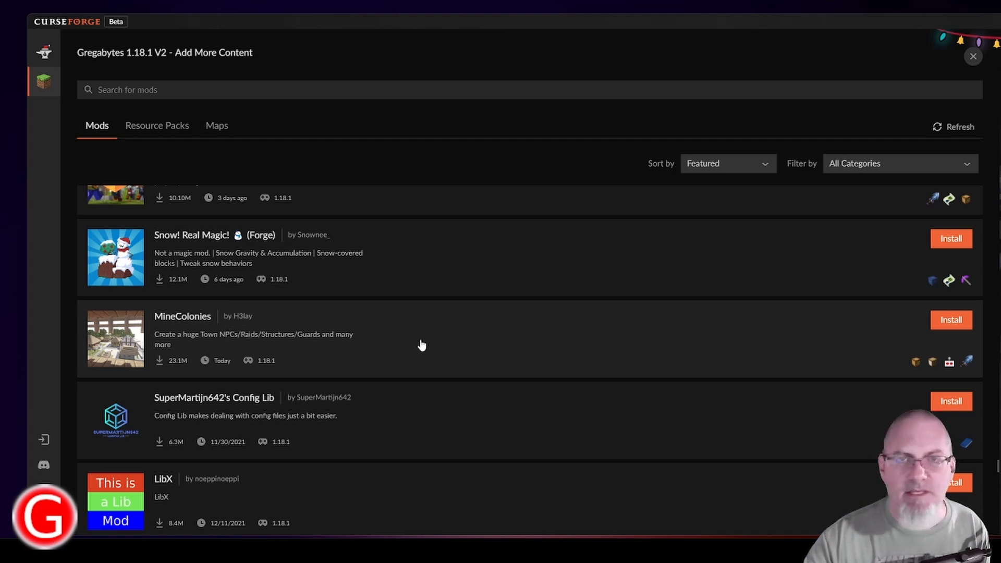
mouse_move(412, 348)
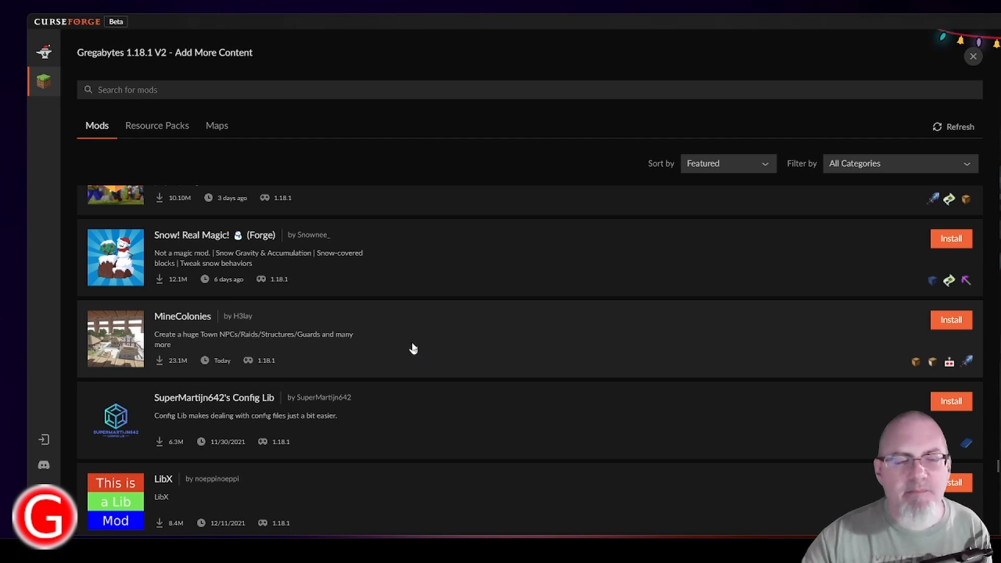
mouse_move(393, 352)
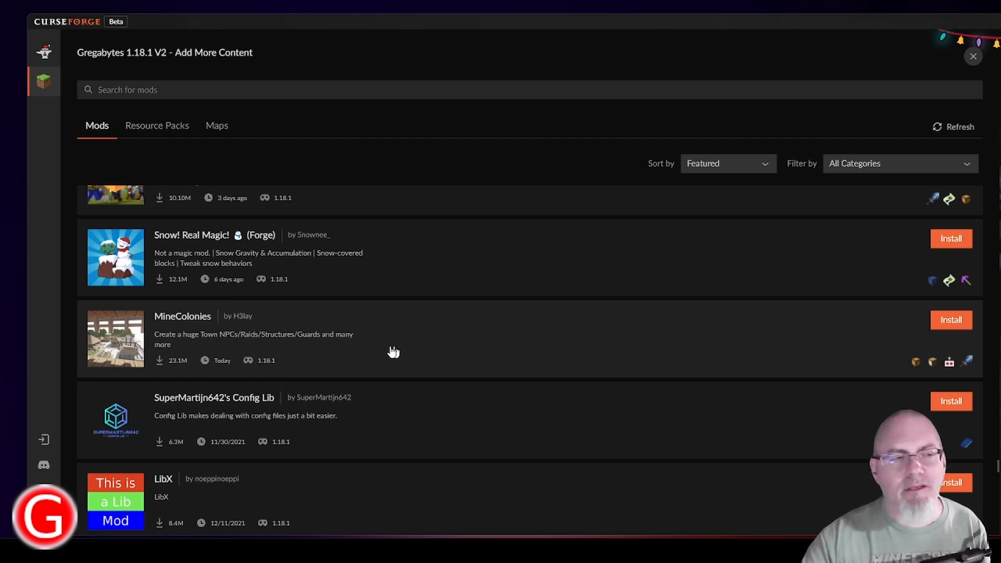
mouse_move(186, 328)
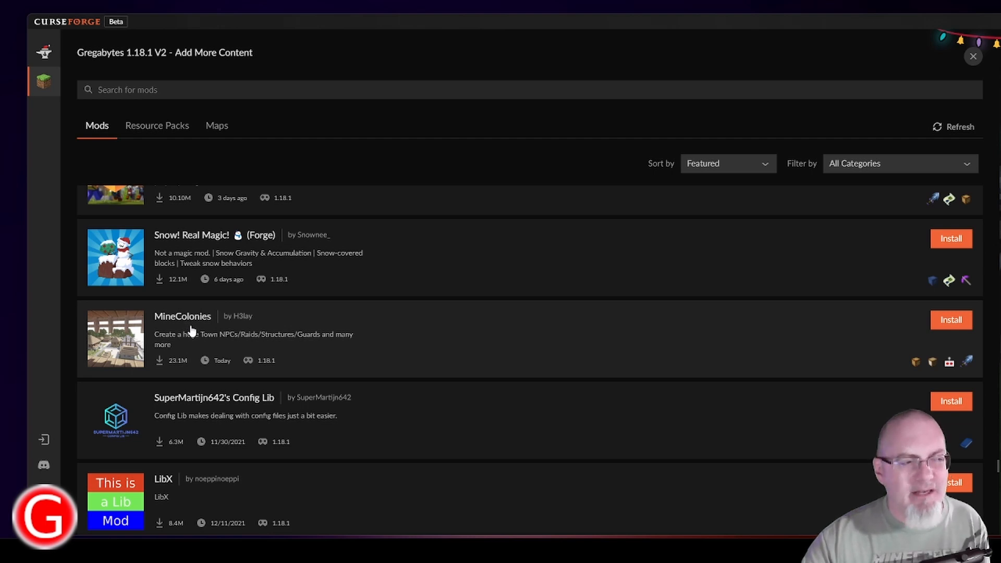
mouse_move(462, 352)
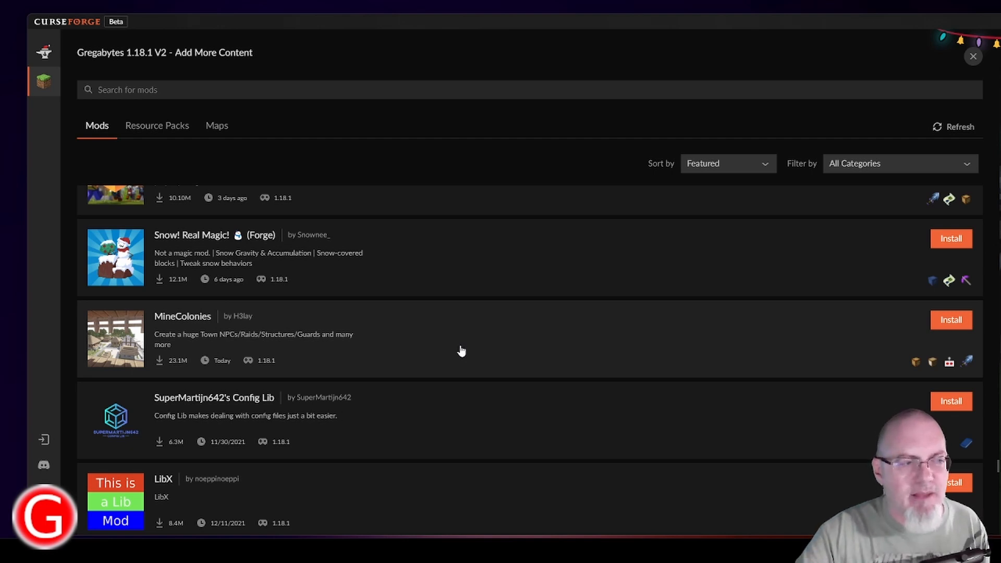
scroll(down, 3)
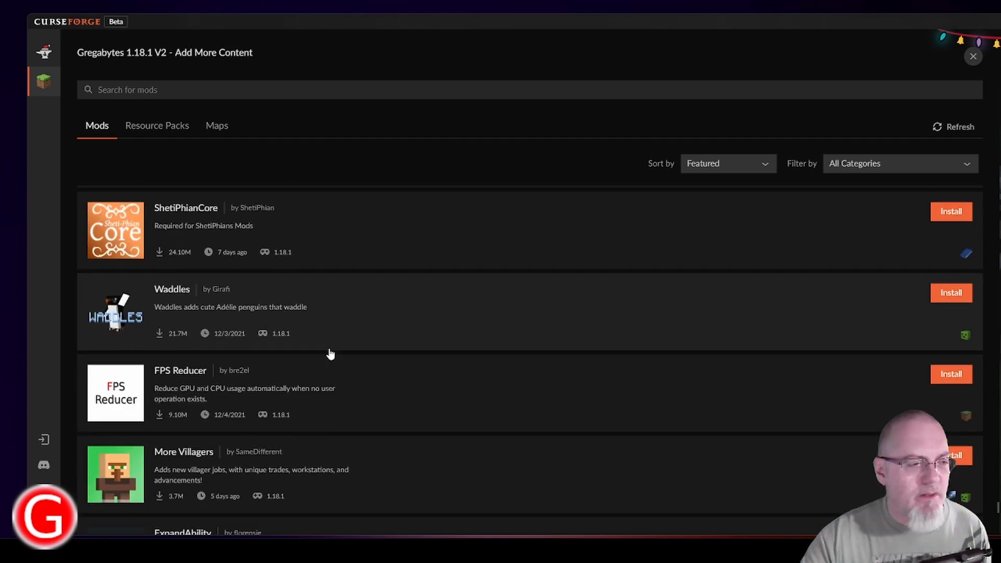
scroll(down, 3)
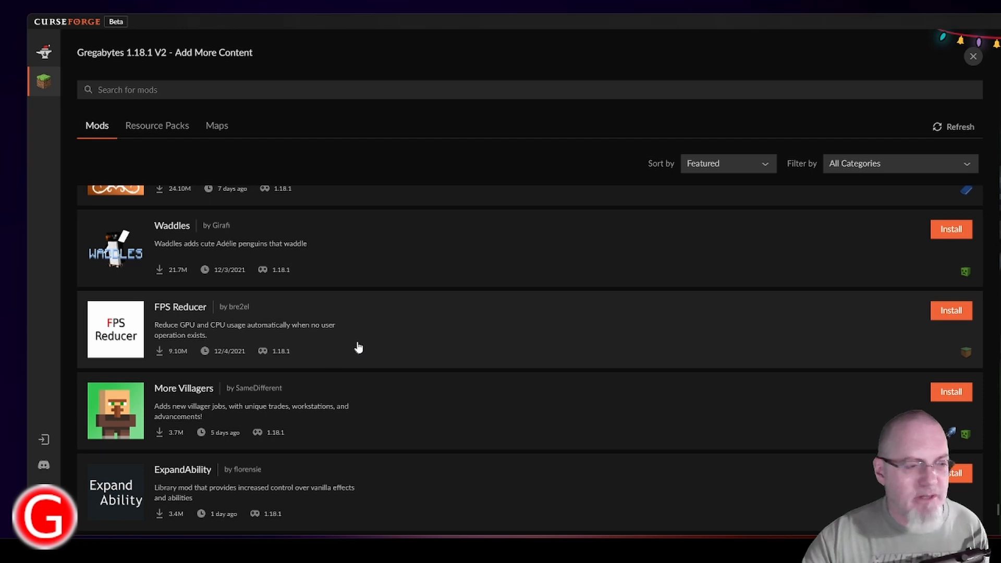
scroll(down, 3)
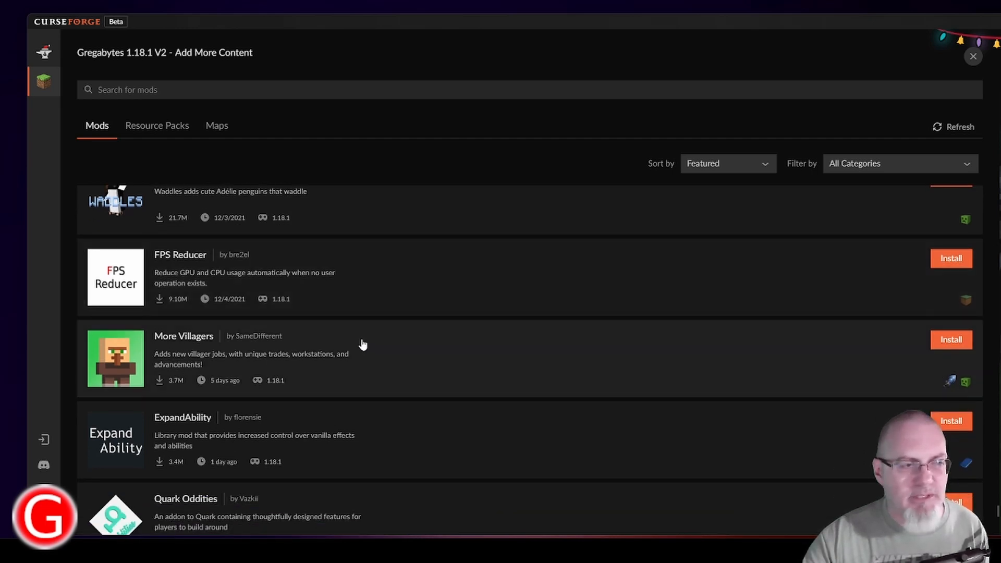
mouse_move(370, 421)
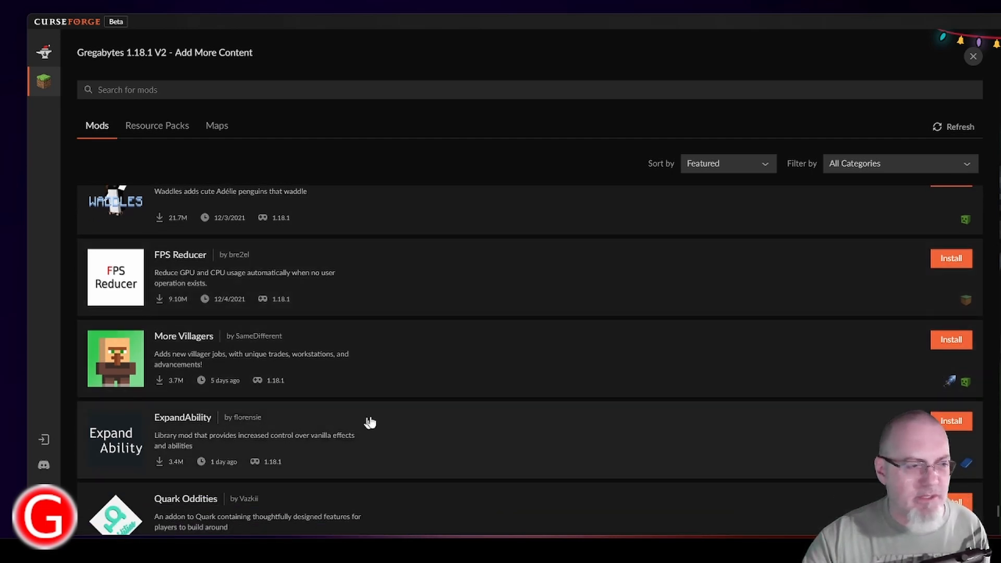
scroll(down, 3)
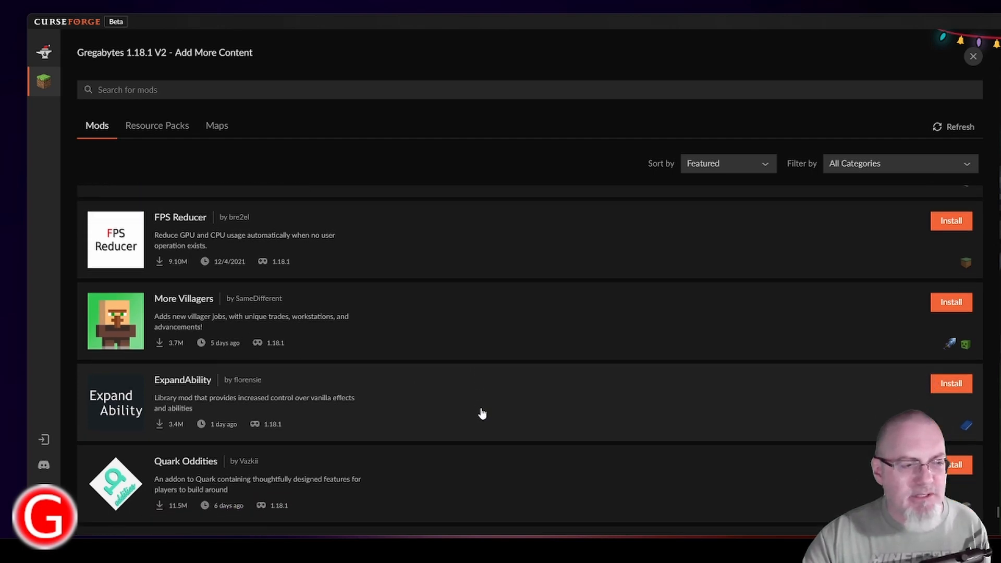
scroll(down, 3)
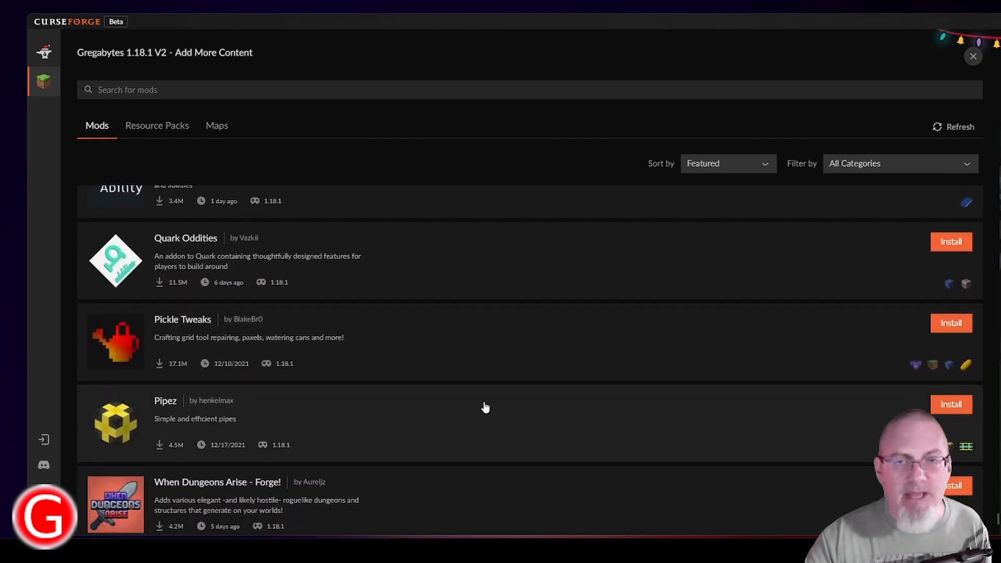
scroll(down, 3)
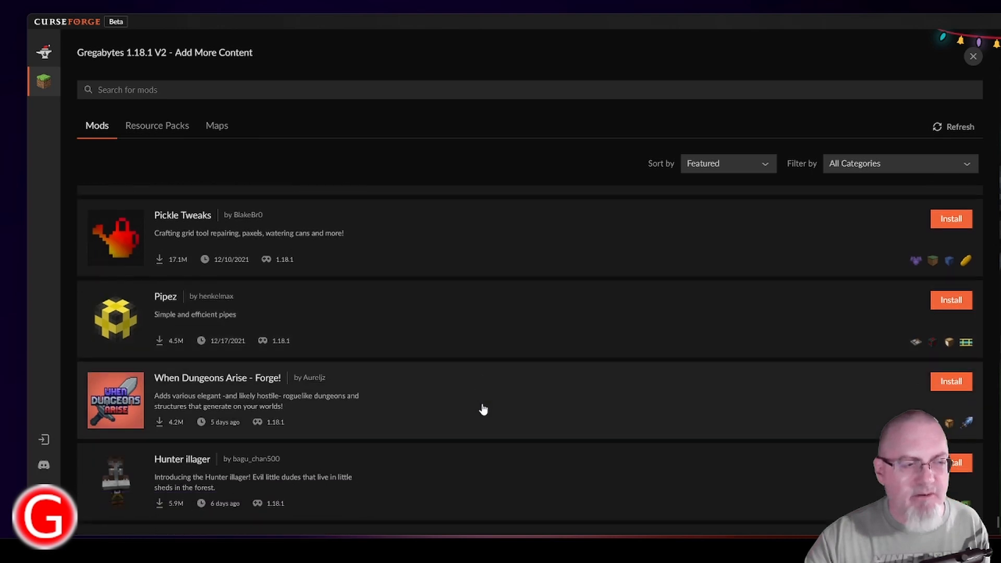
scroll(down, 3)
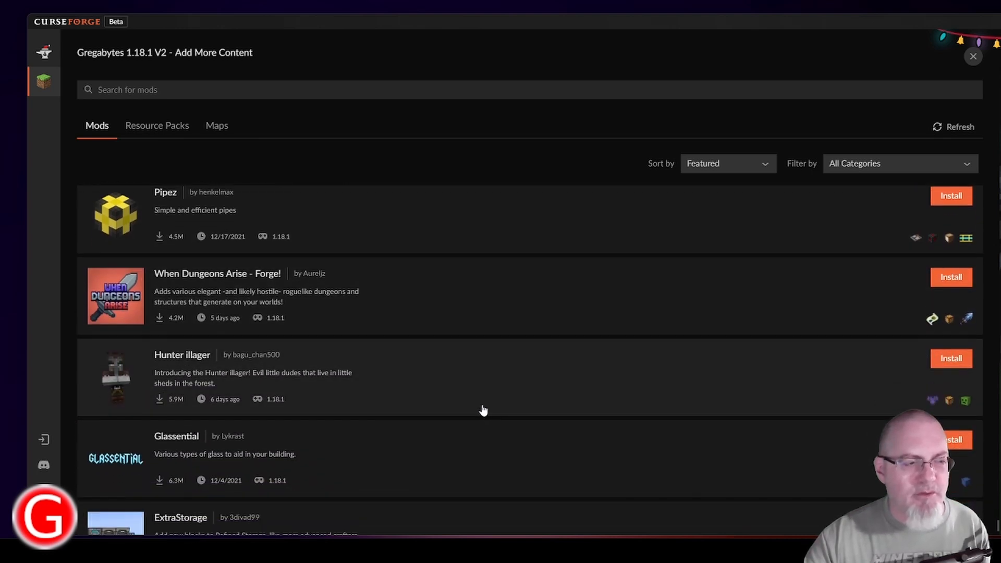
scroll(down, 3)
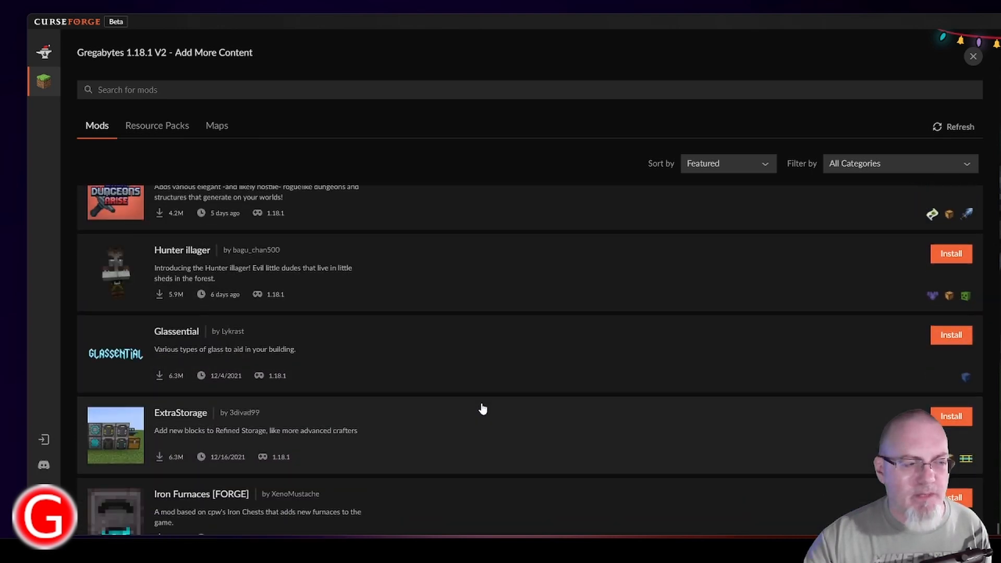
scroll(down, 3)
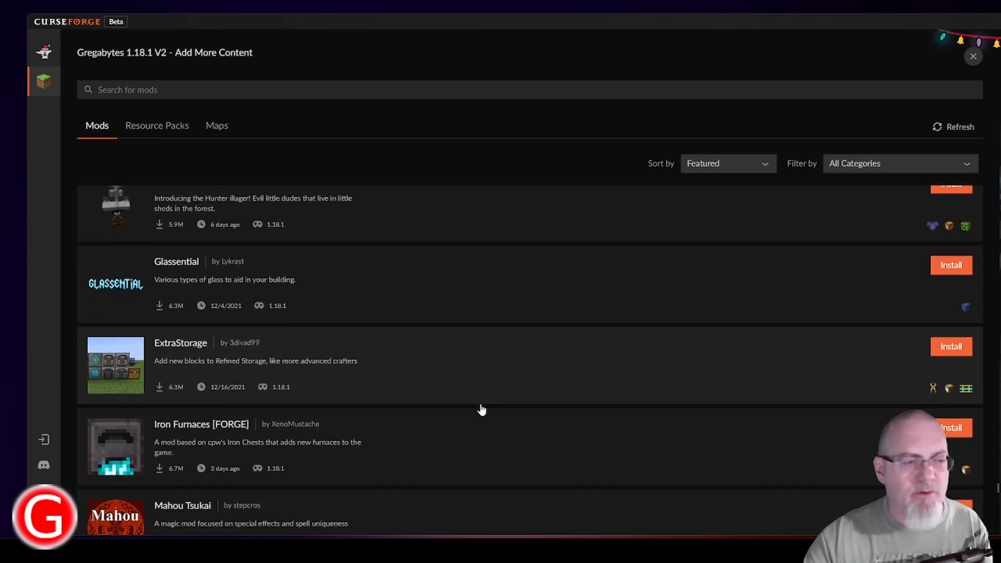
scroll(down, 3)
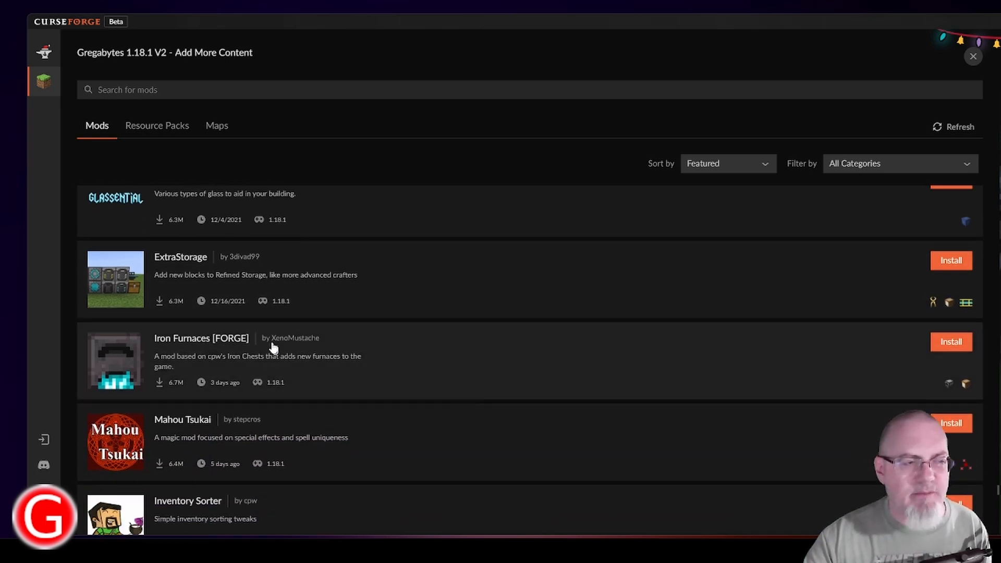
mouse_move(439, 368)
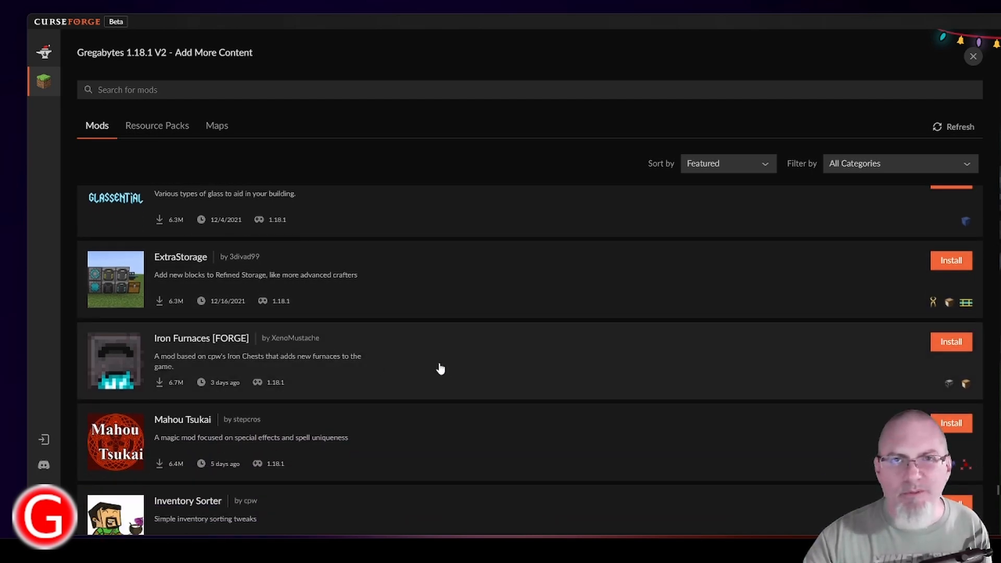
scroll(down, 3)
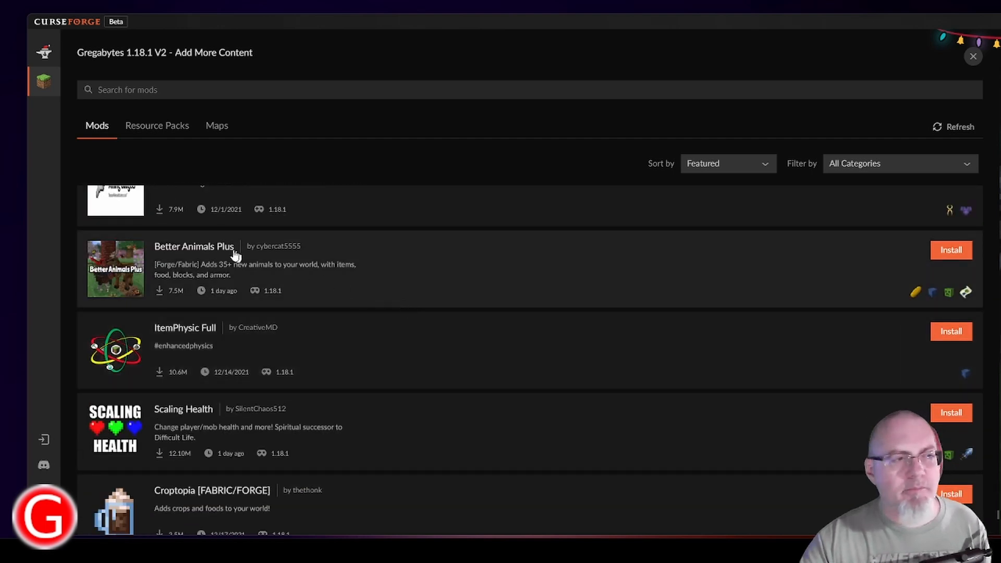
mouse_move(409, 276)
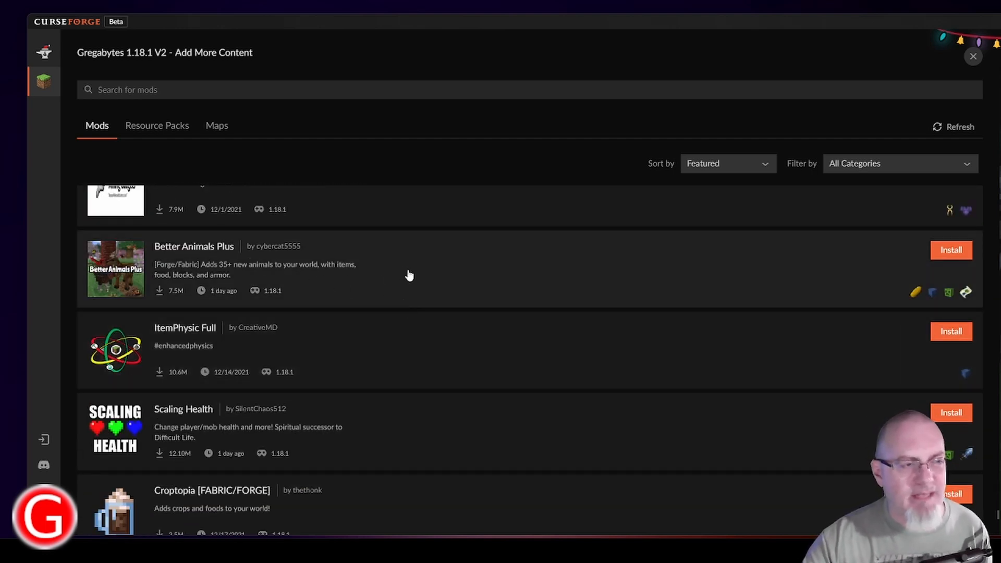
mouse_move(409, 281)
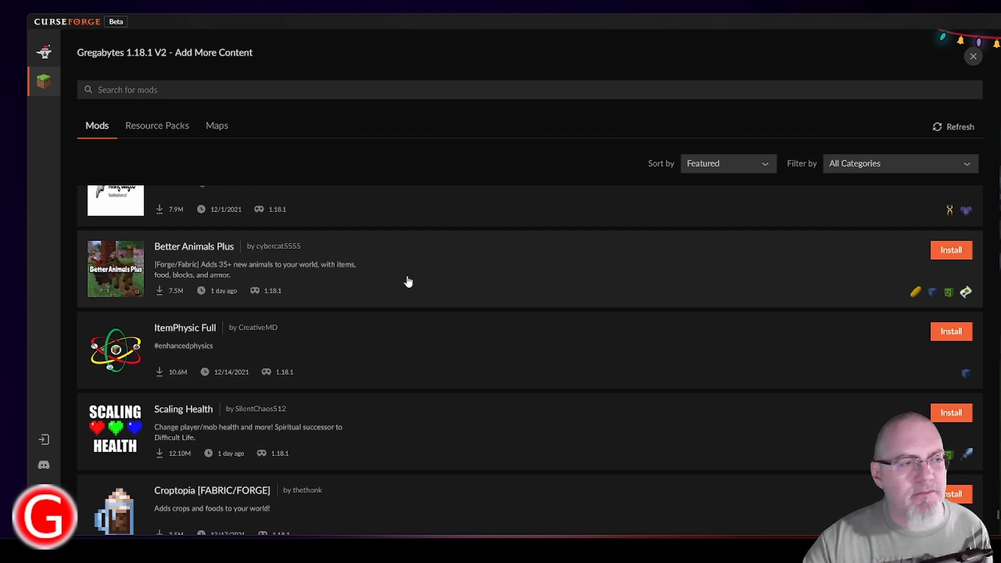
mouse_move(204, 255)
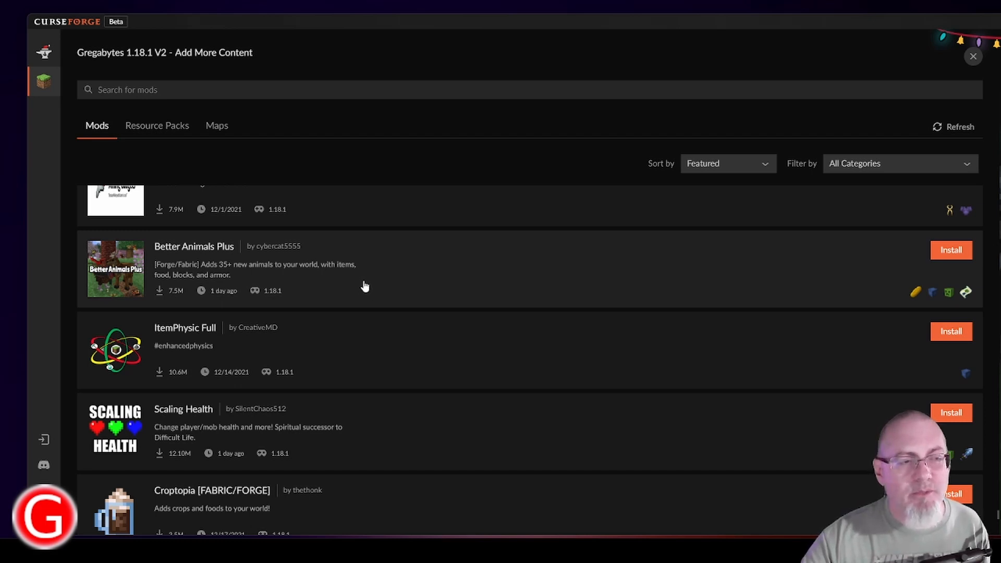
mouse_move(358, 281)
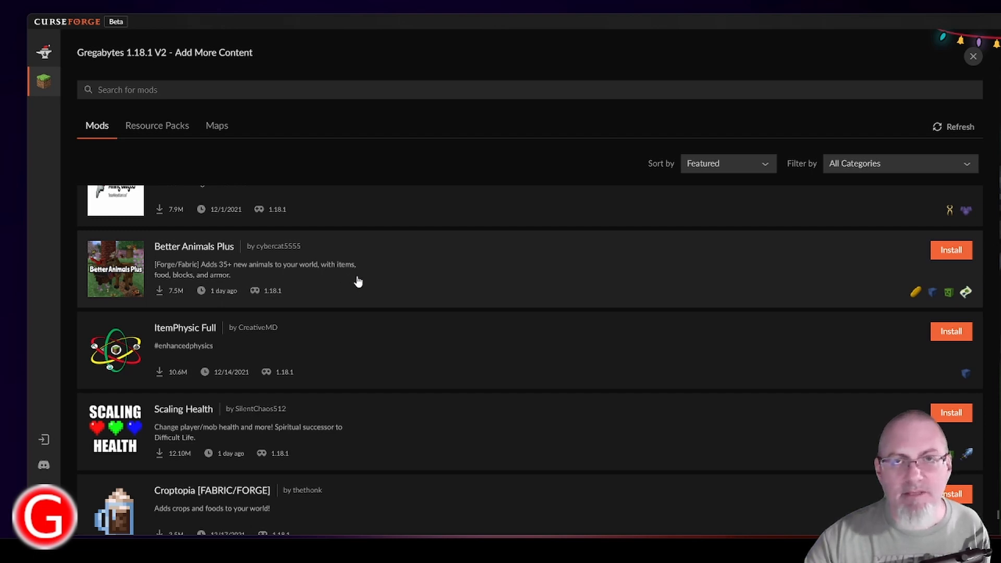
mouse_move(207, 250)
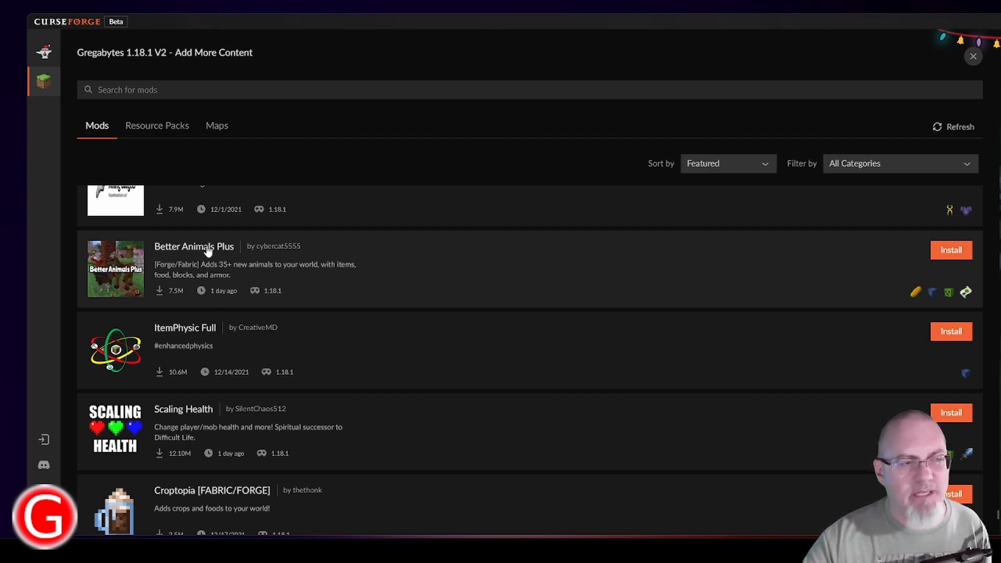
mouse_move(309, 278)
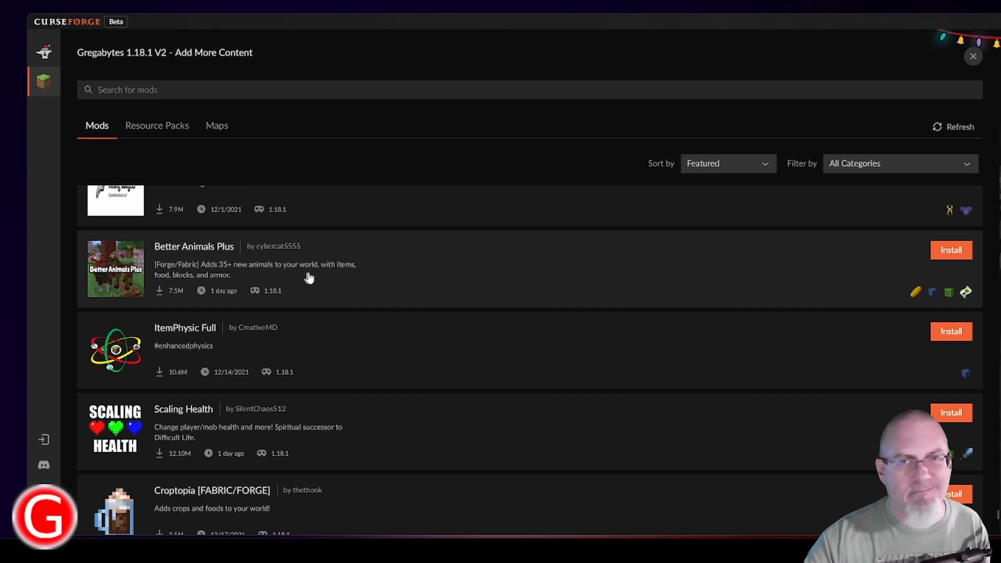
scroll(down, 3)
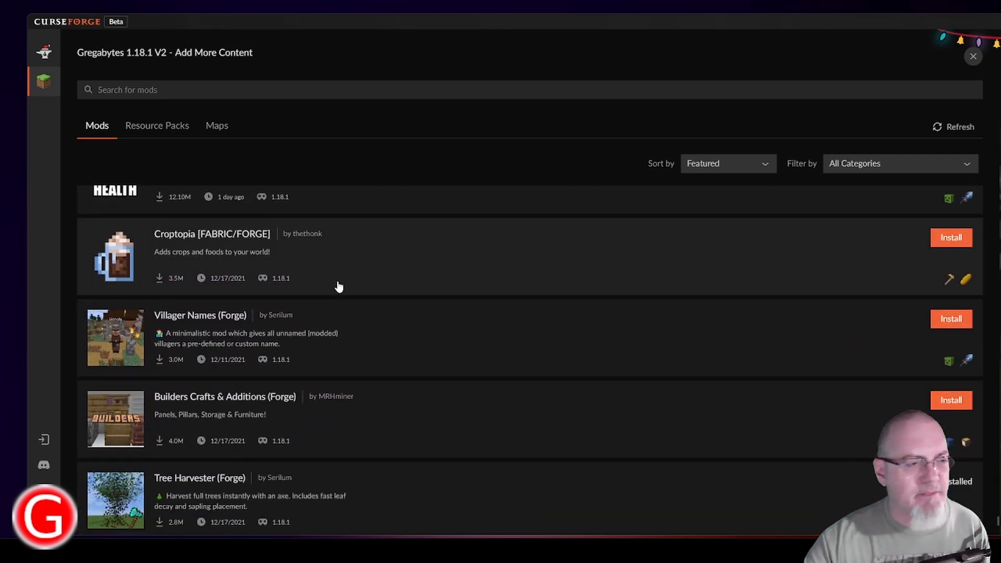
scroll(down, 3)
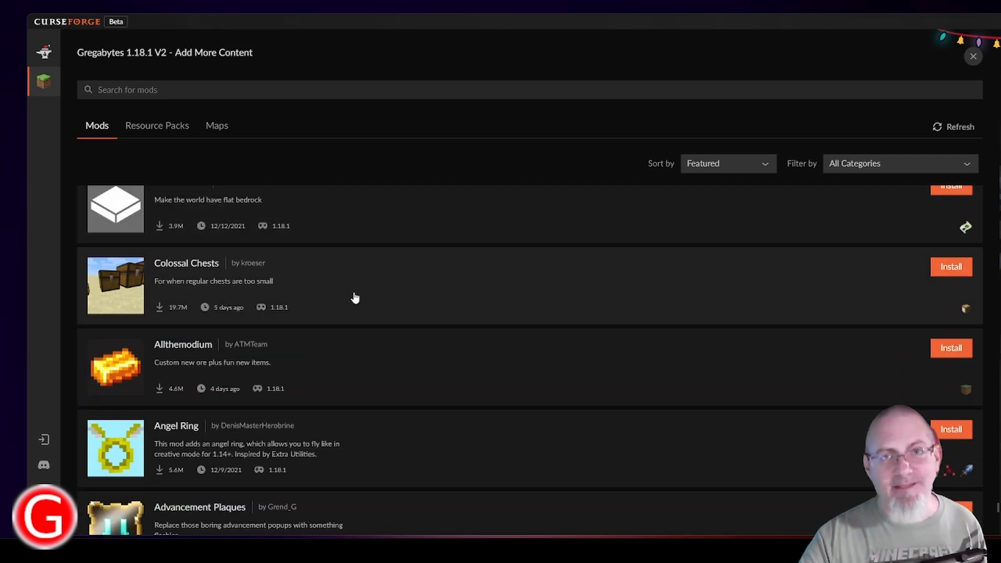
mouse_move(371, 300)
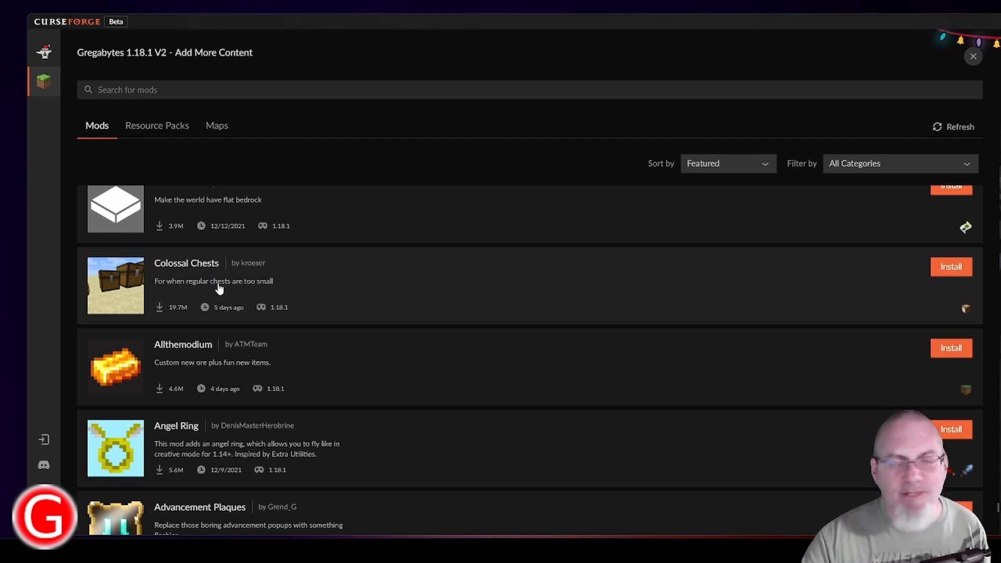
mouse_move(302, 306)
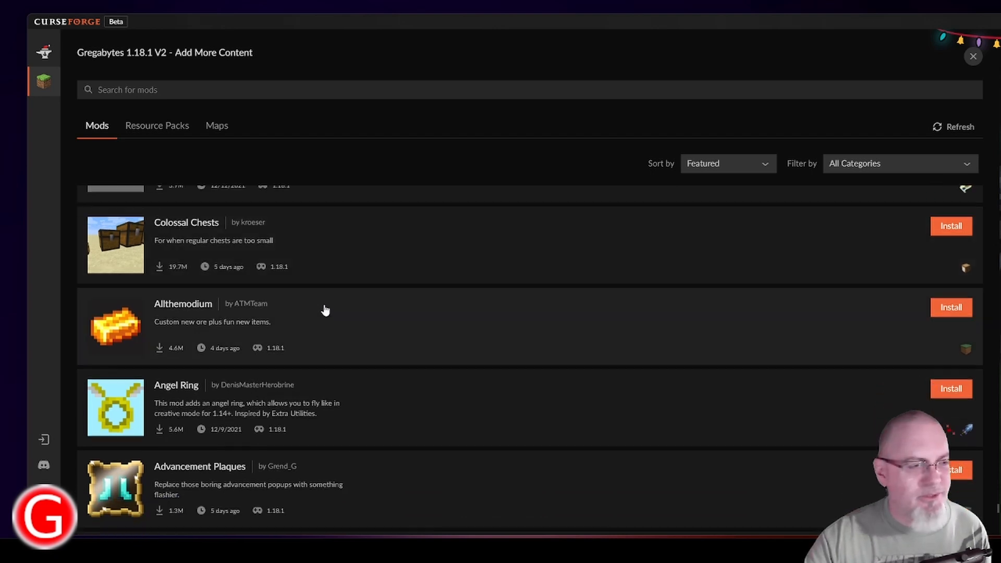
scroll(down, 3)
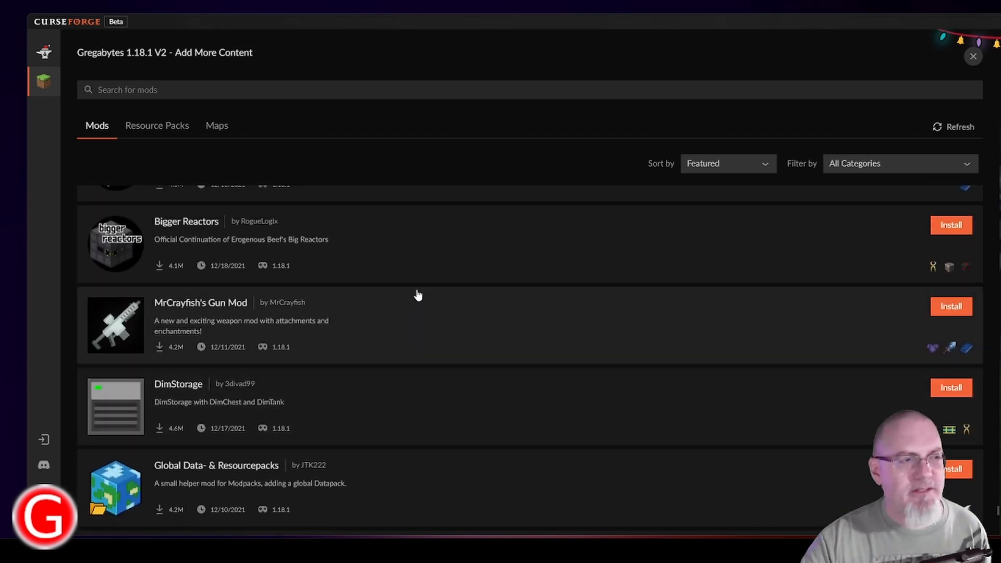
mouse_move(406, 324)
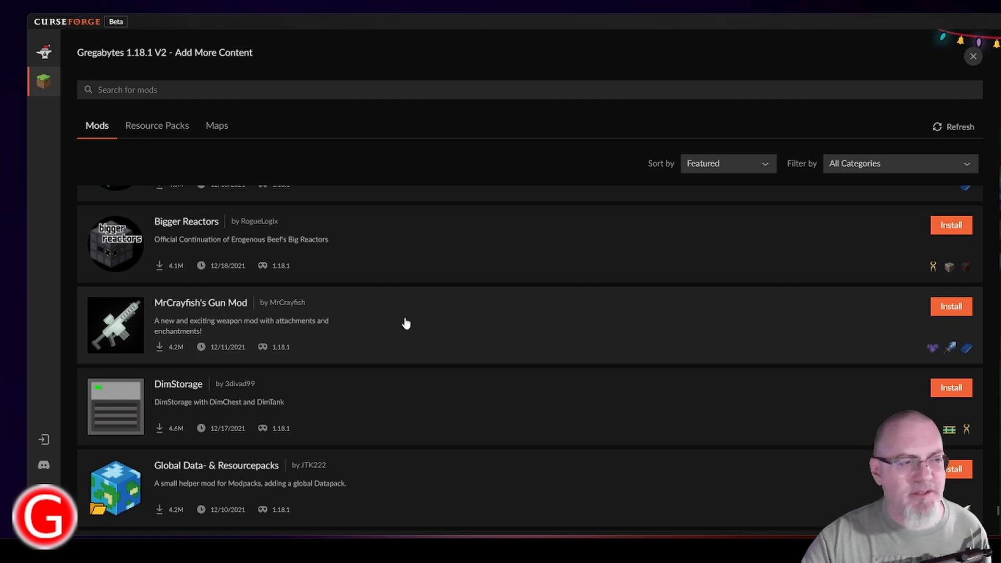
mouse_move(215, 313)
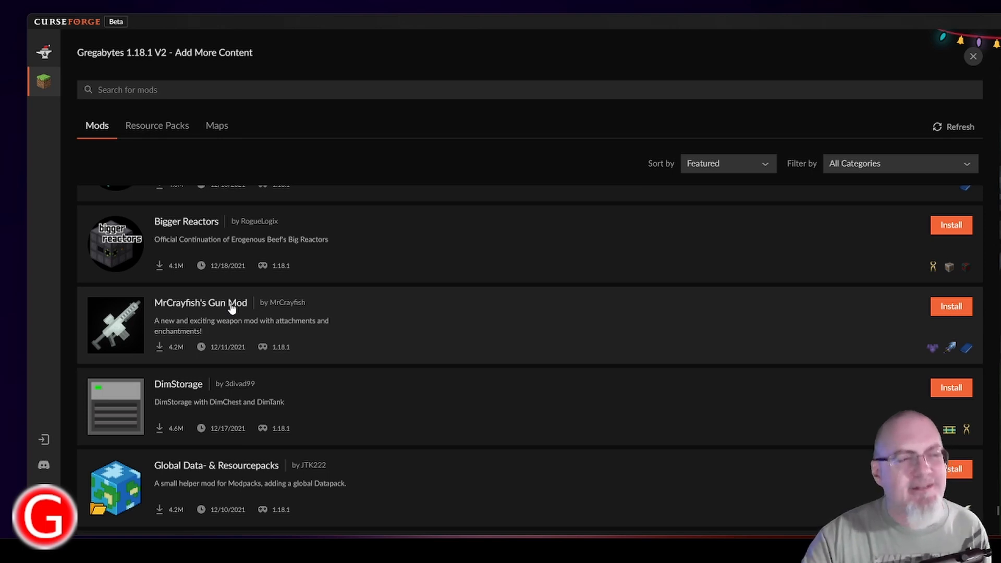
scroll(down, 3)
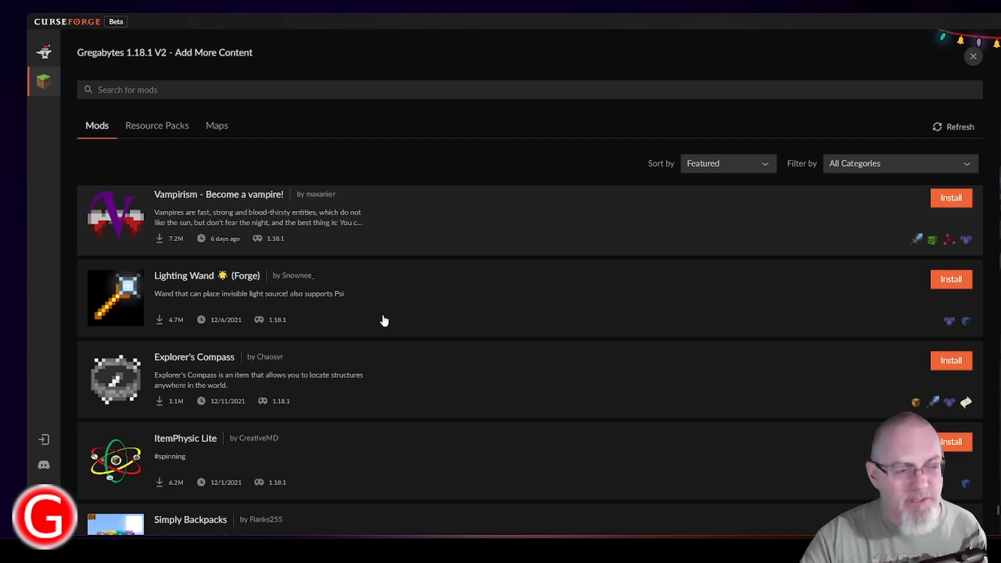
click(95, 126)
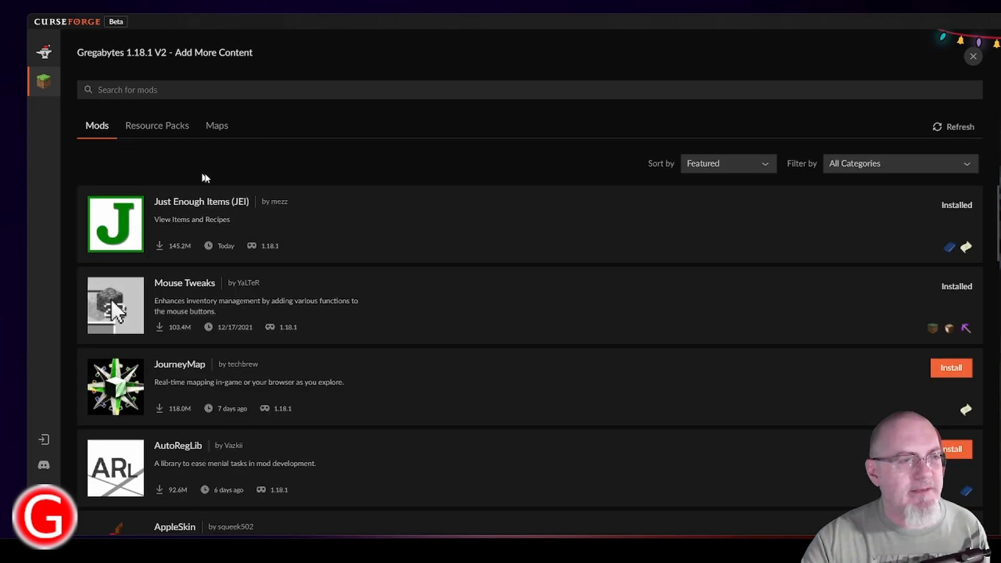
Close the mod catalogue and scroll the 48 Installed Mods down to Waystones and Xaero's maps
click(44, 82)
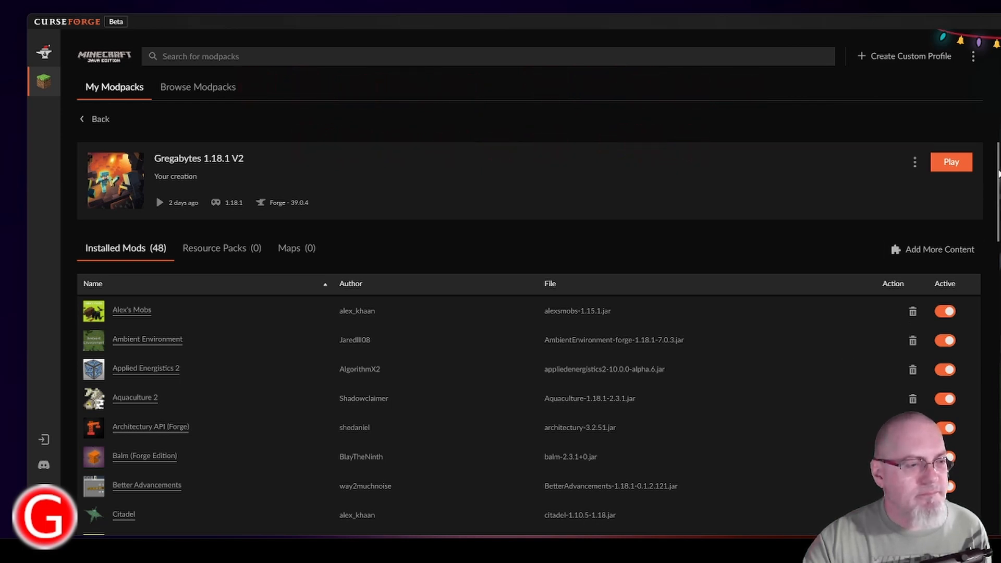
scroll(down, 3)
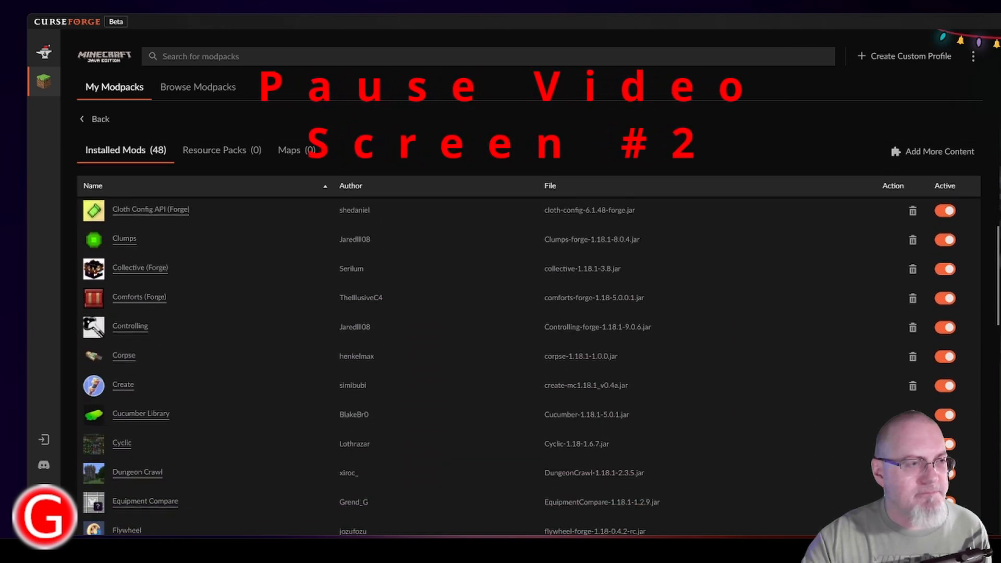
scroll(down, 3)
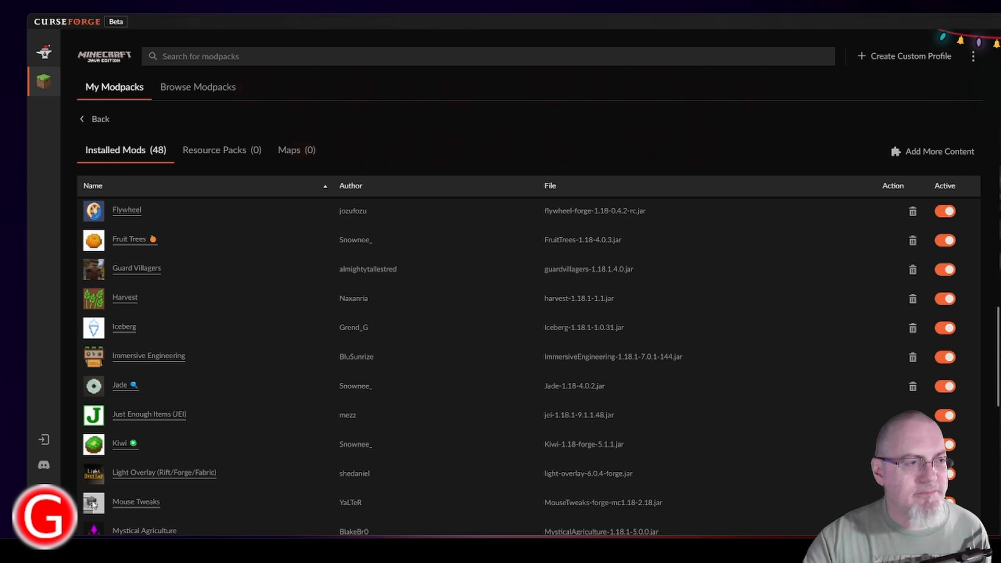
scroll(down, 3)
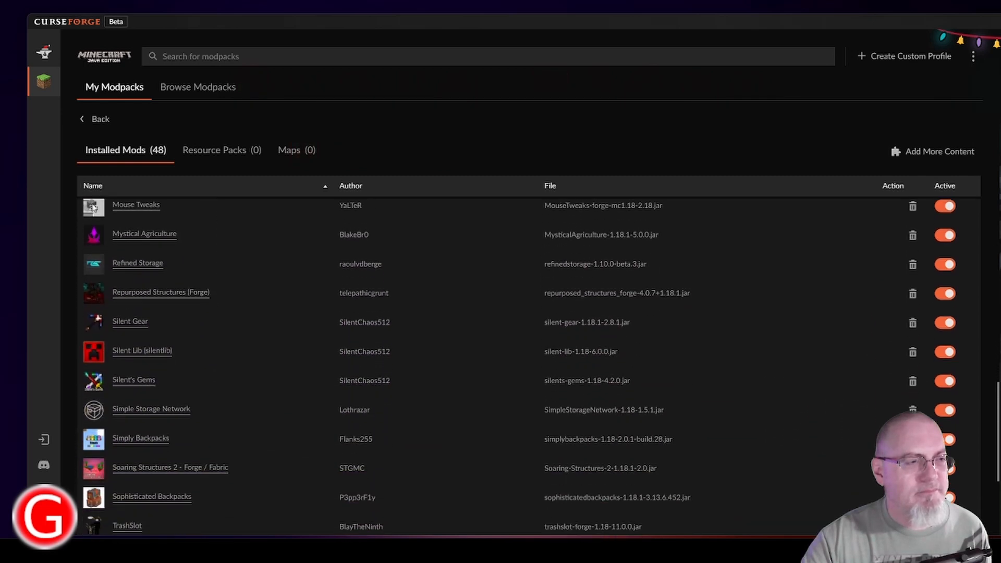
scroll(down, 3)
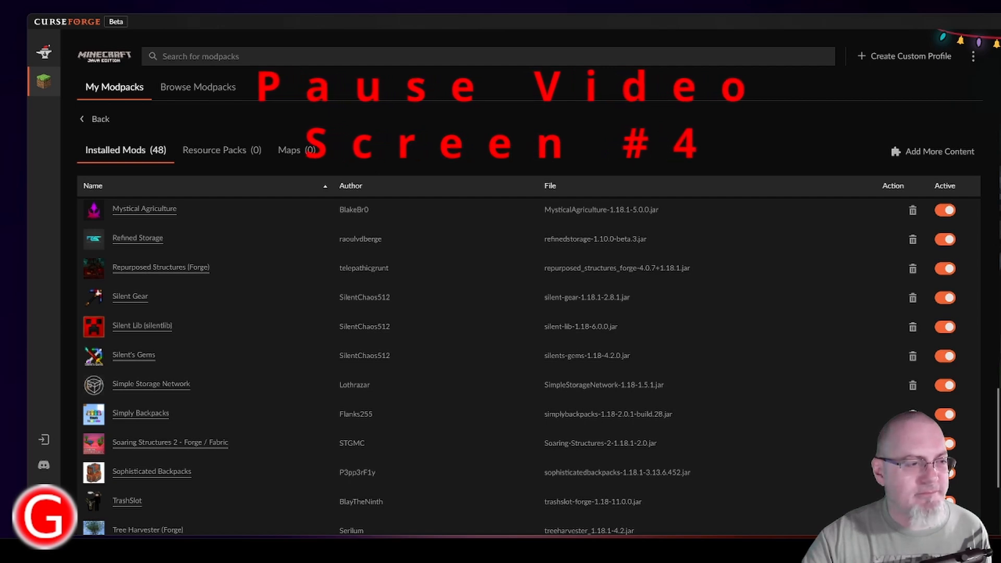
scroll(down, 3)
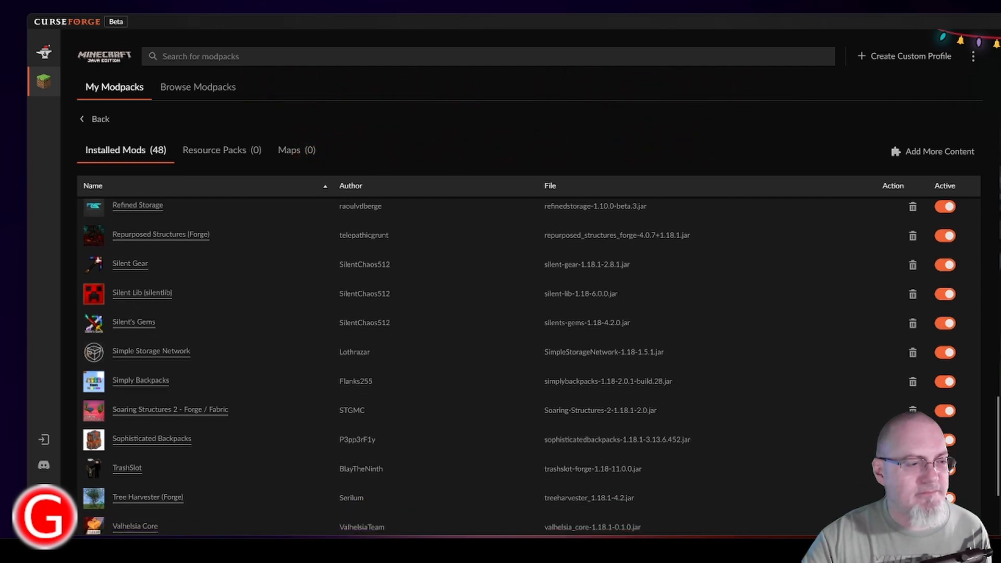
scroll(down, 3)
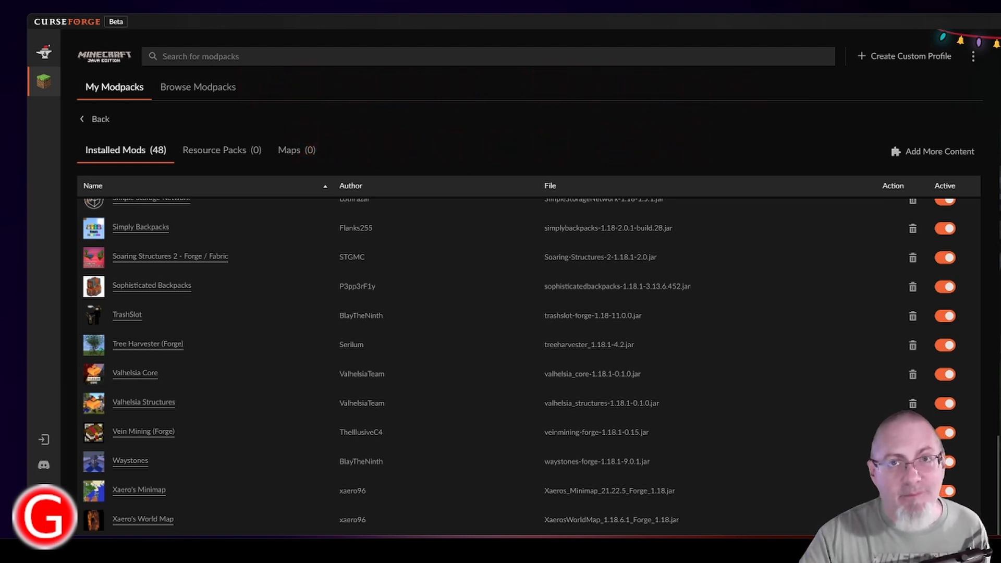
mouse_move(744, 141)
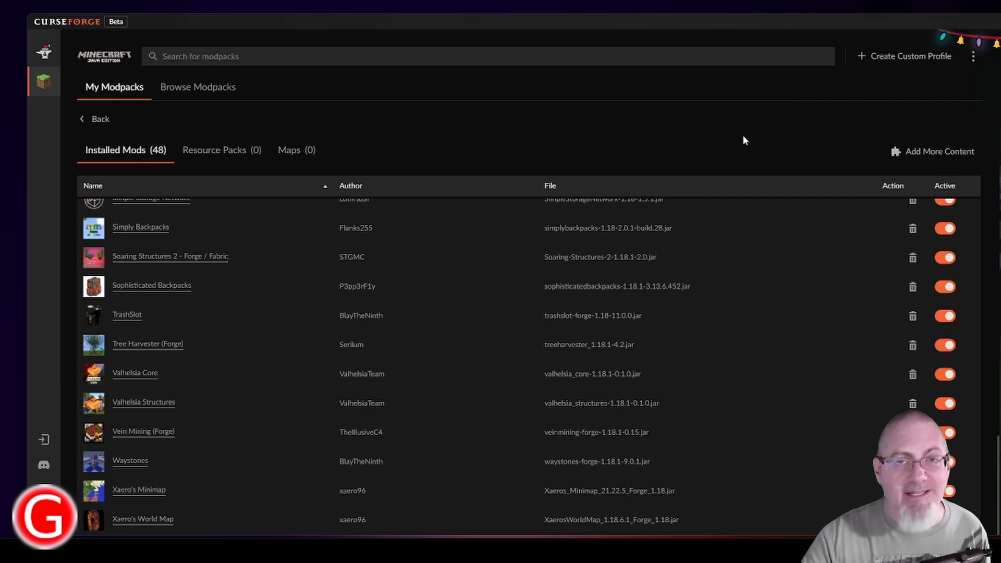
mouse_move(742, 140)
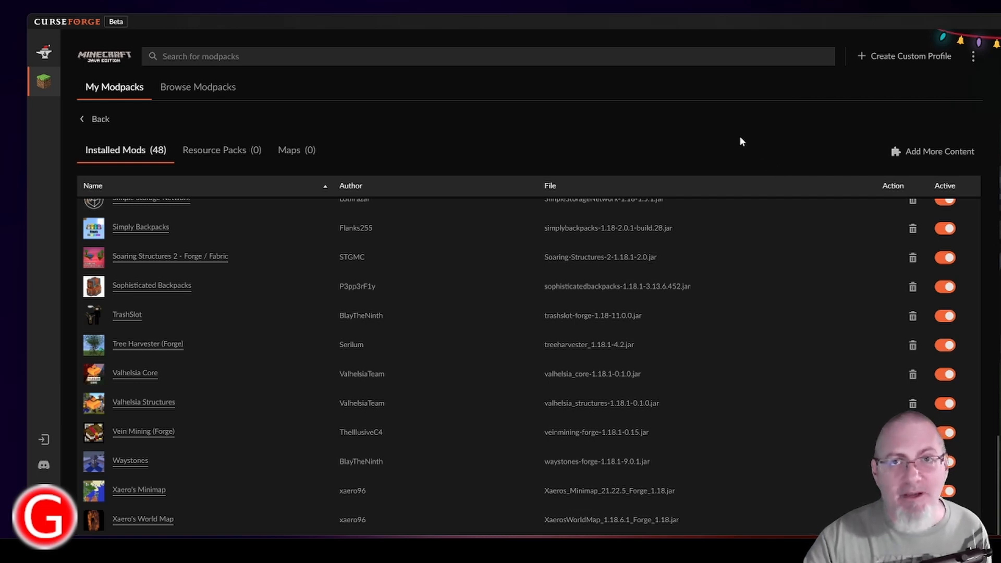
mouse_move(745, 129)
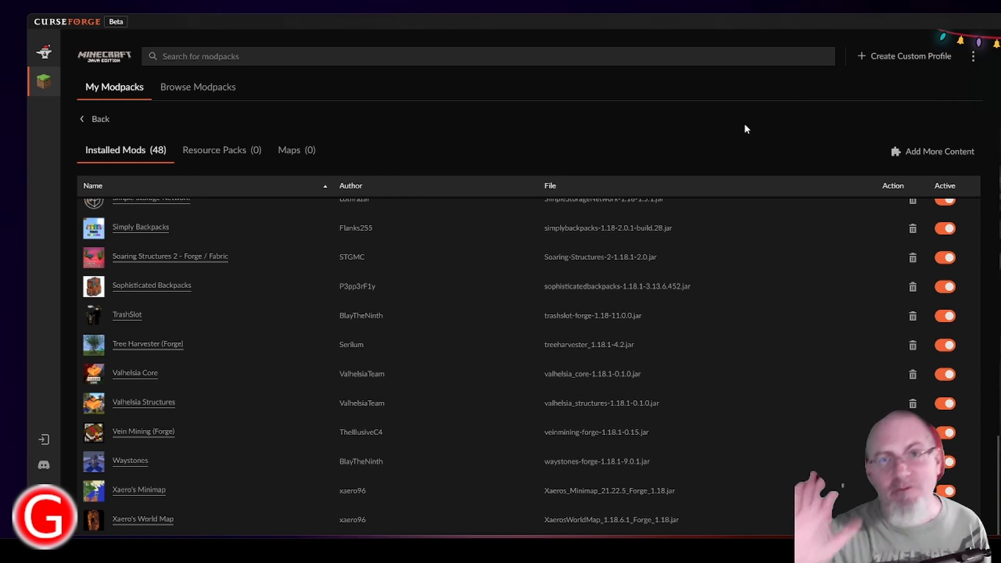
mouse_move(785, 127)
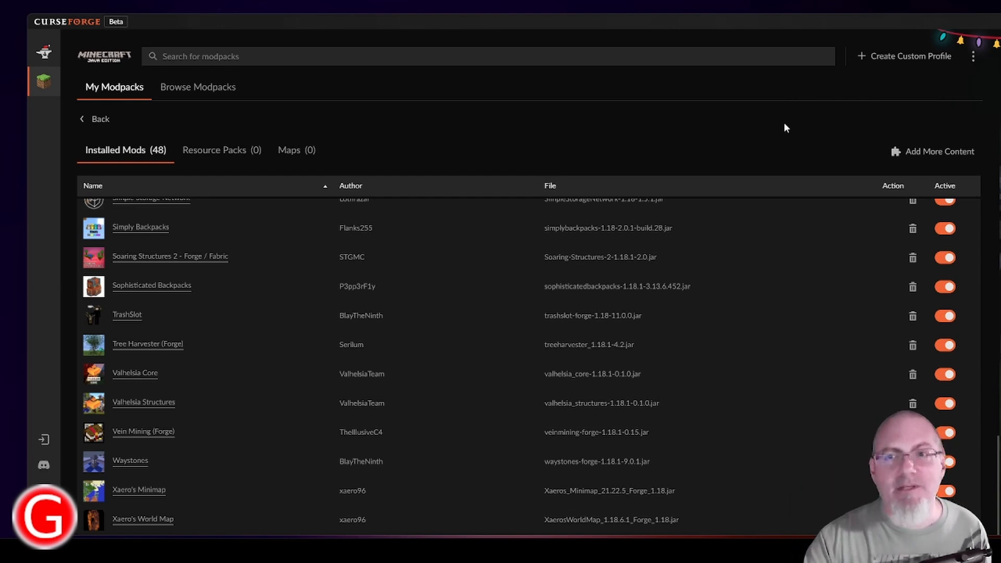